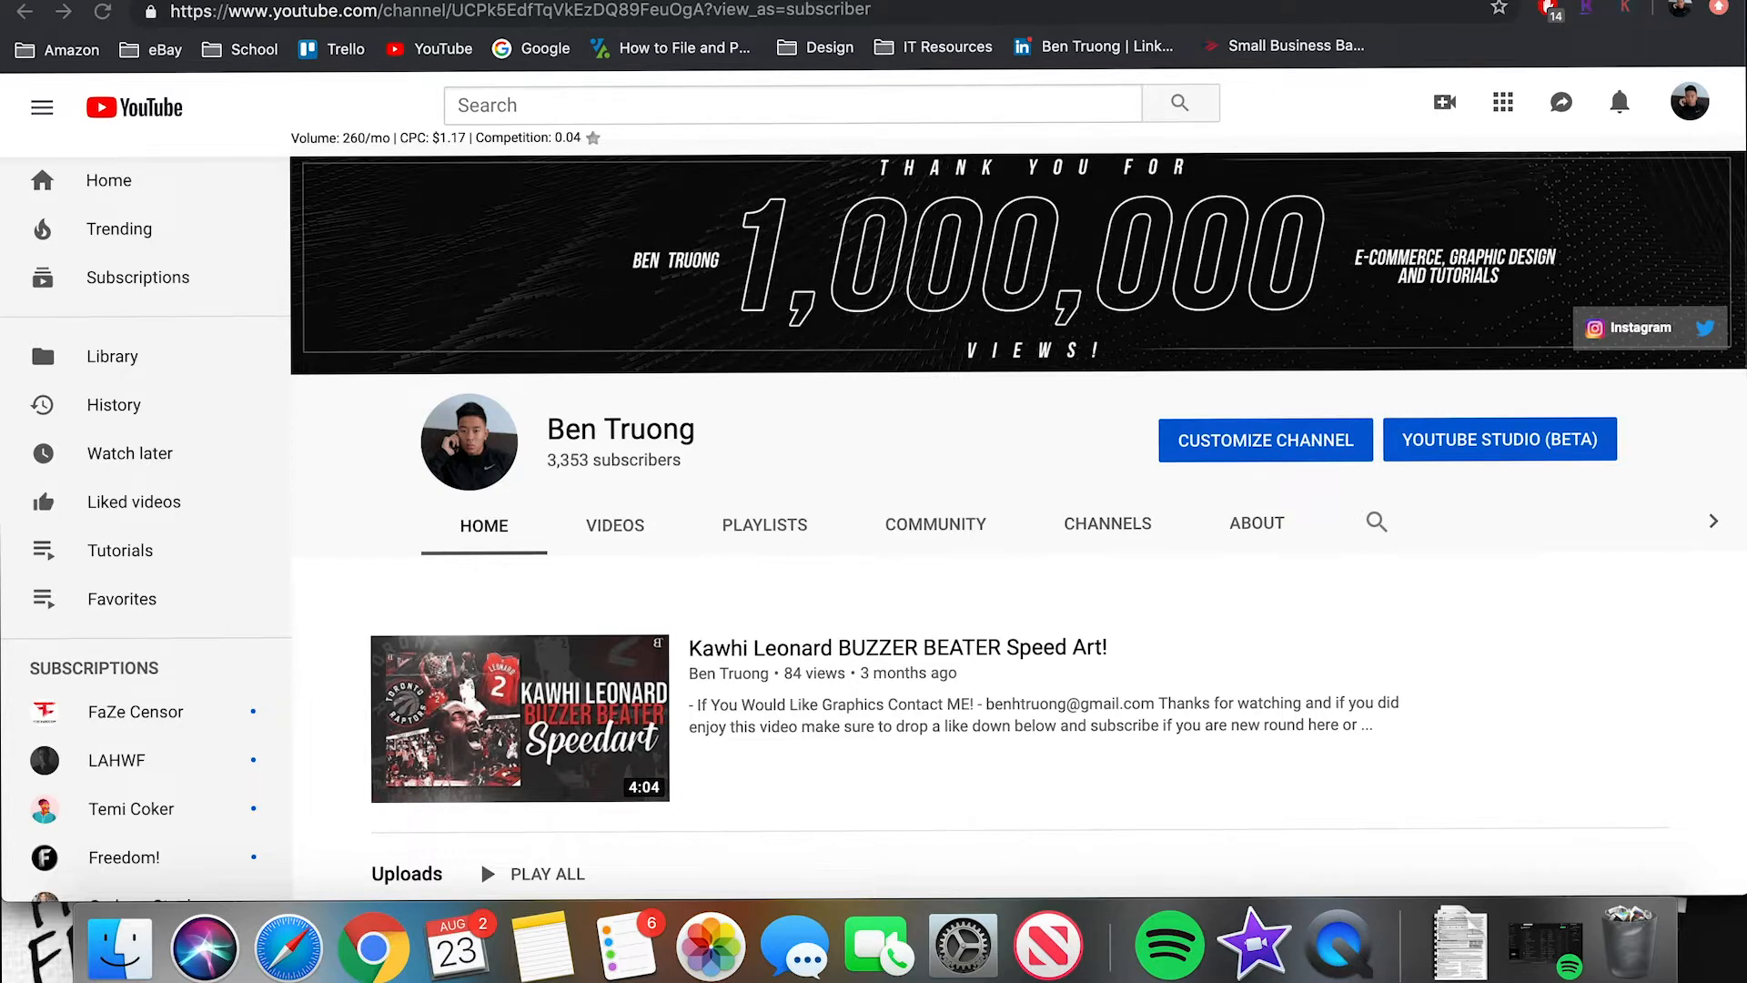
Search Spotlight for 'imovie' to launch iMovie and open the empty Mixtape project
type("imovie")
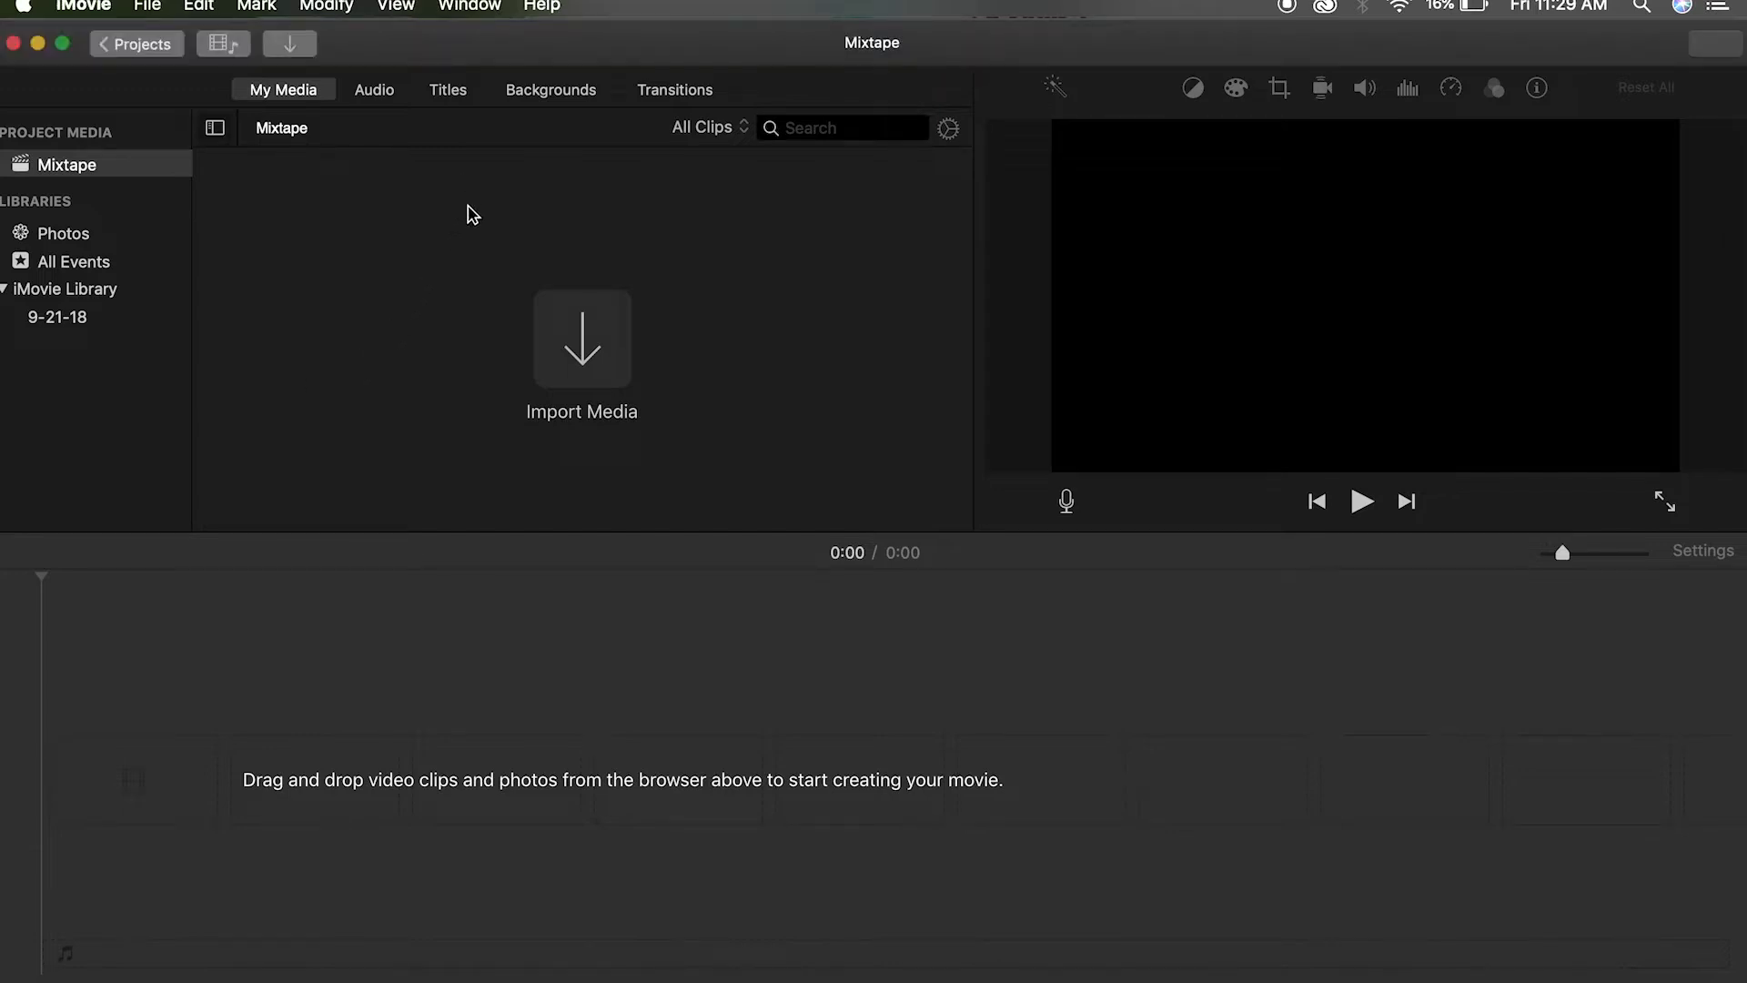
mouse_move(602, 358)
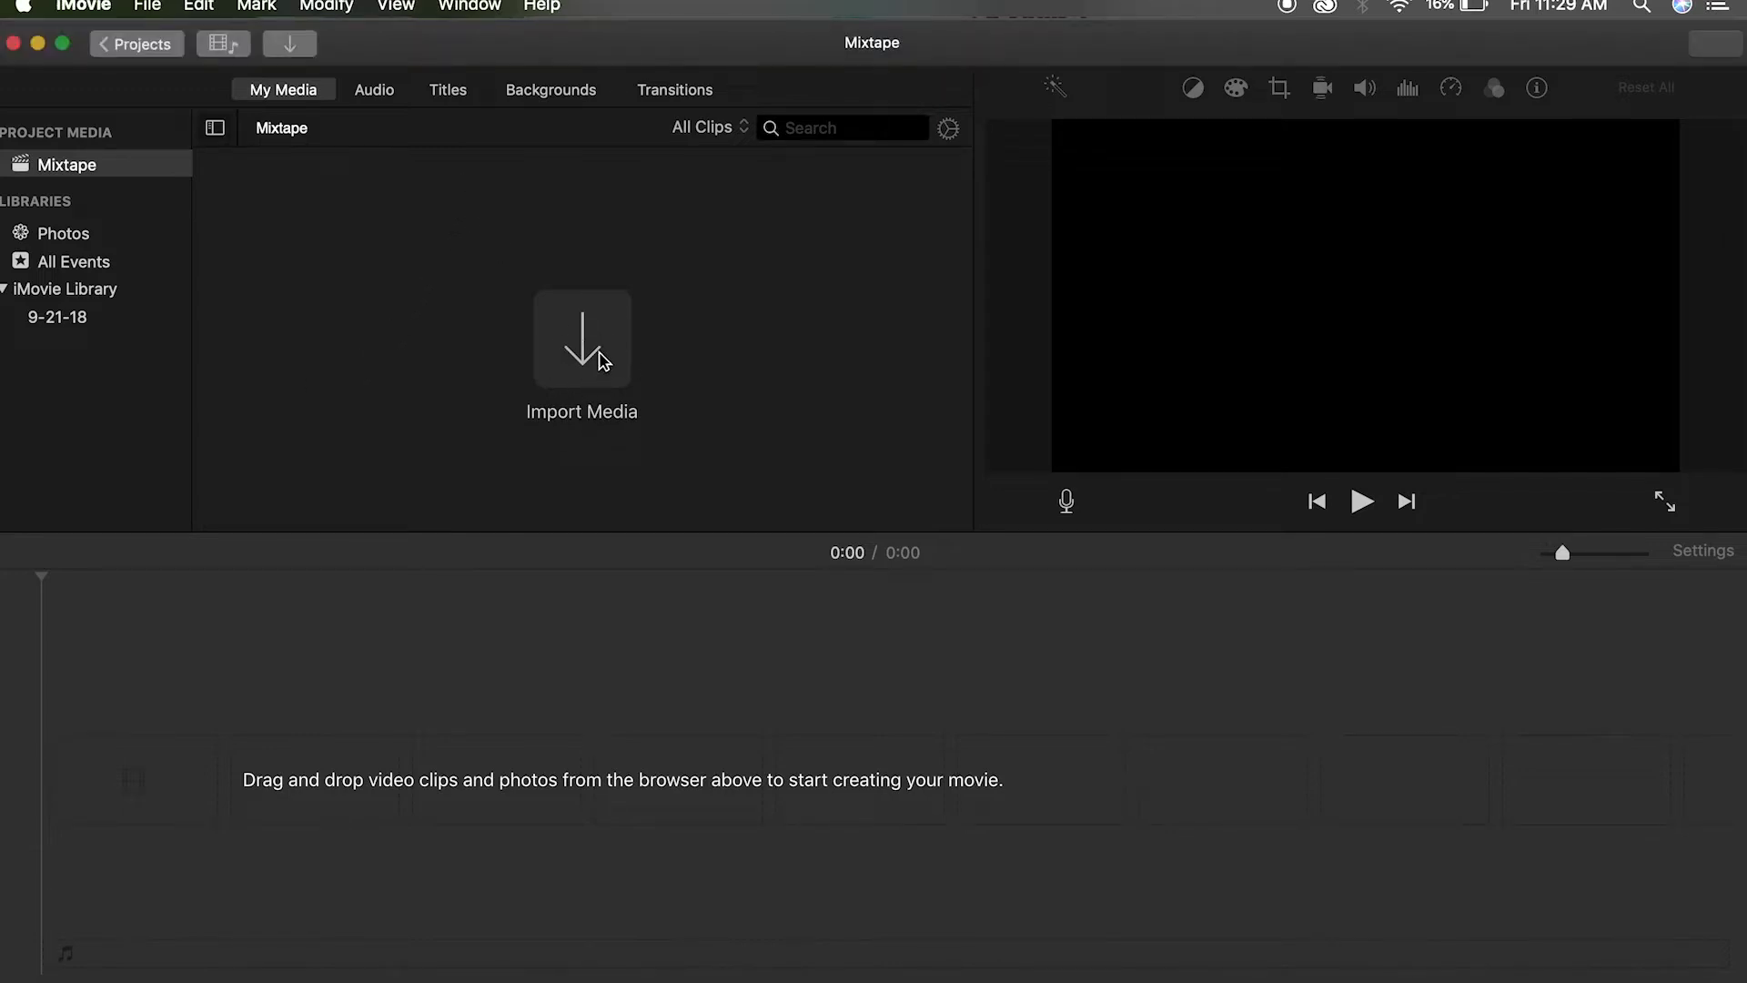
In the Import window on Downloads, try several .MOV clips, then select only IMG_4805.MOV
left_click(581, 337)
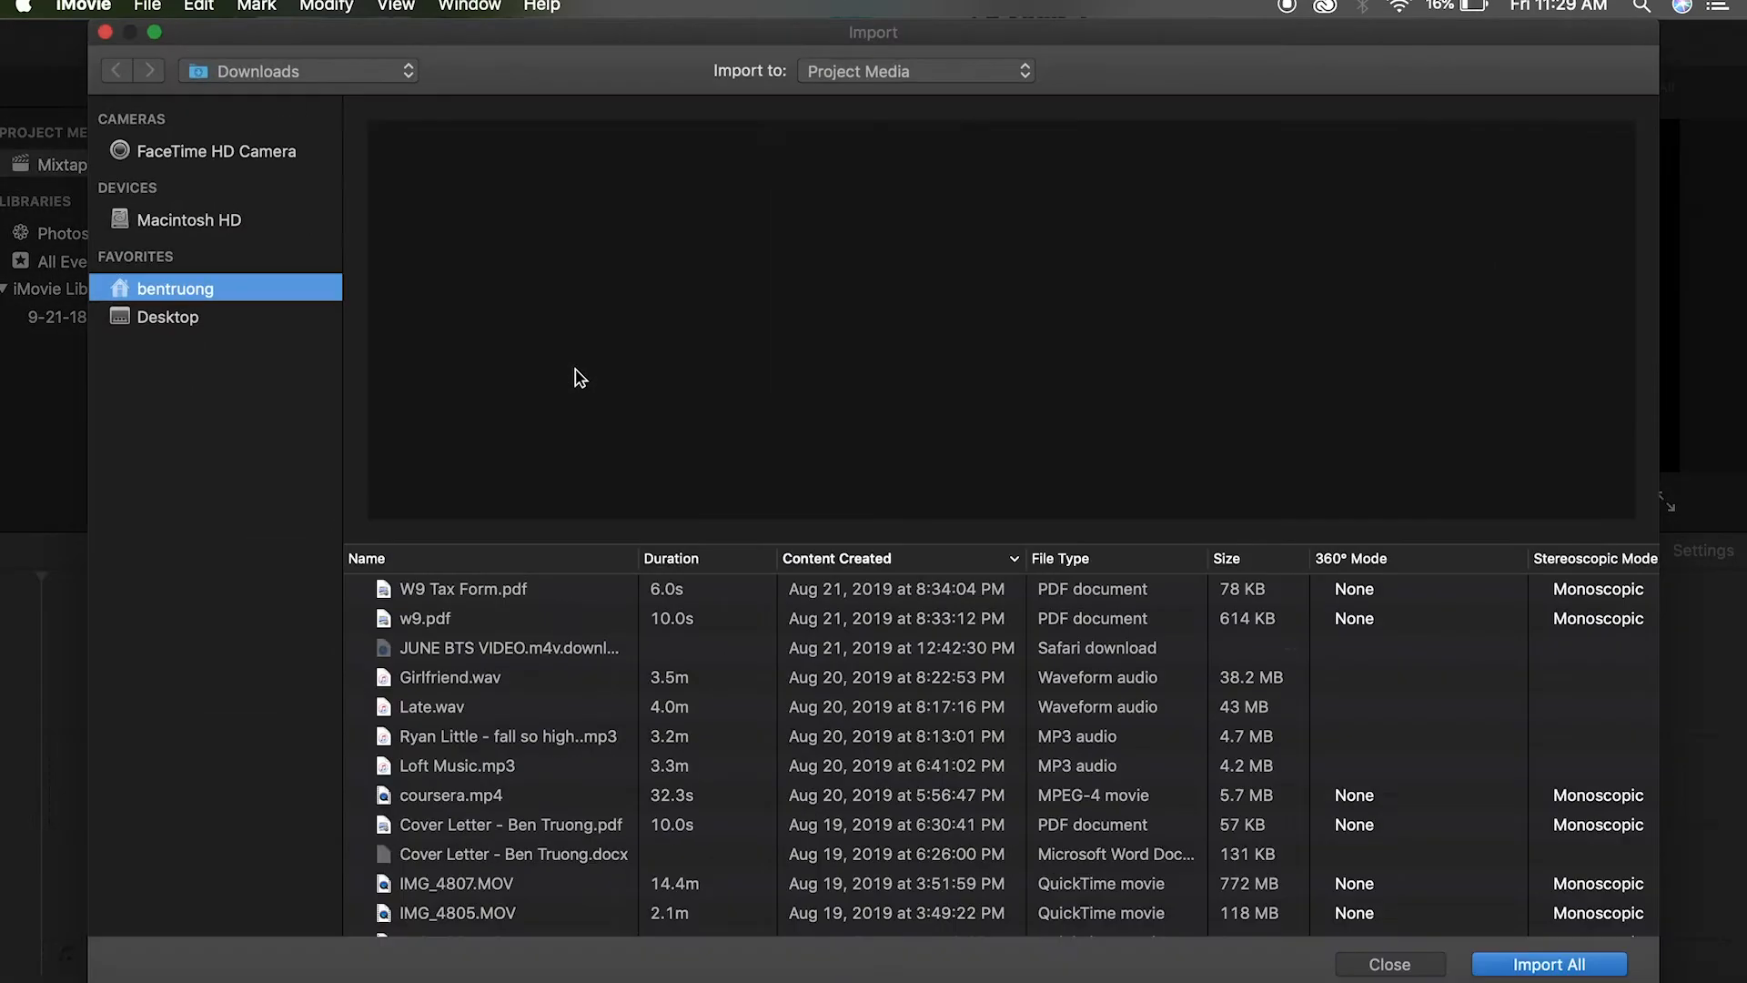
scroll("down", 3)
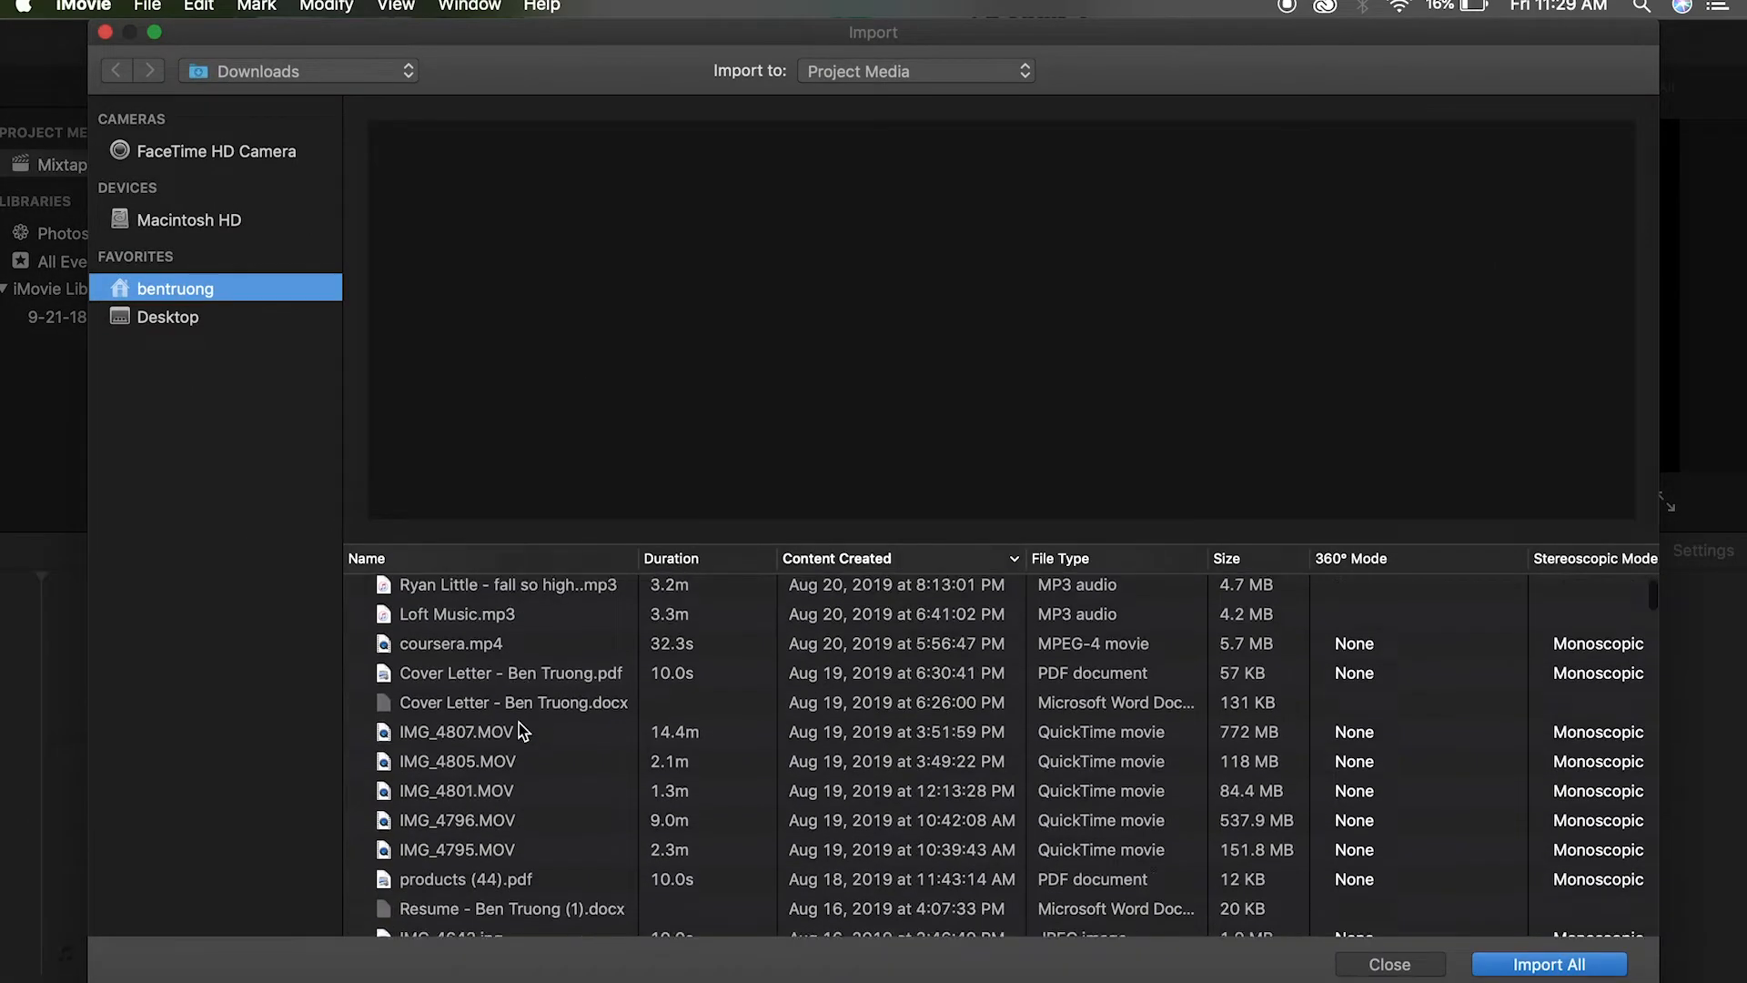
scroll("down", 3)
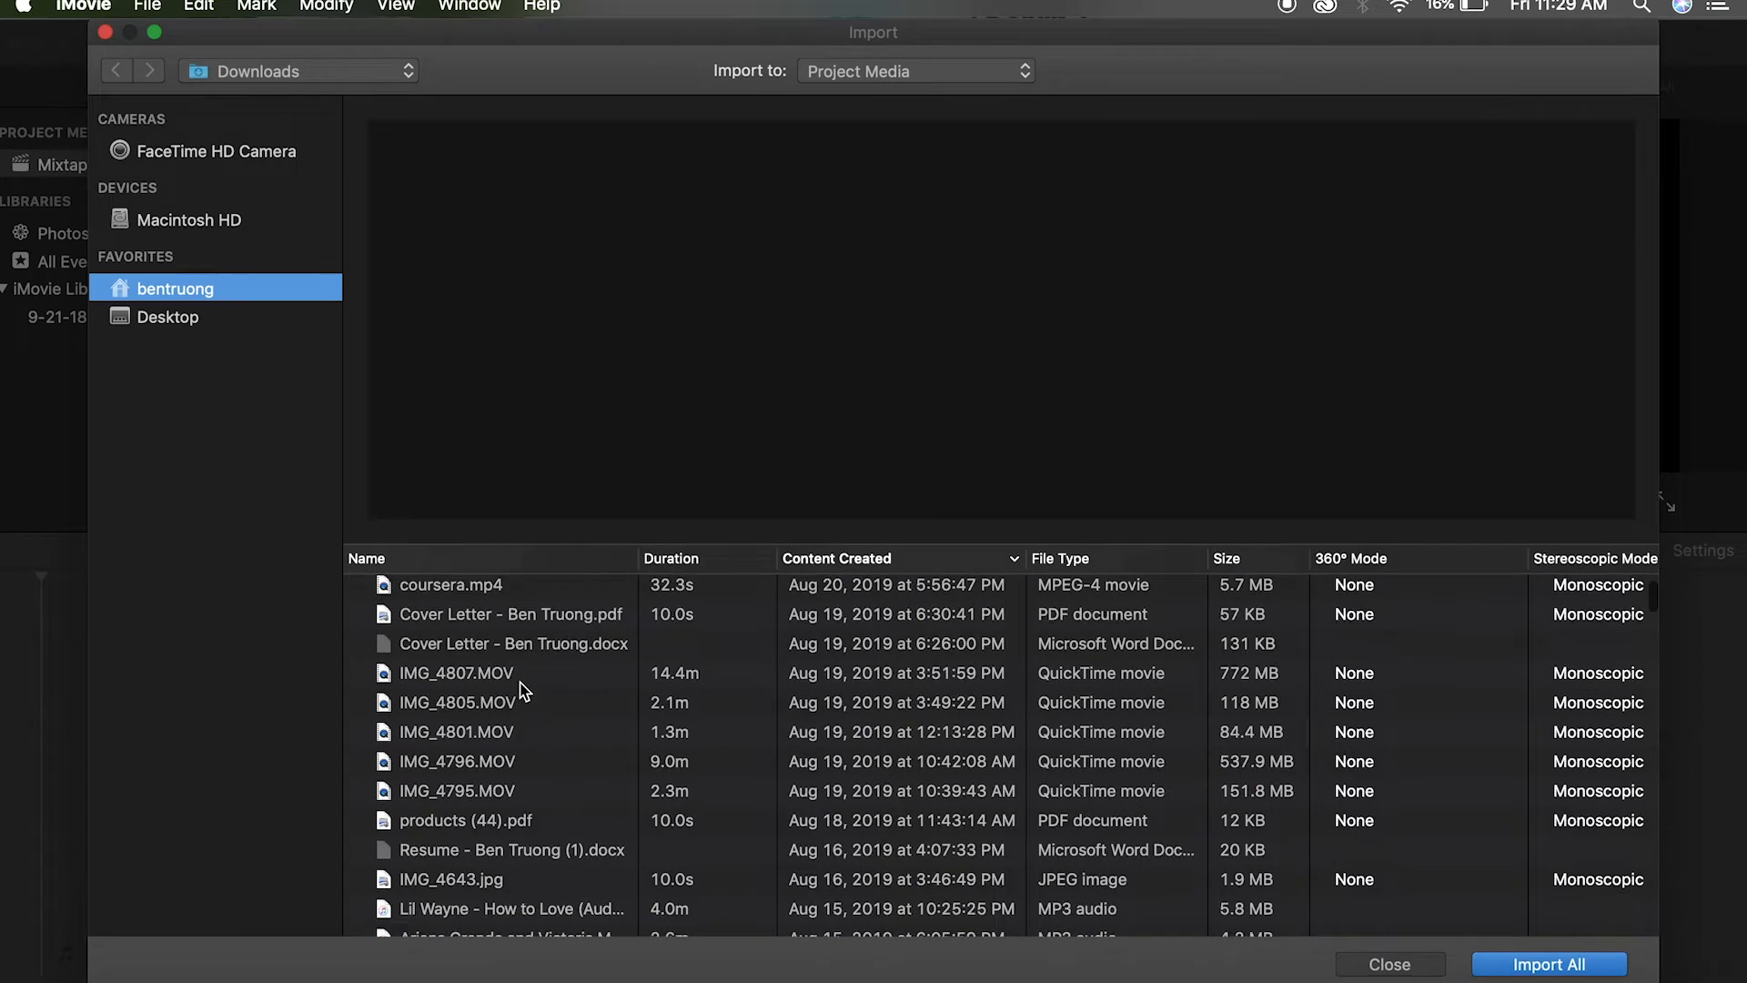
left_click(456, 671)
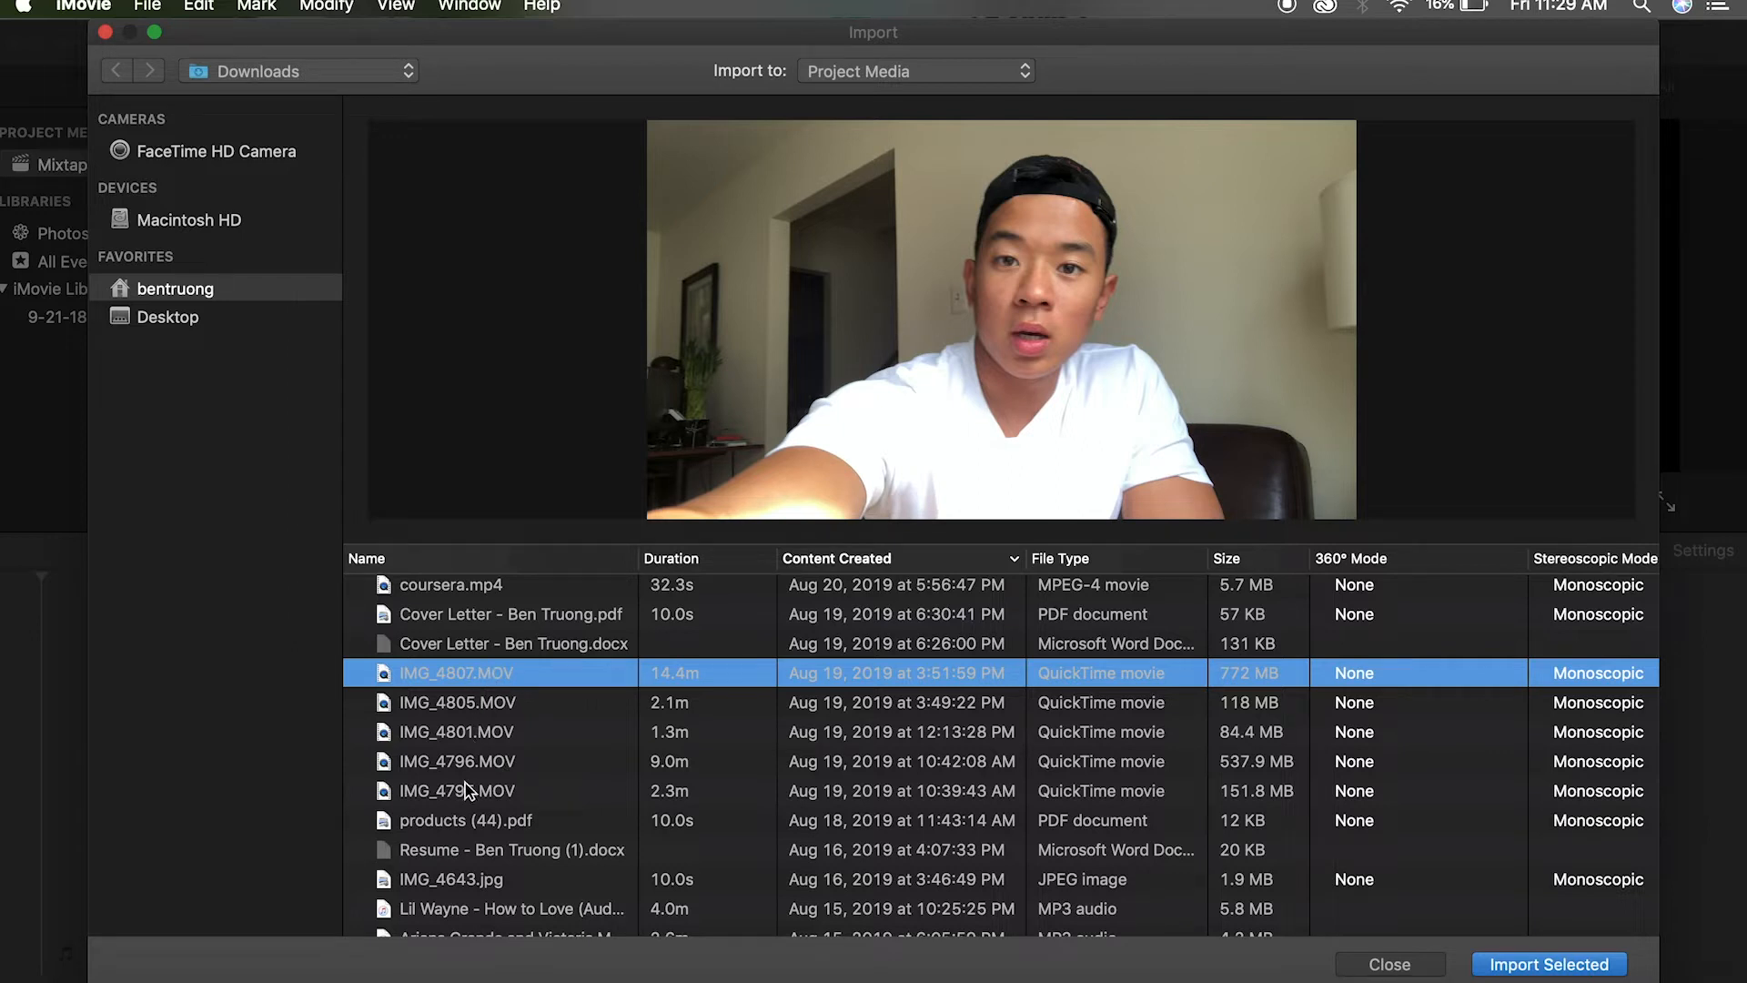
left_click(457, 791)
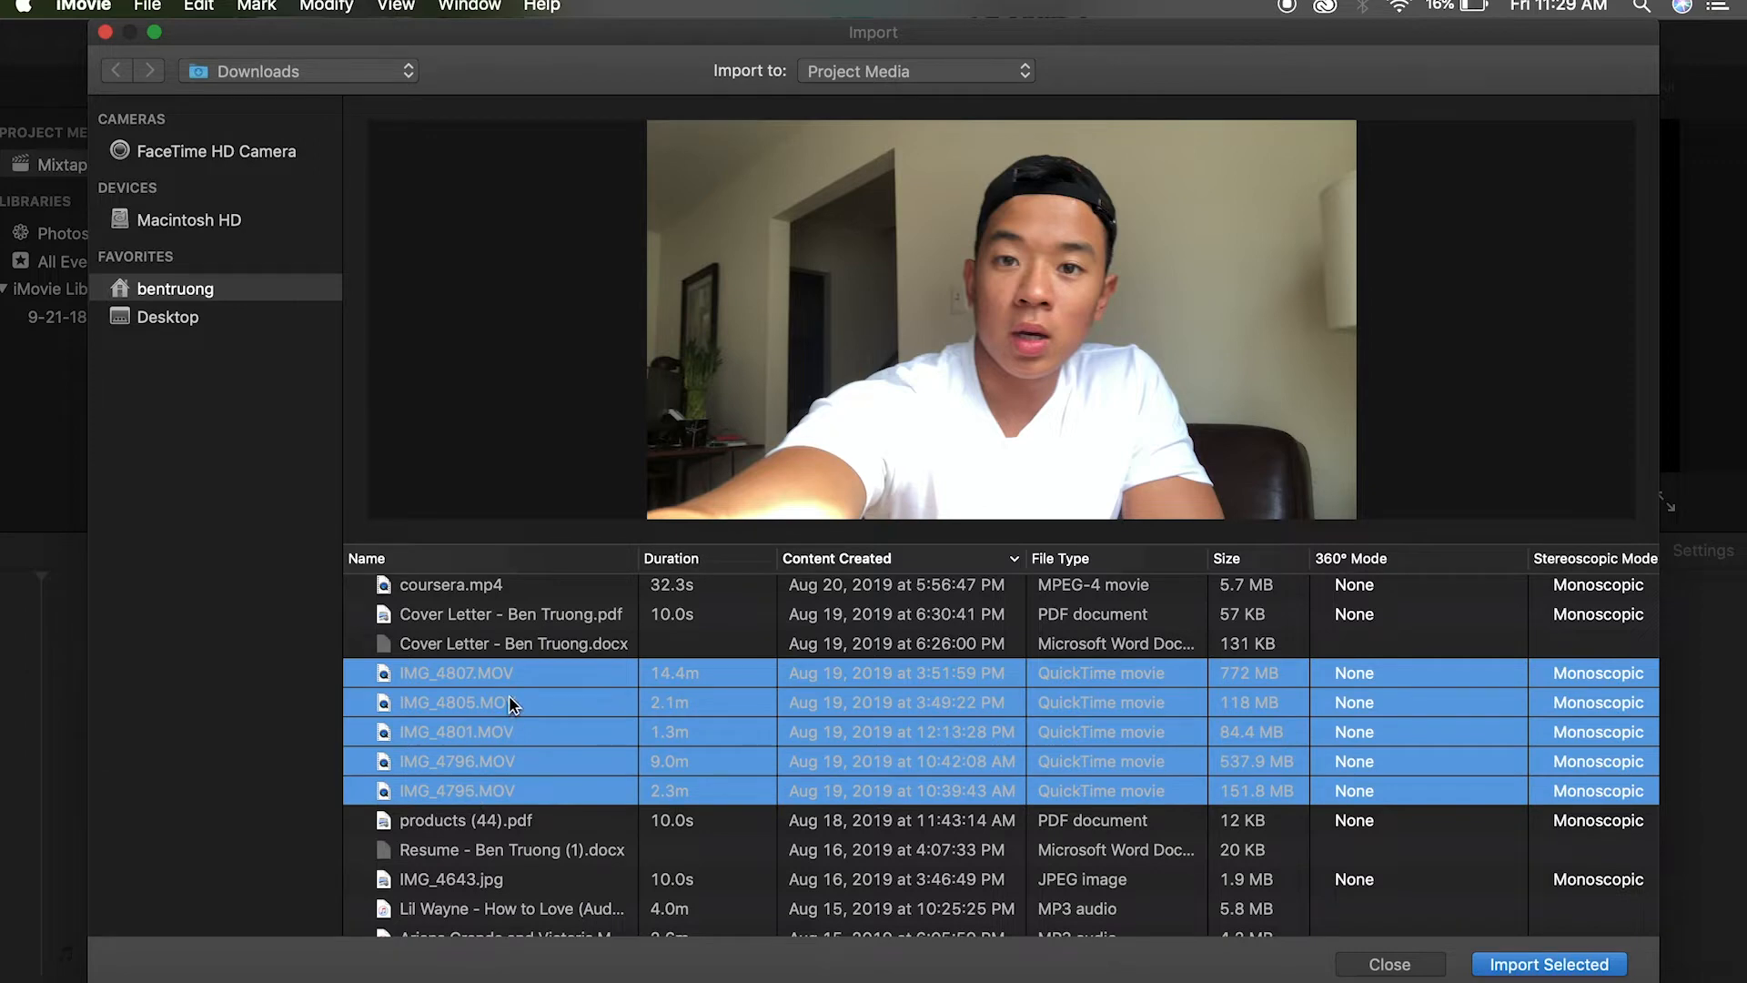
mouse_move(515, 696)
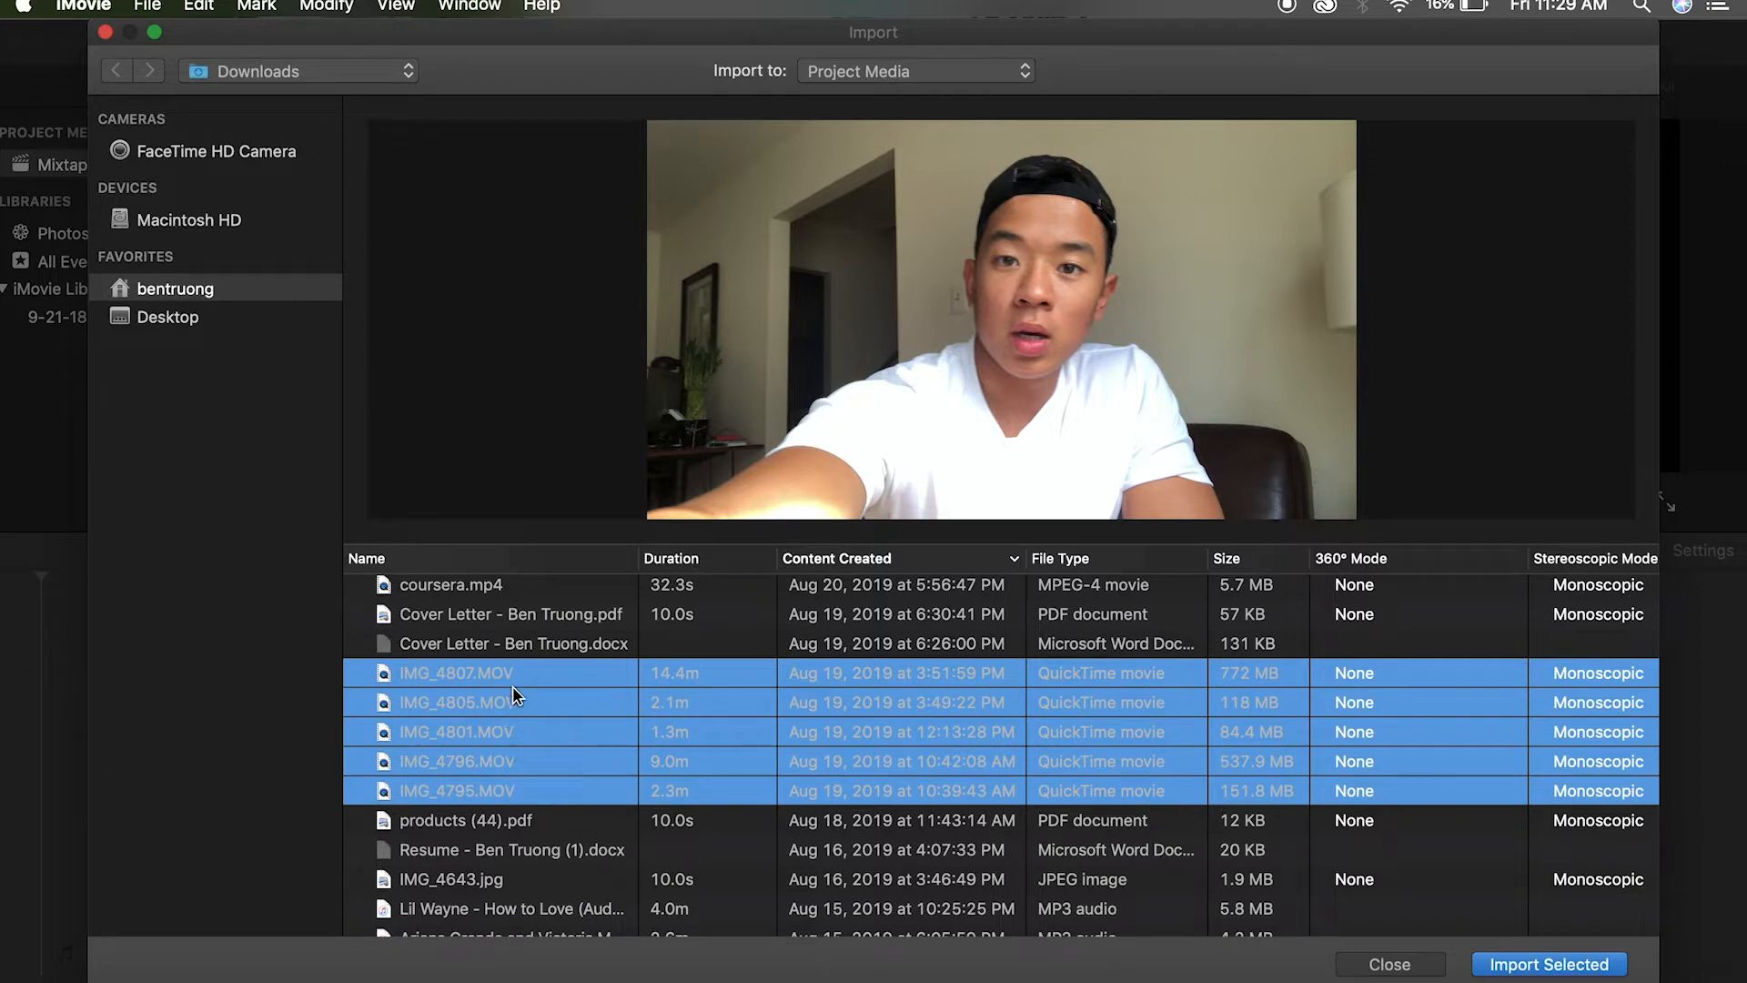
mouse_move(505, 809)
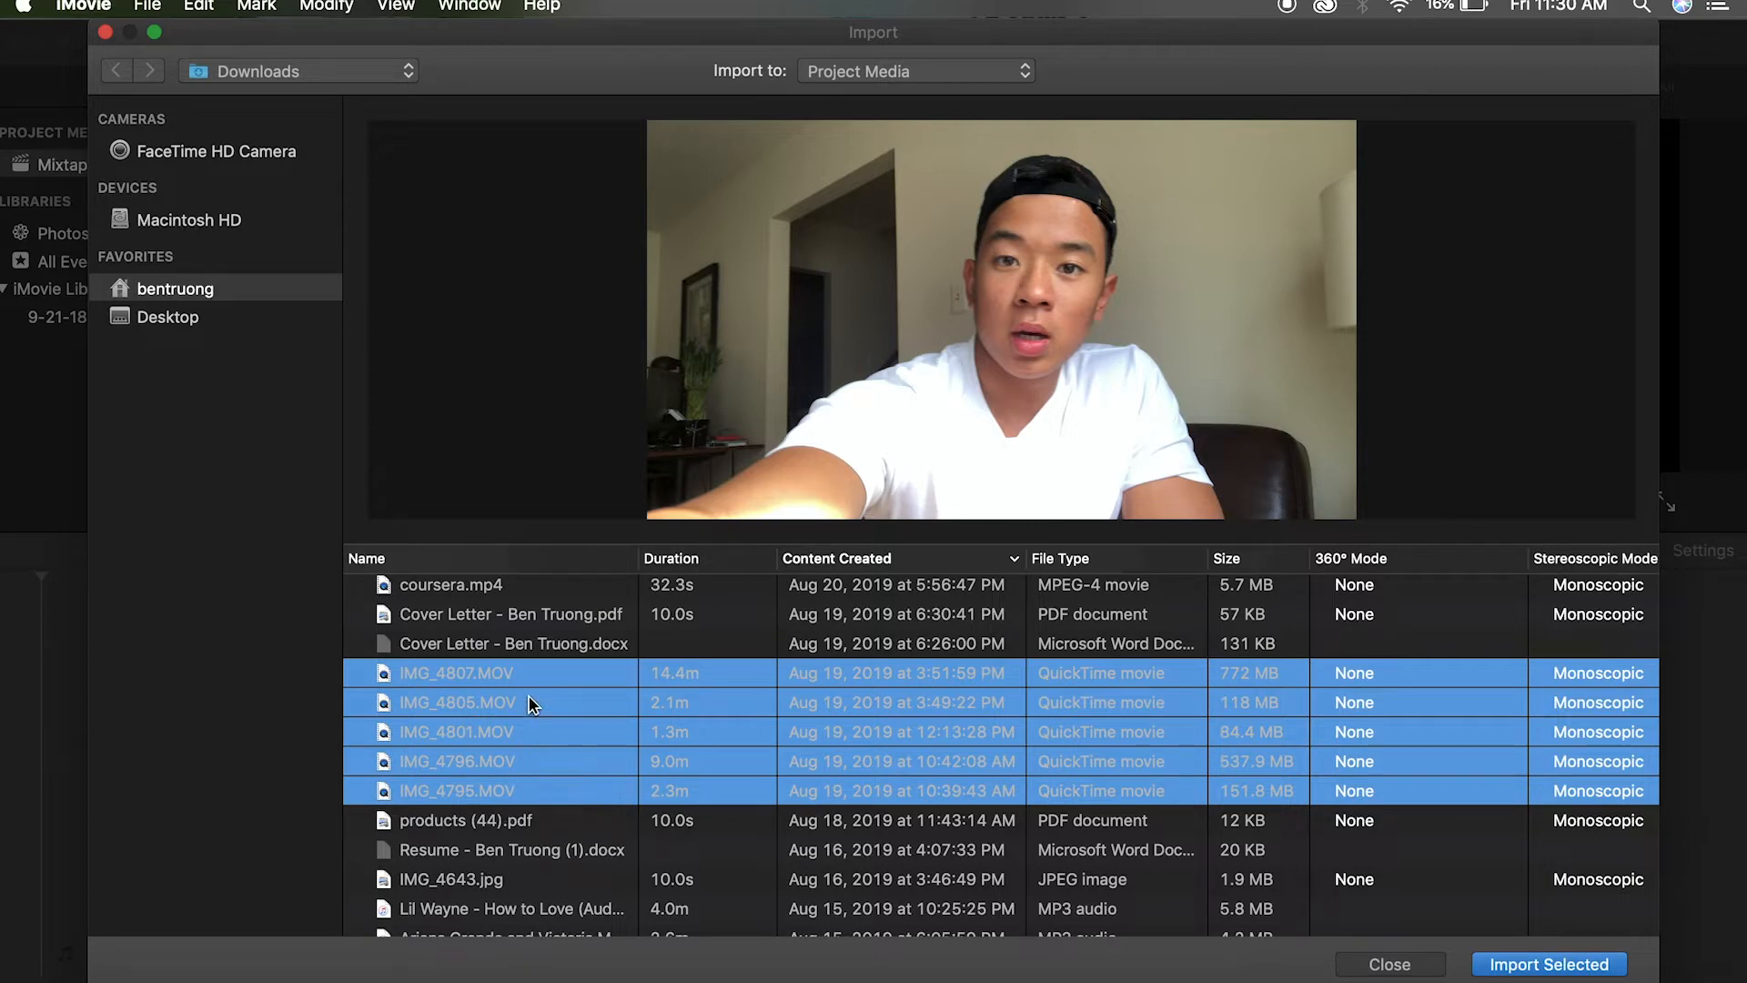
left_click(456, 672)
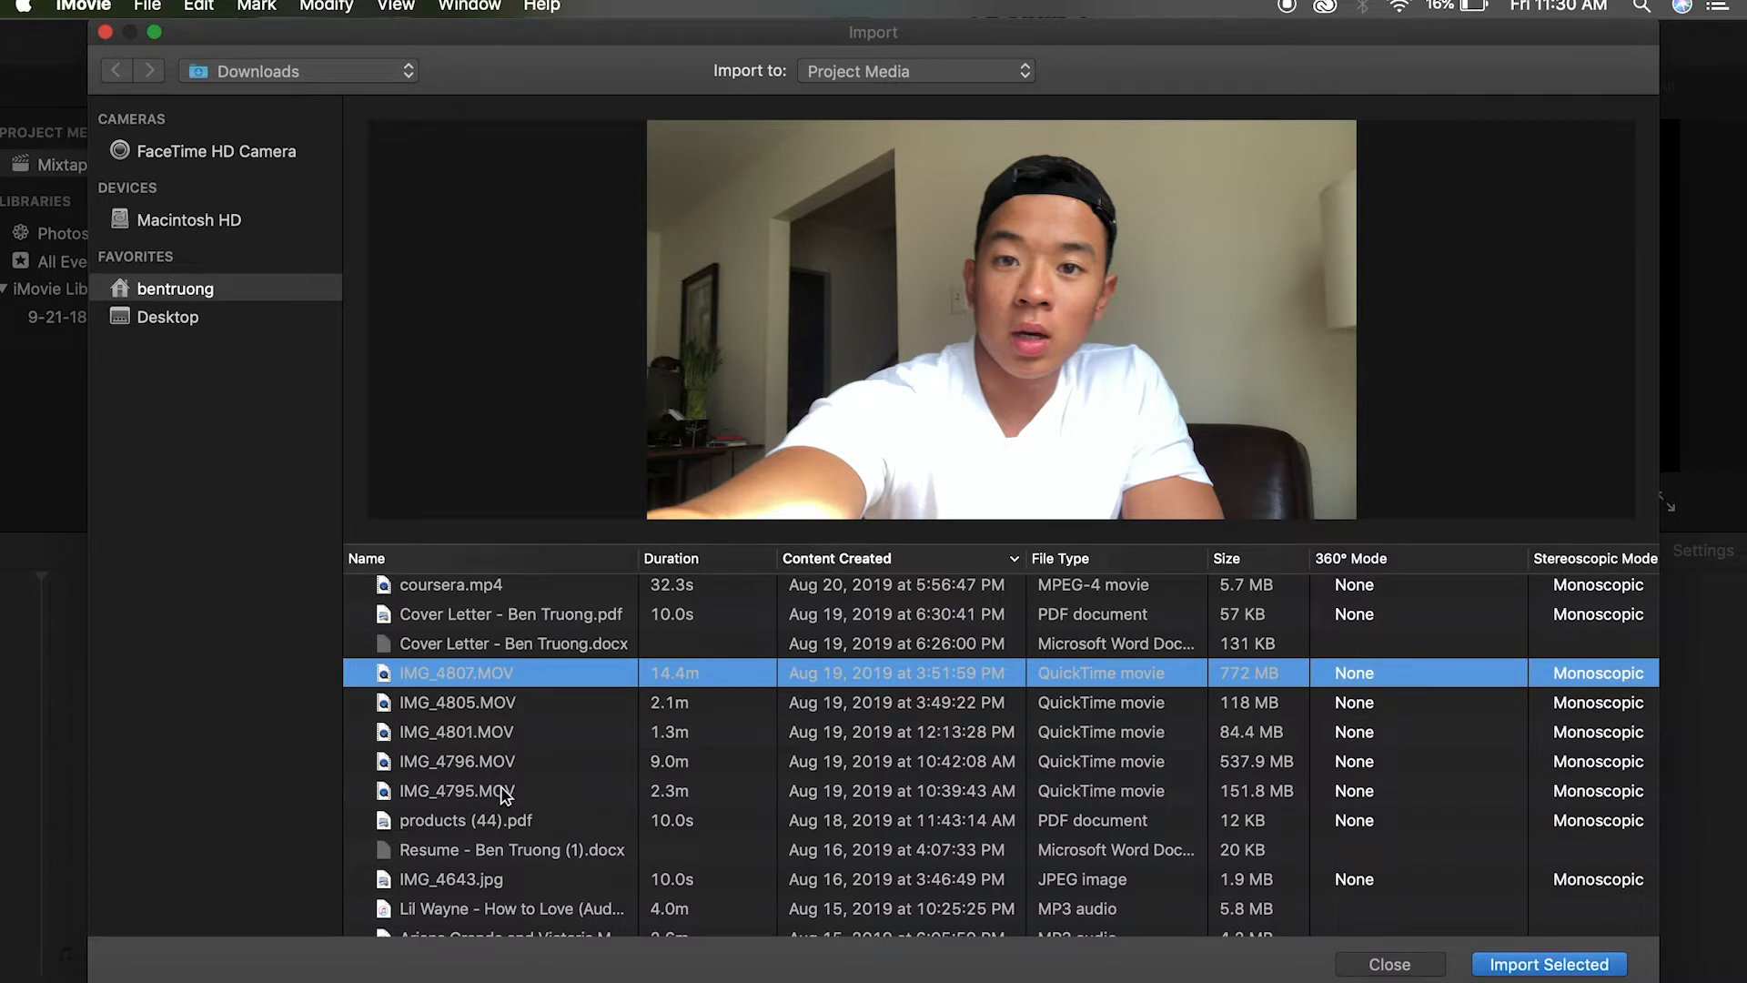
mouse_move(527, 744)
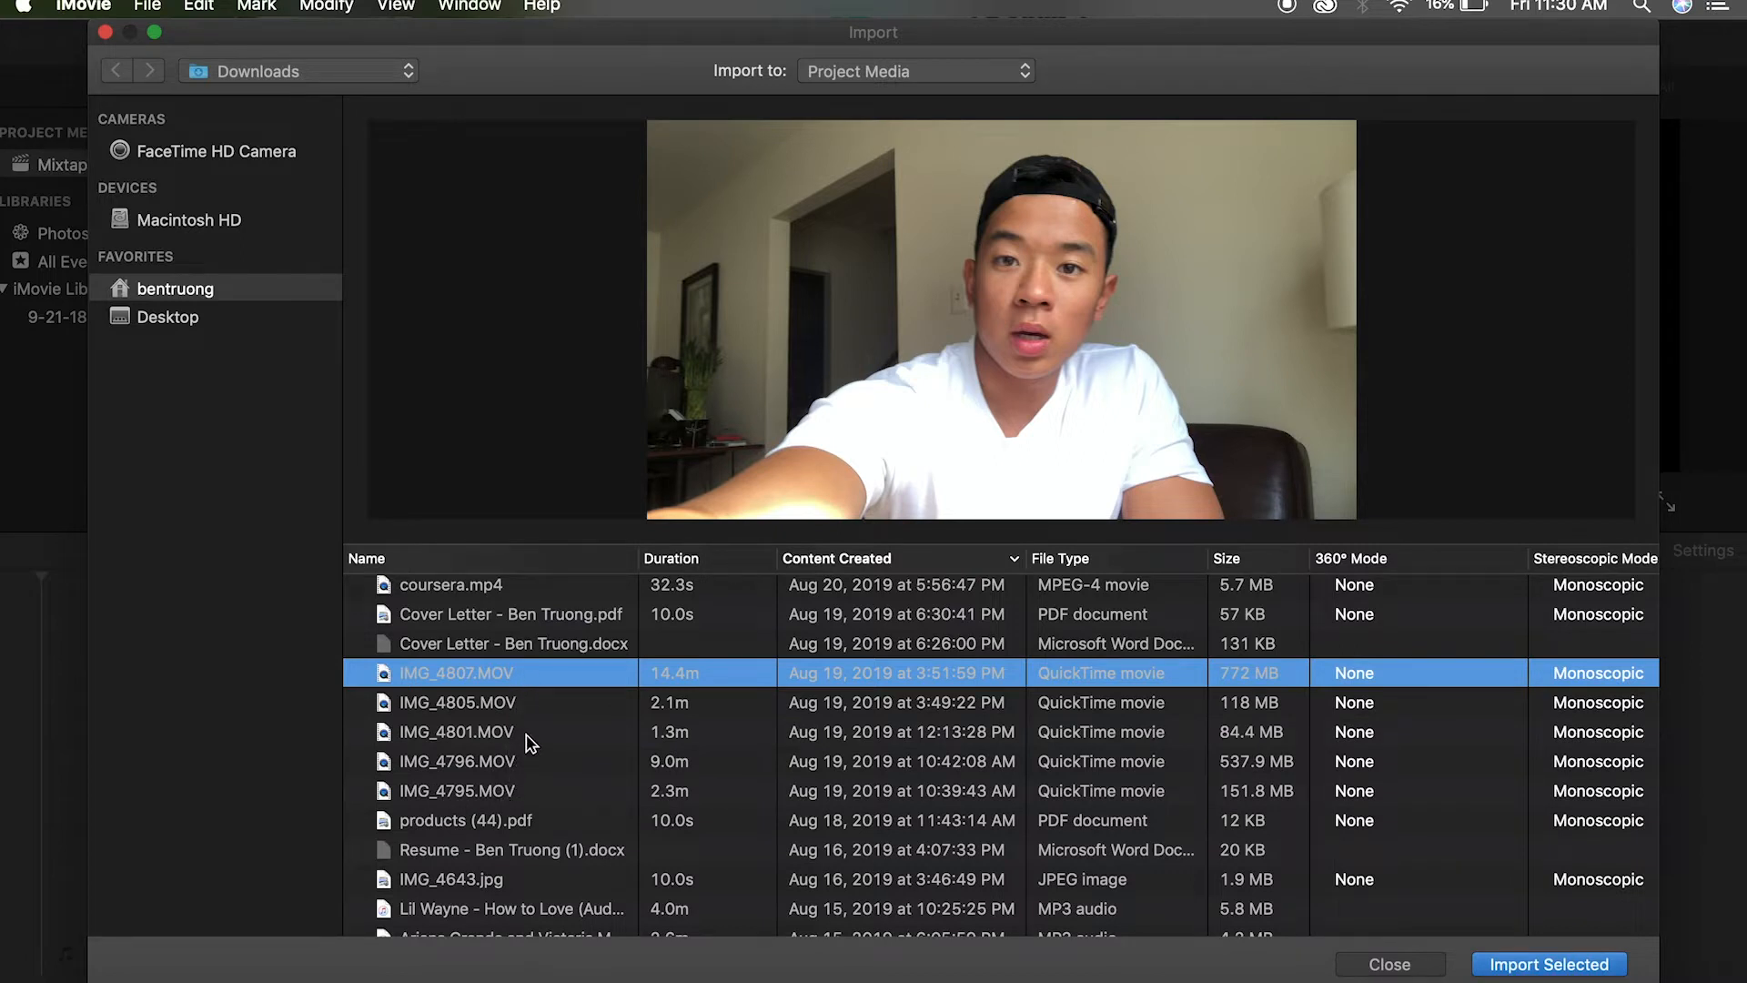
left_click(455, 732)
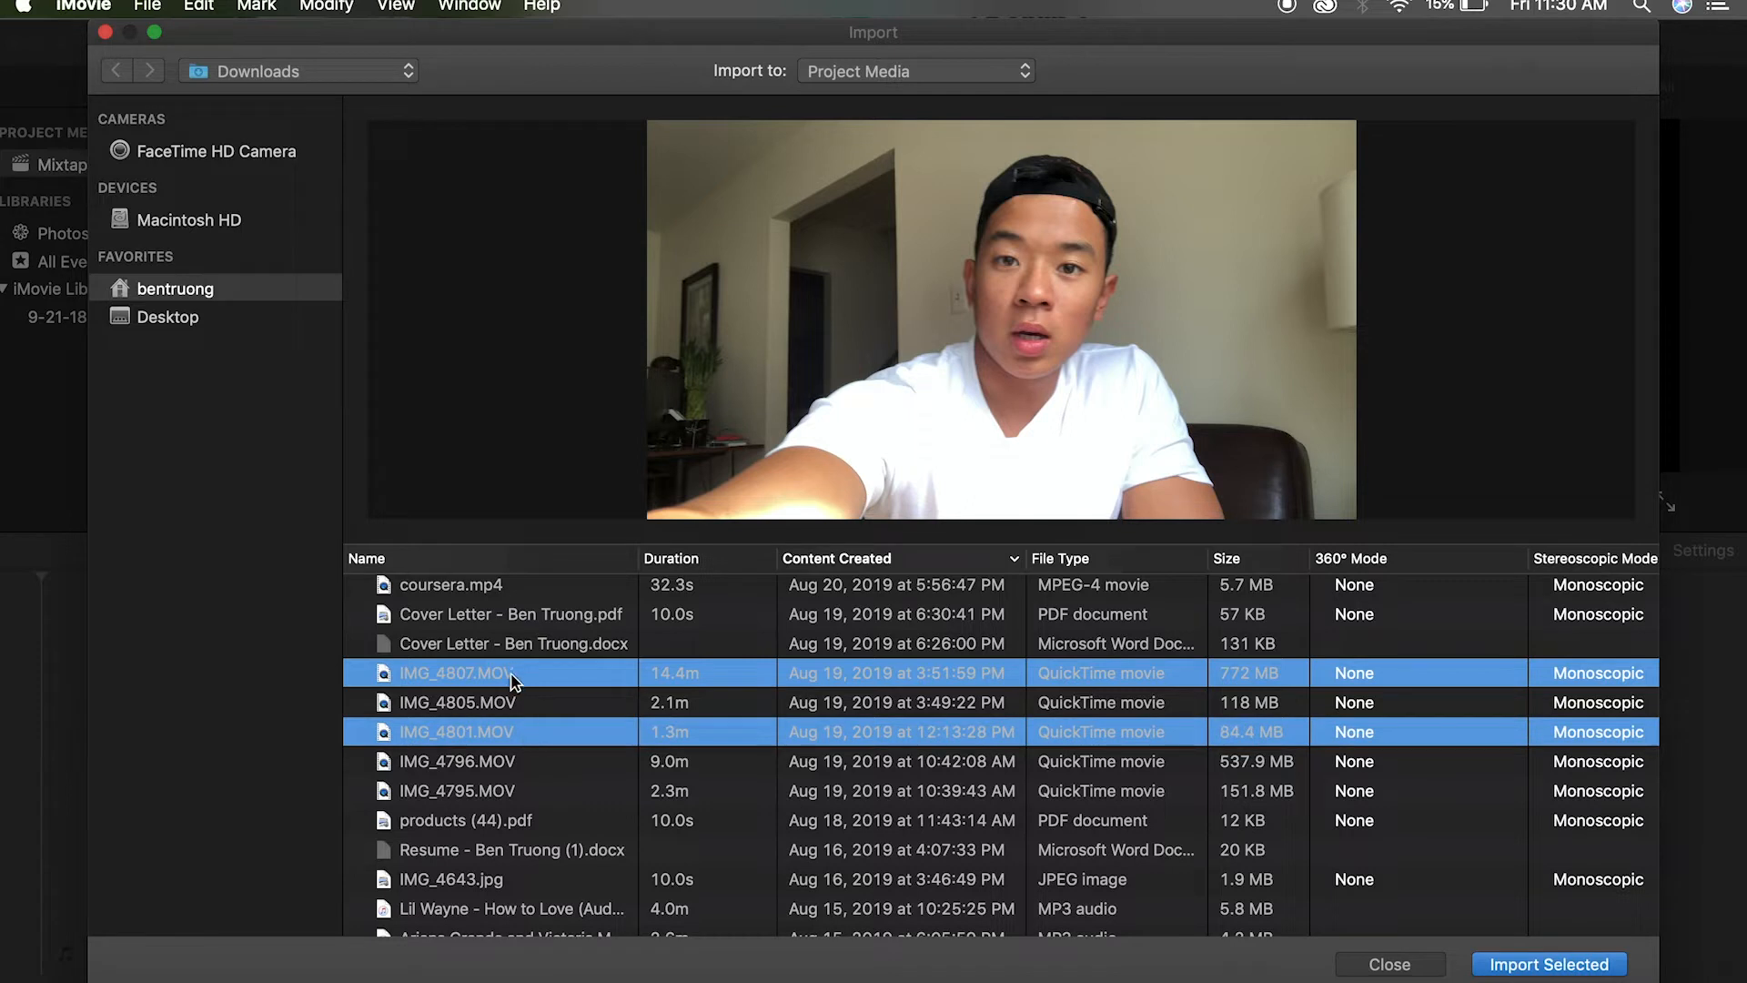
left_click(457, 790)
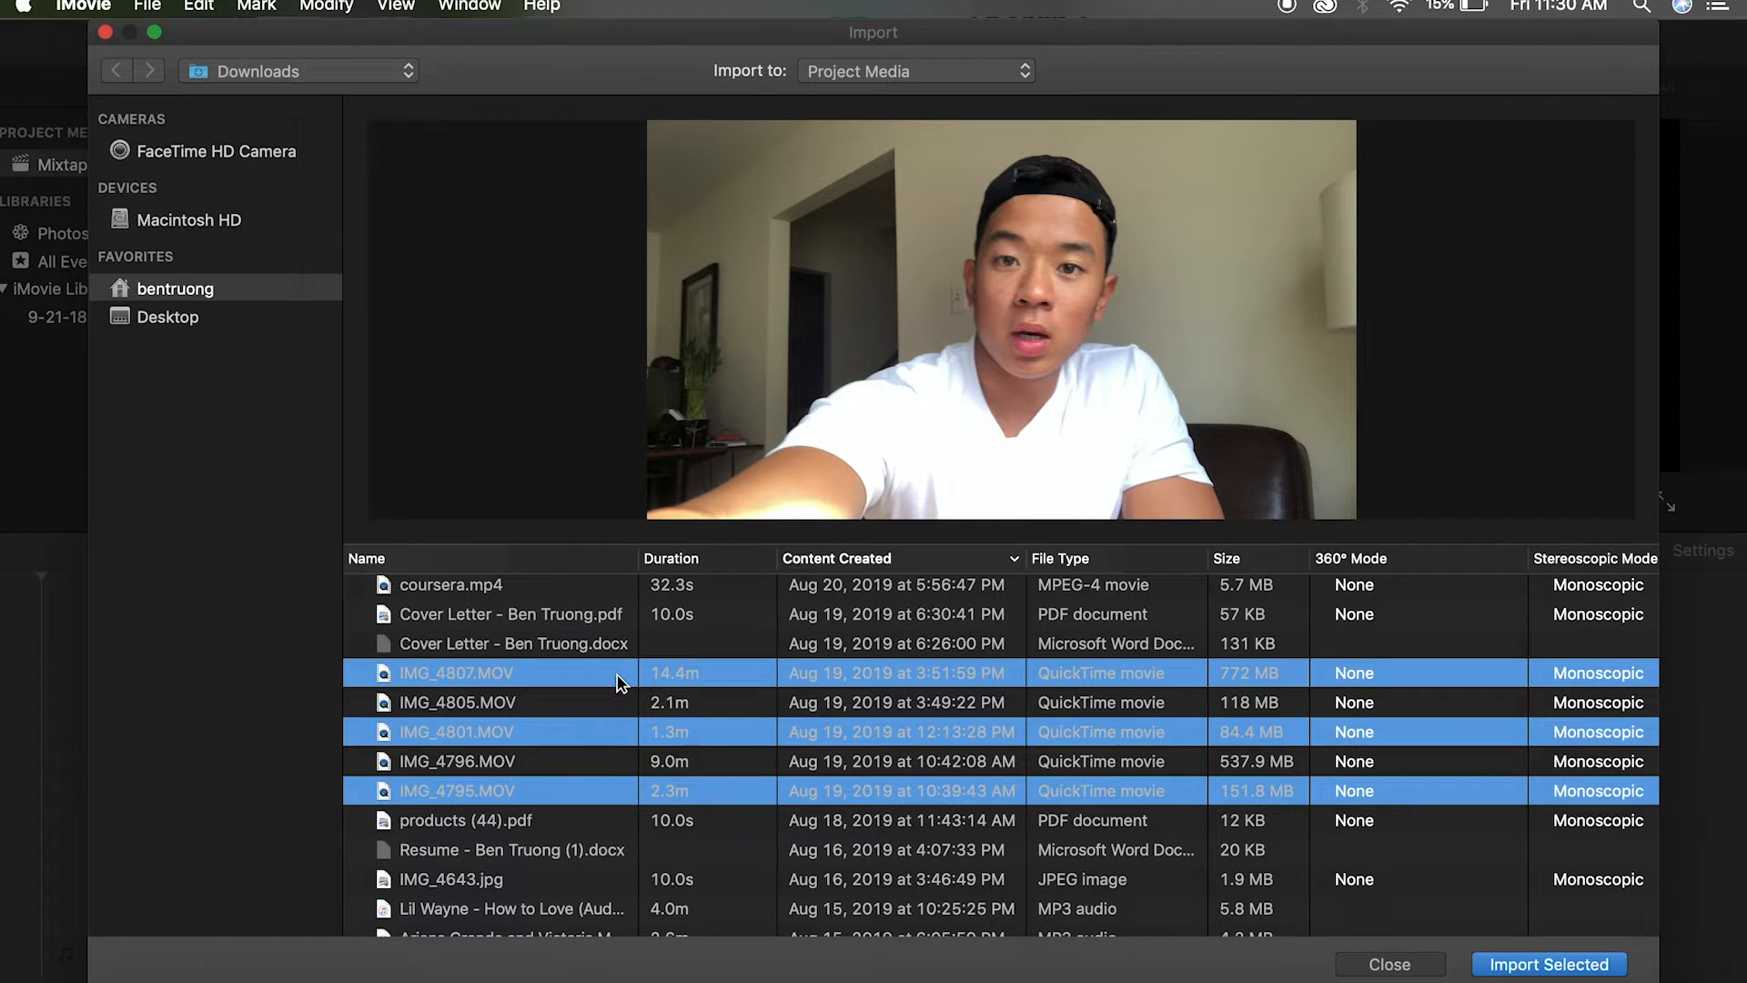
left_click(457, 702)
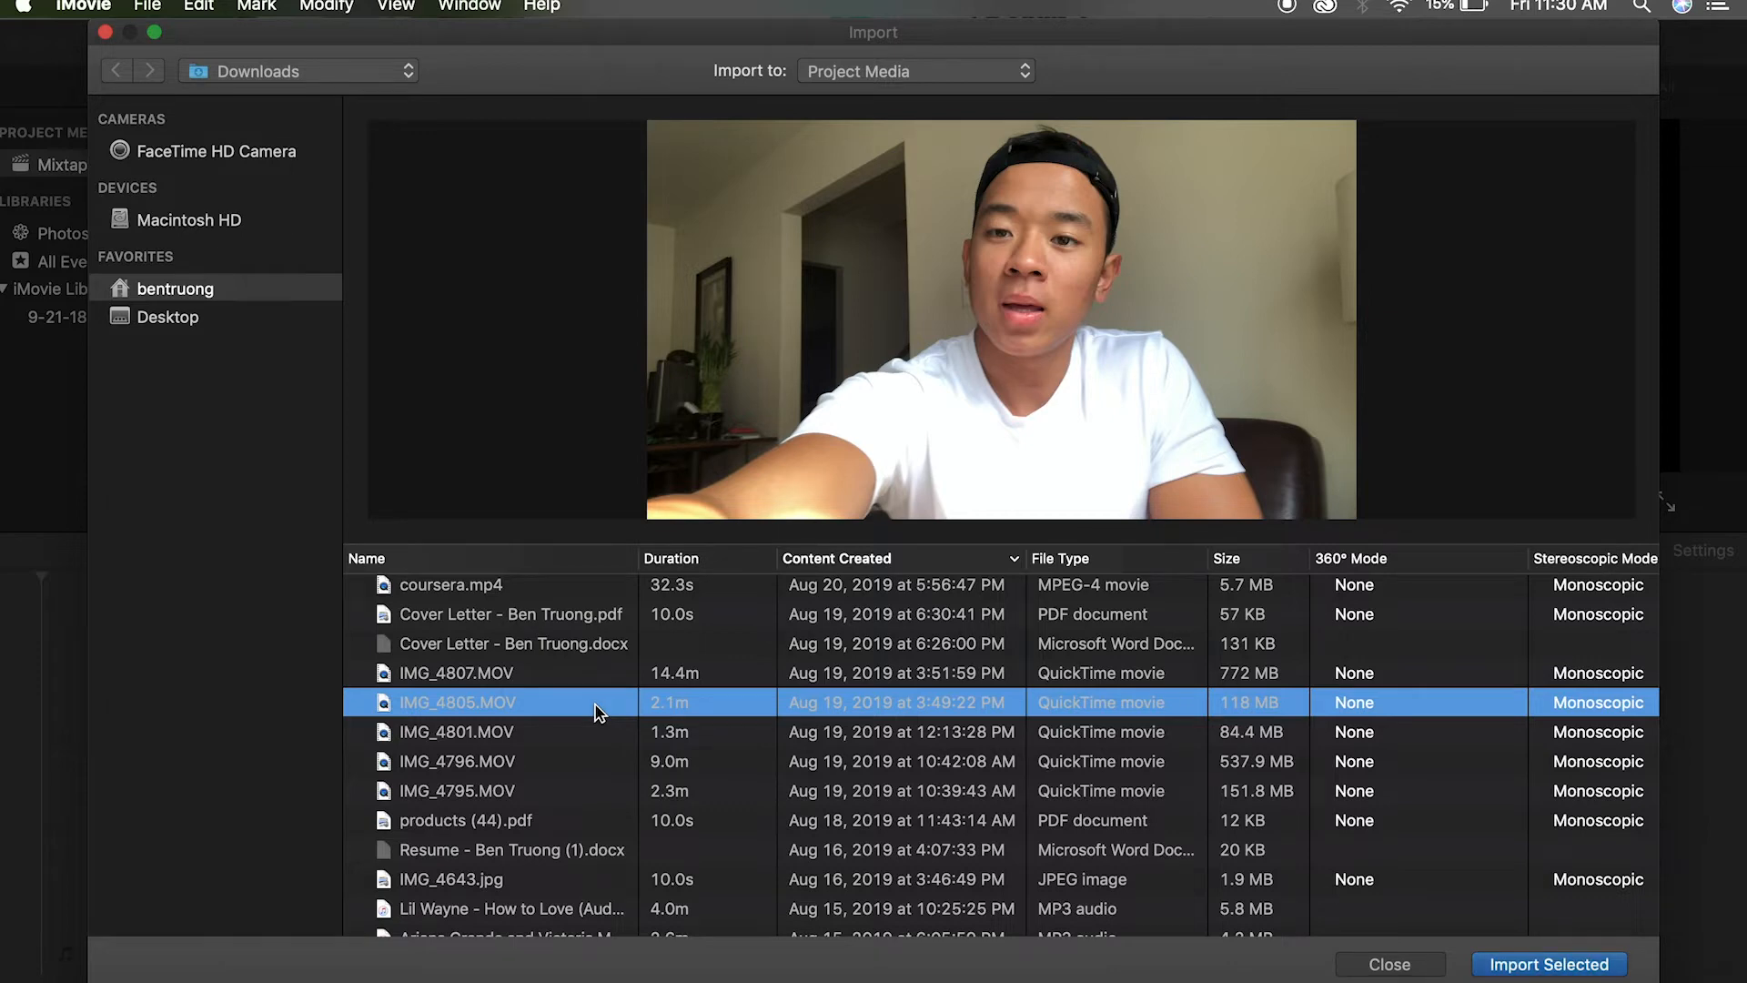
Import the selected IMG_4805.MOV clip into the Mixtape project's media
left_click(1548, 964)
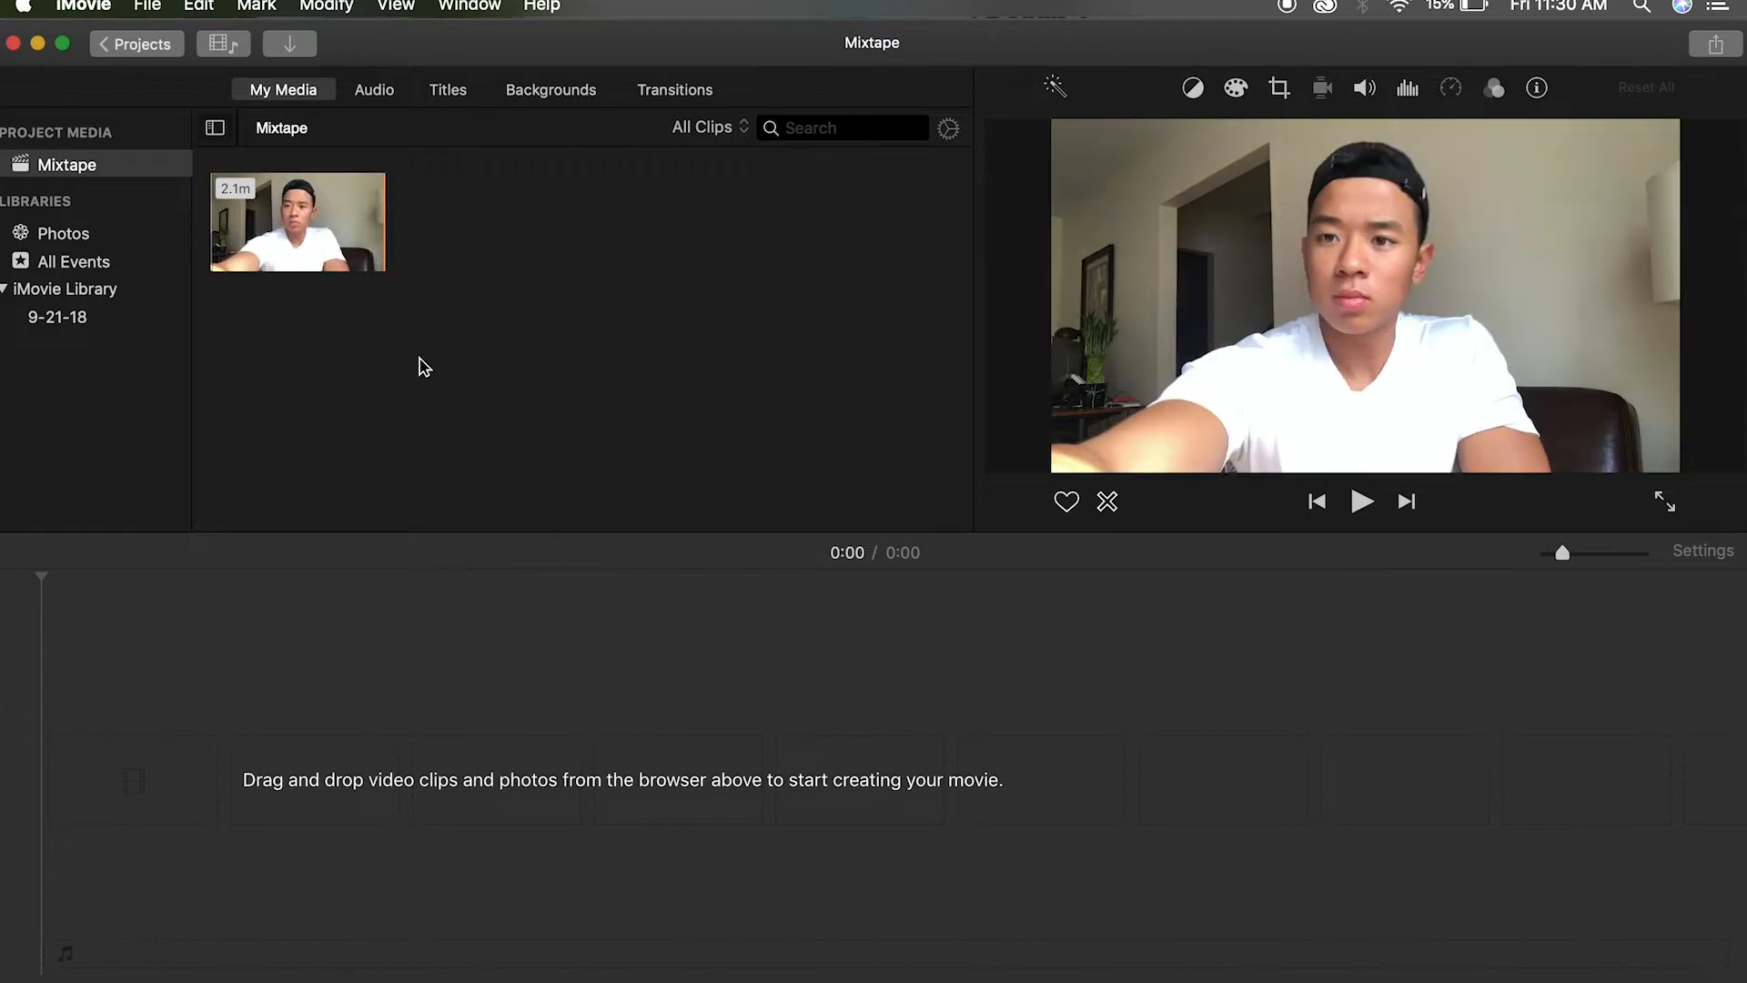
mouse_move(557, 356)
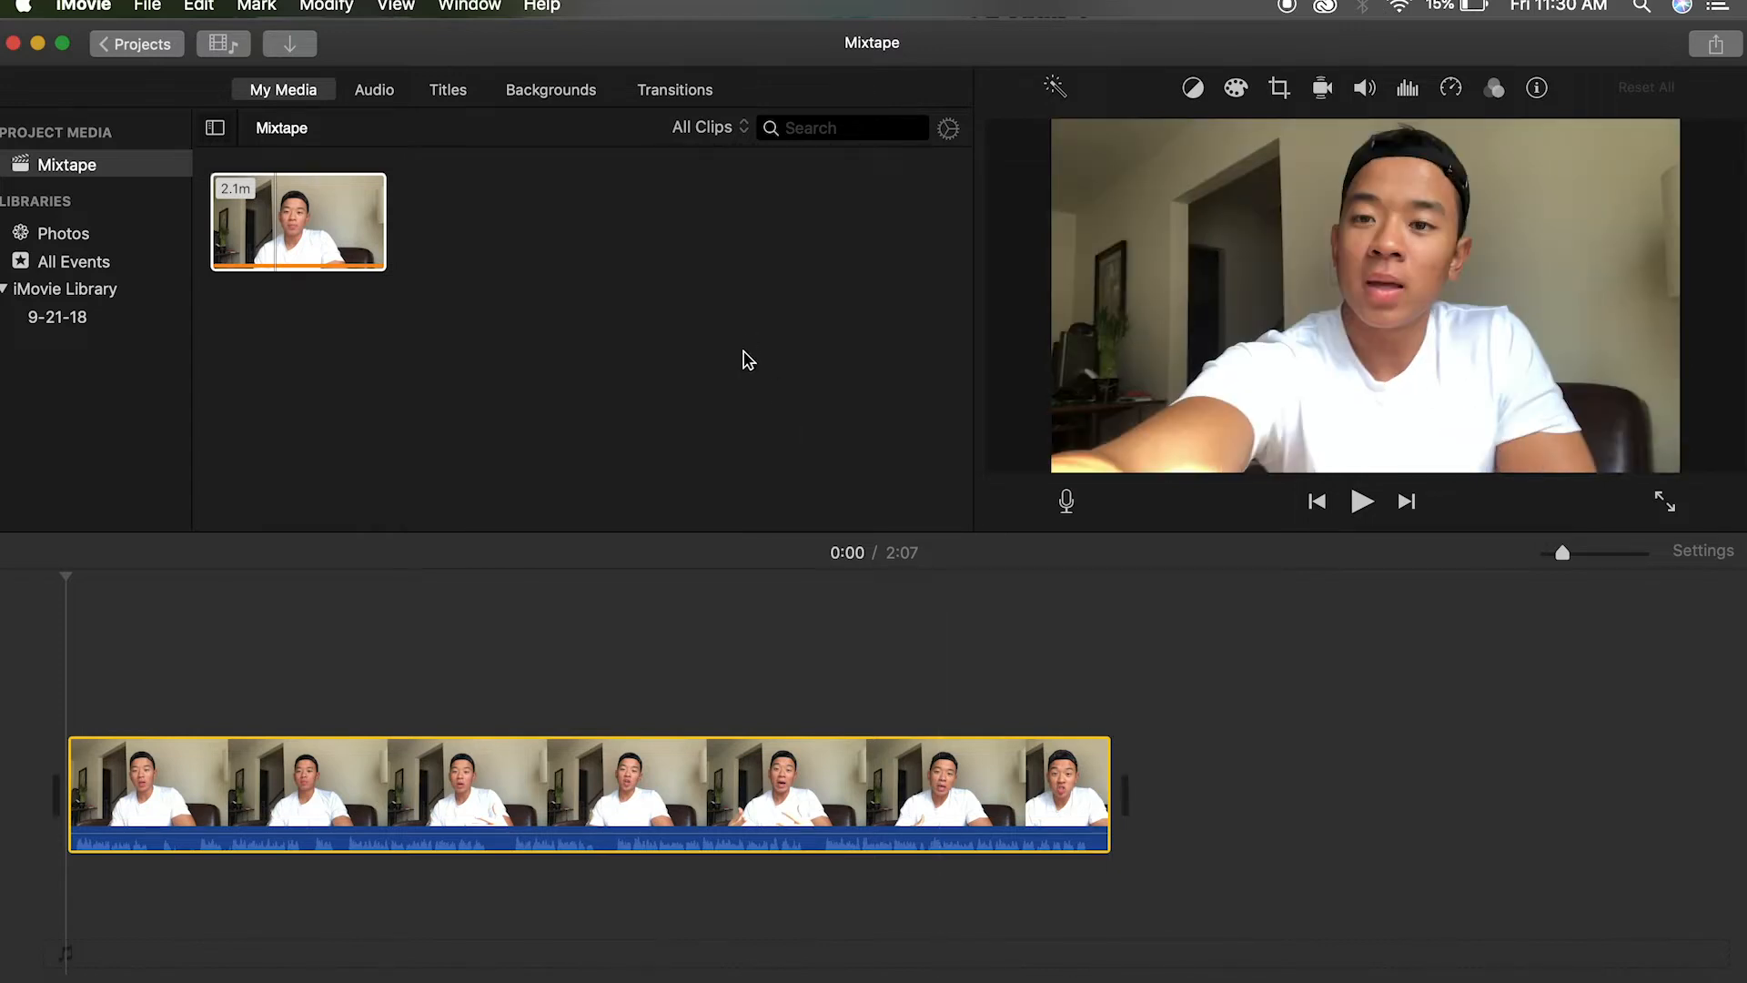
mouse_move(465, 85)
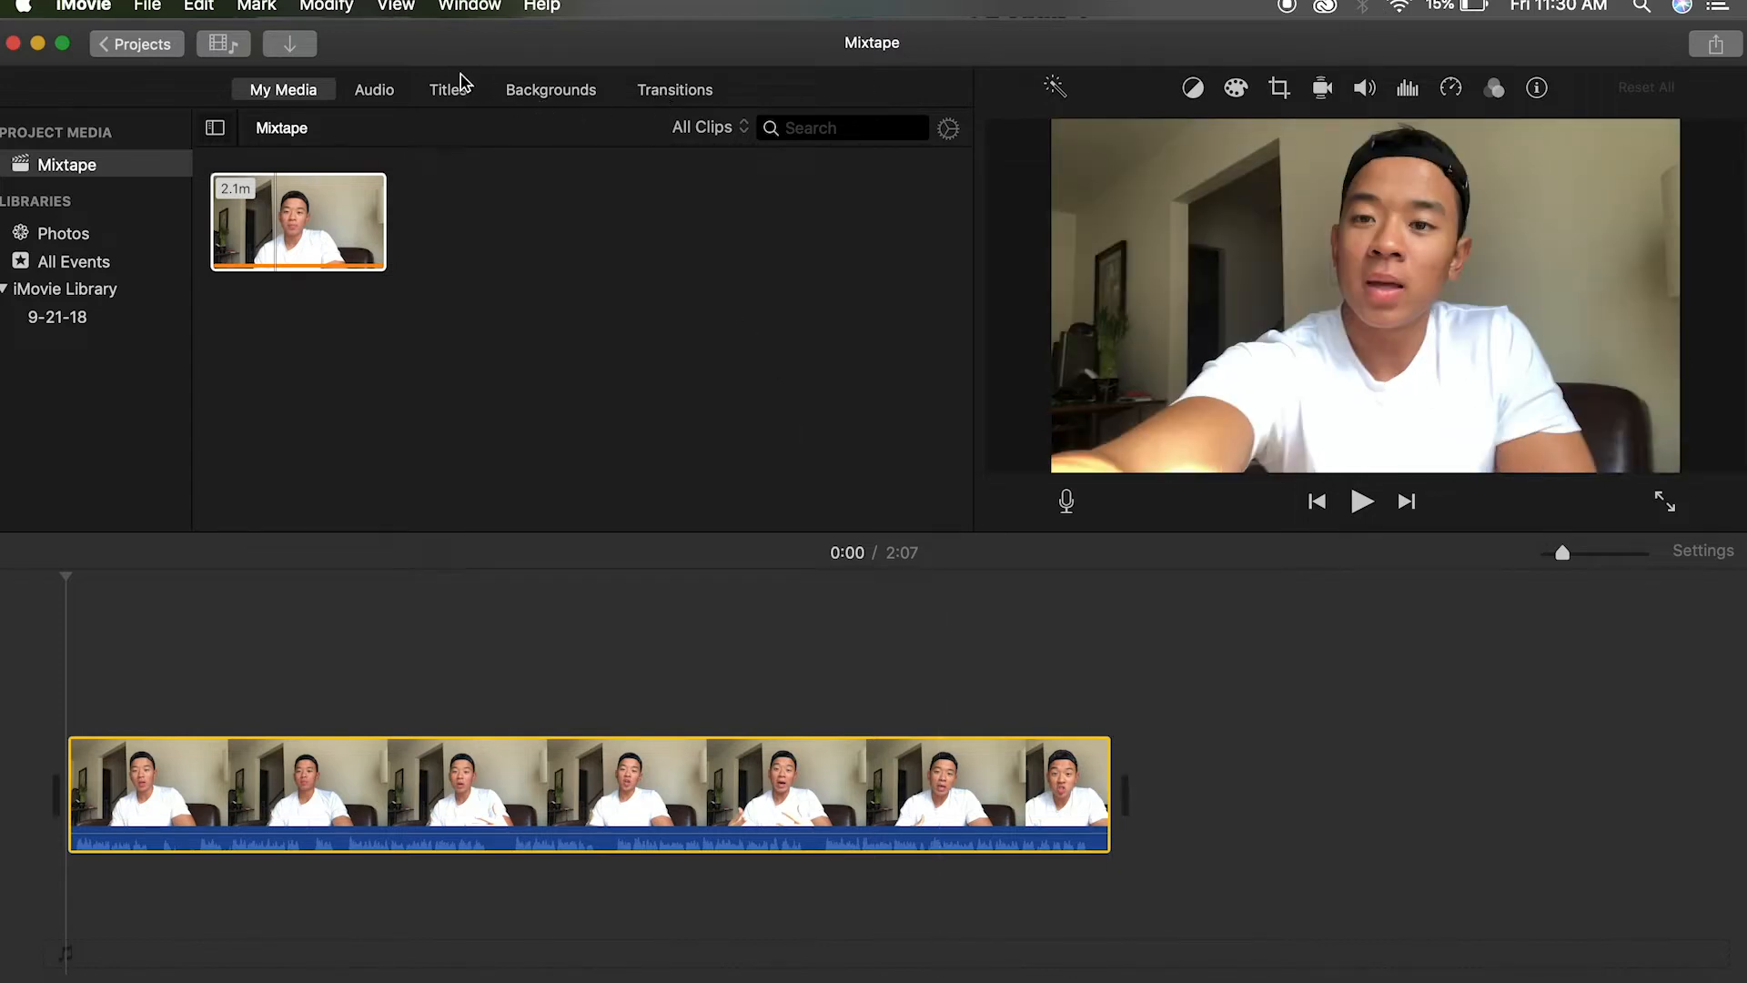
left_click(674, 89)
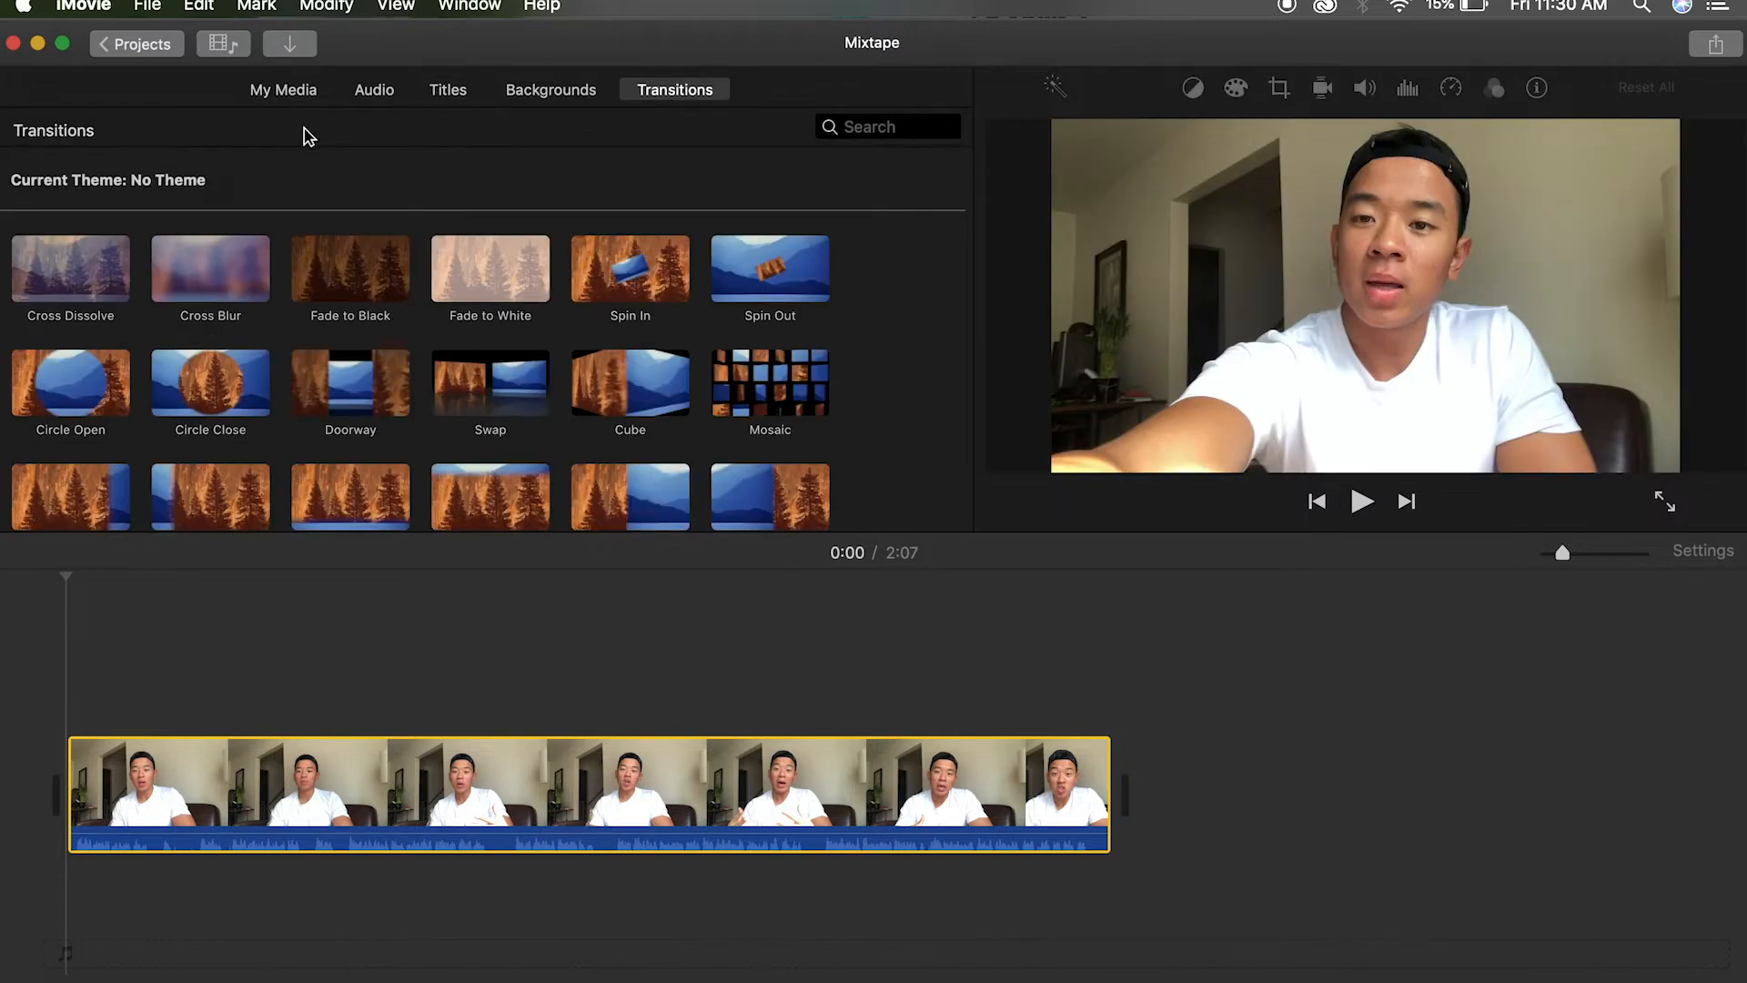
left_click(283, 90)
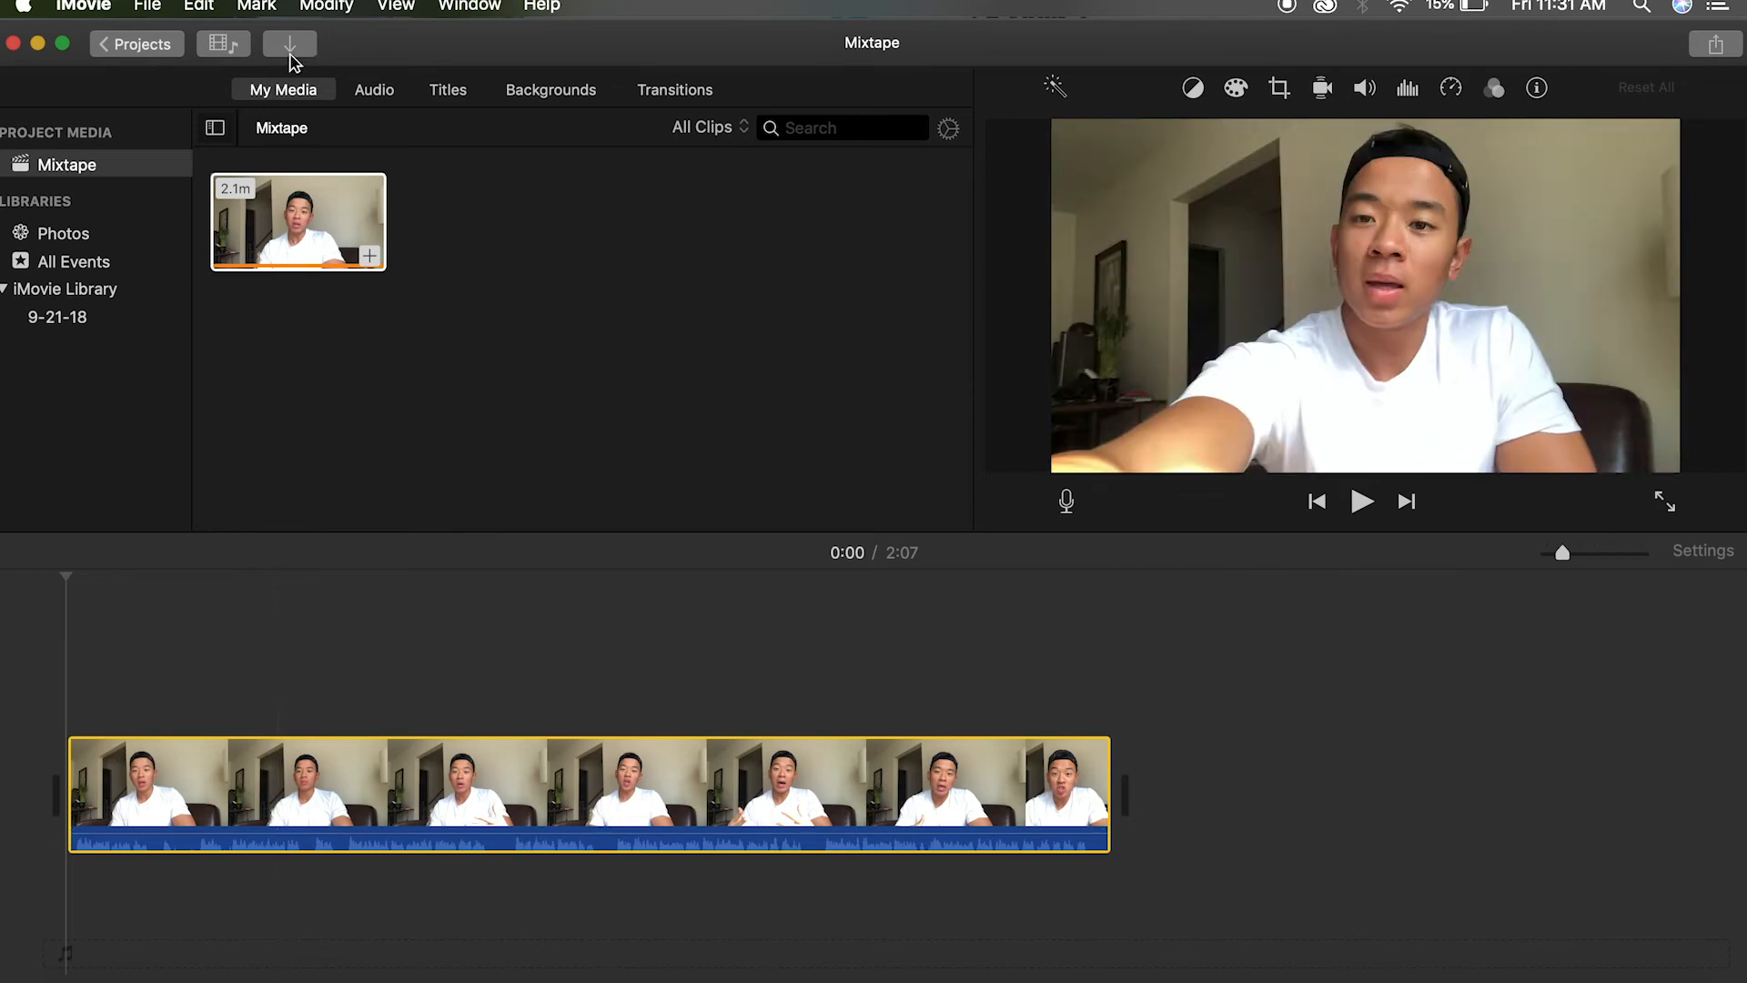
mouse_move(291, 44)
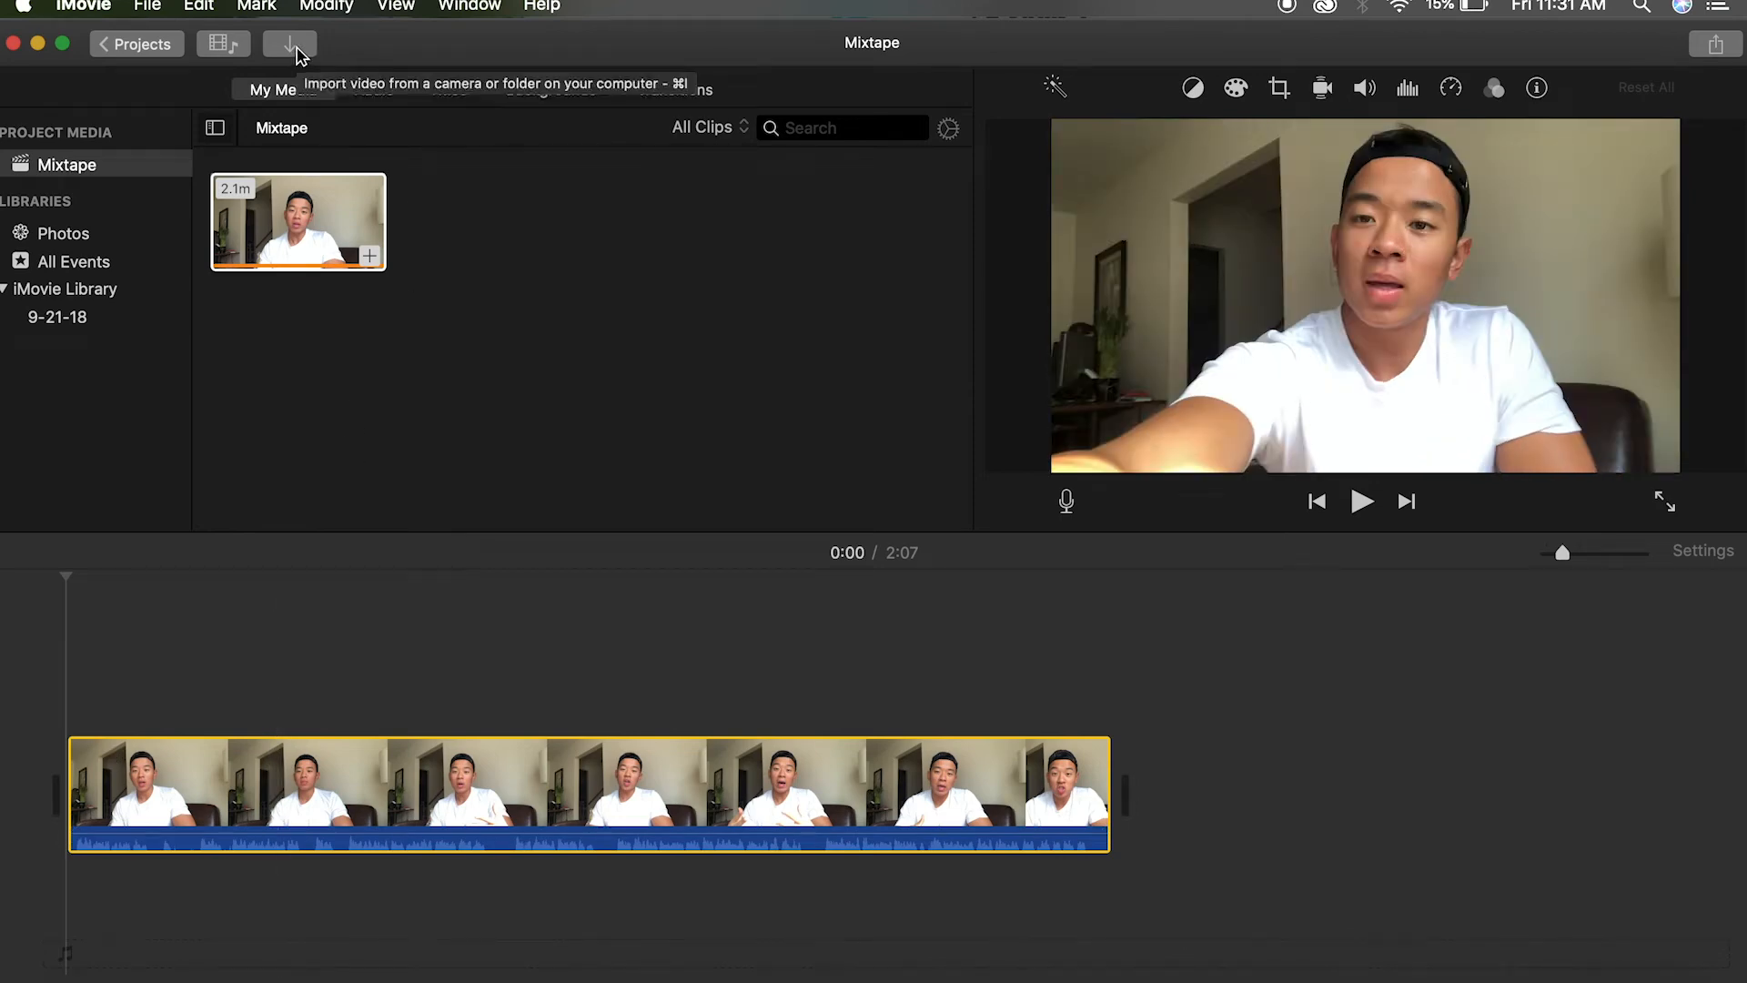
Import the Girlfriend.wav music file from Downloads into the project media
left_click(289, 44)
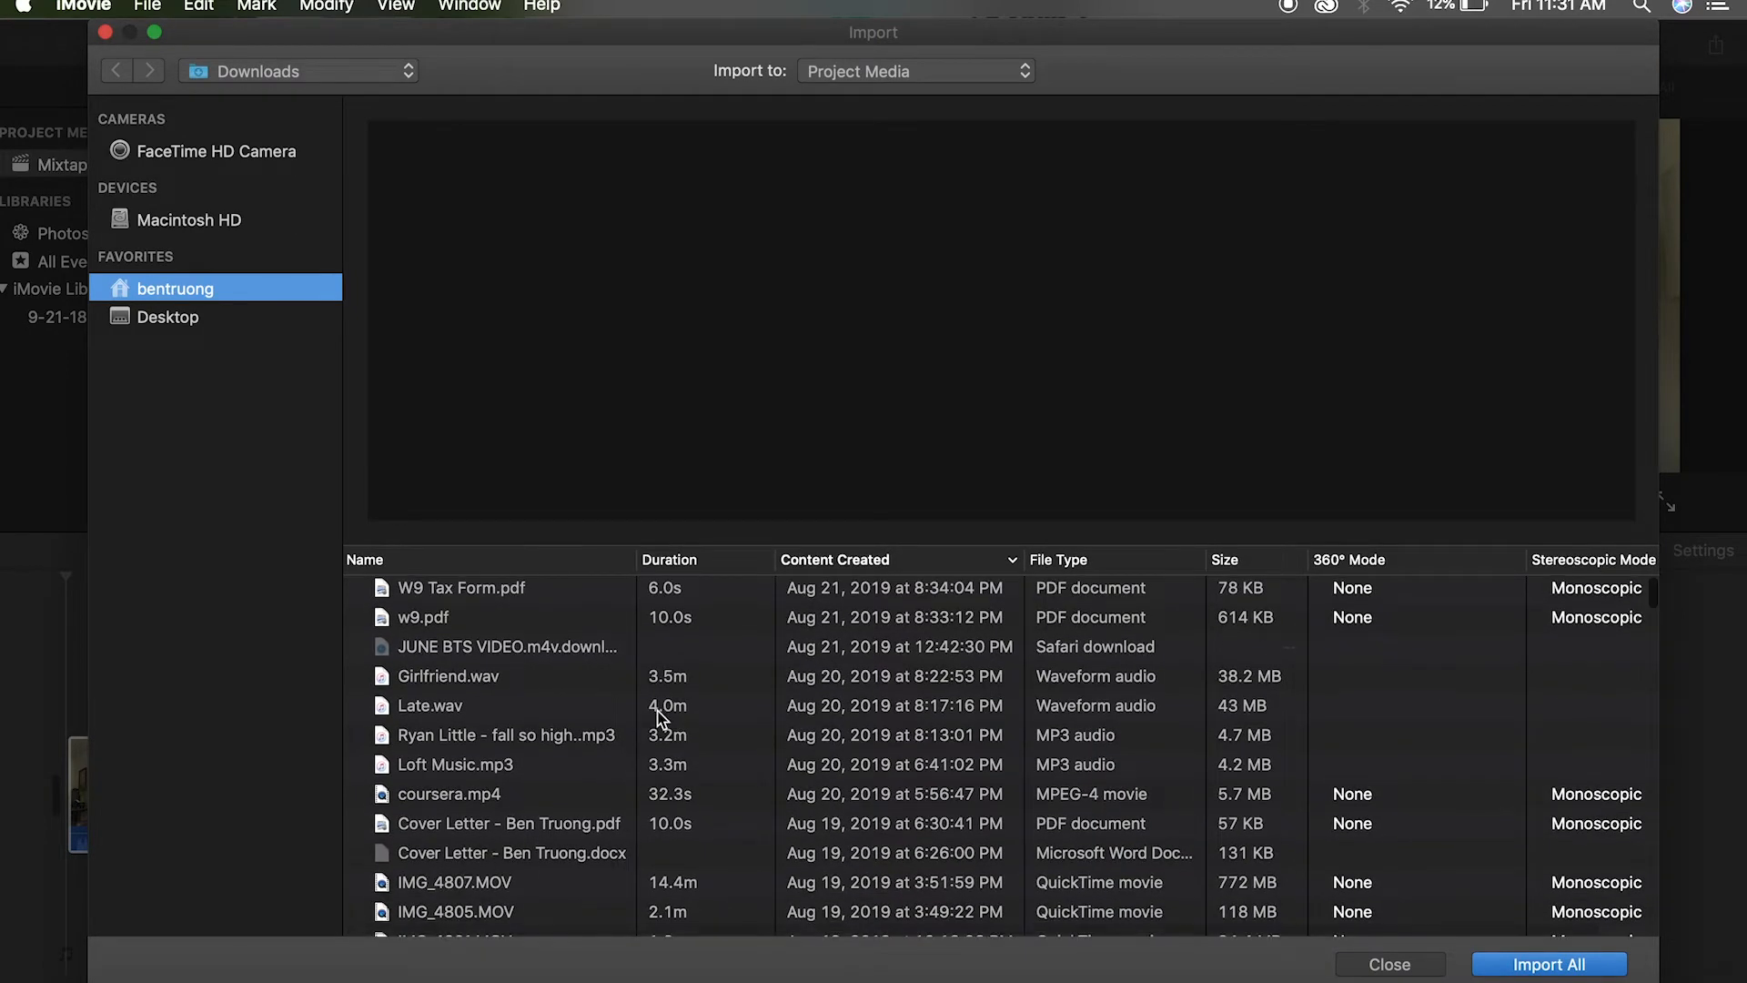
mouse_move(630, 696)
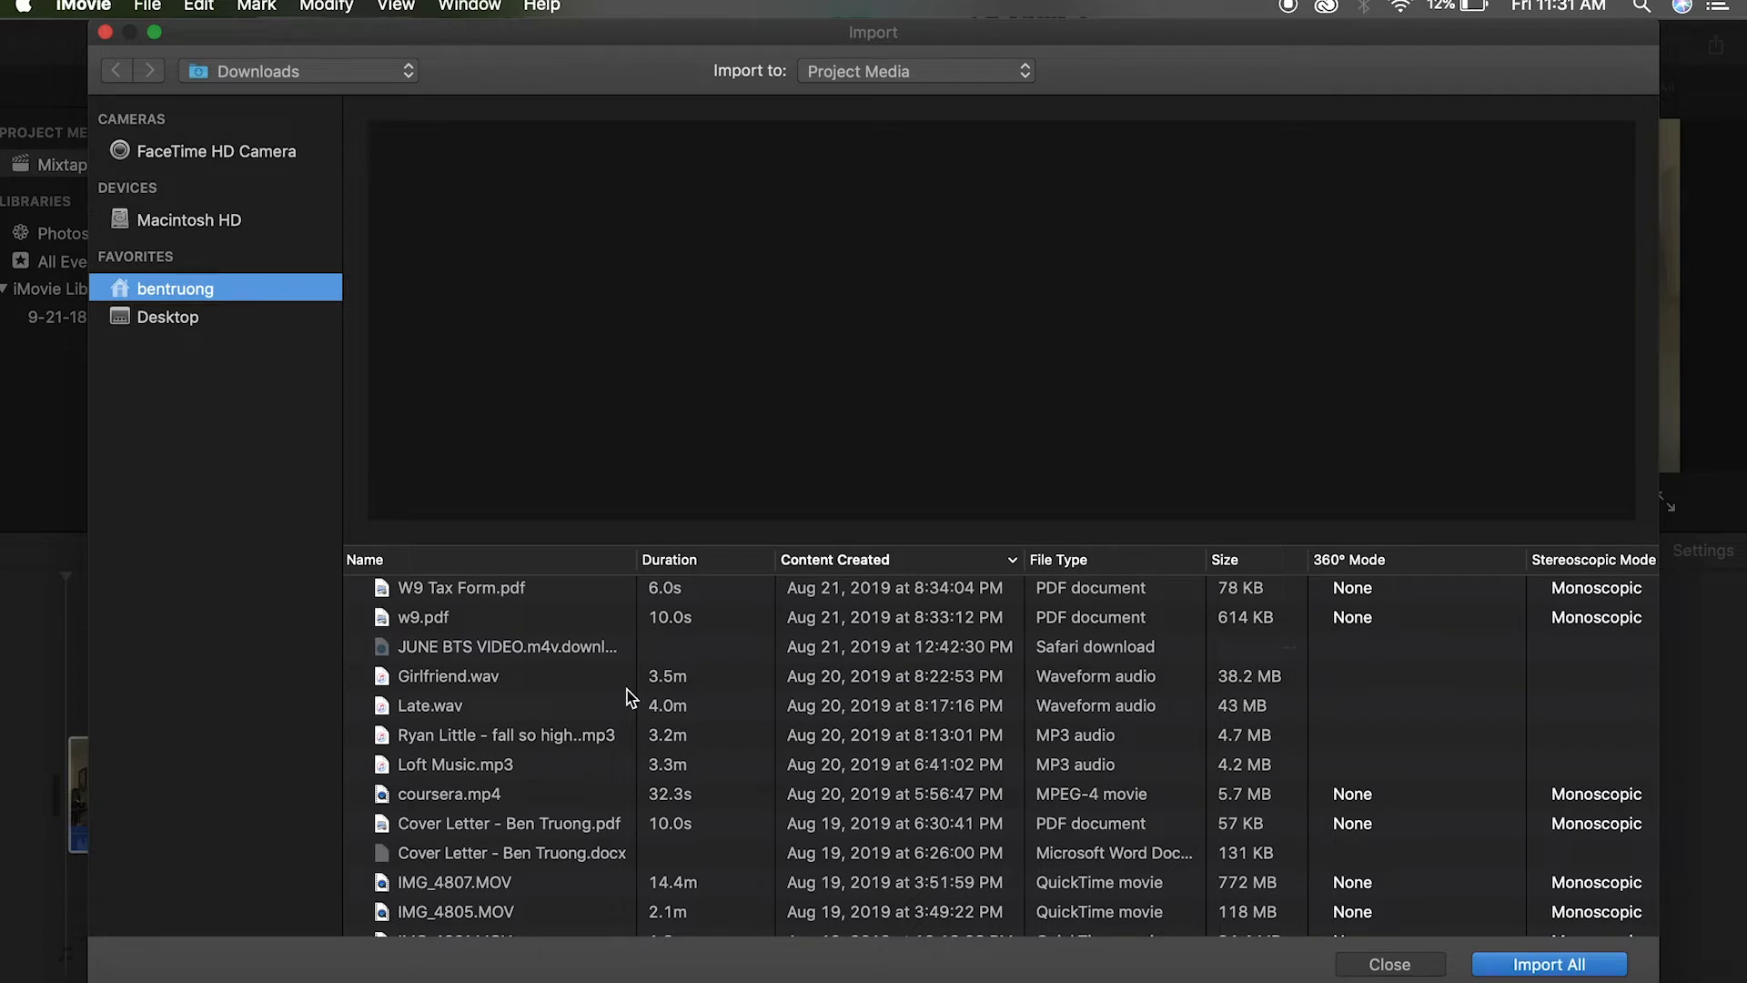
left_click(448, 675)
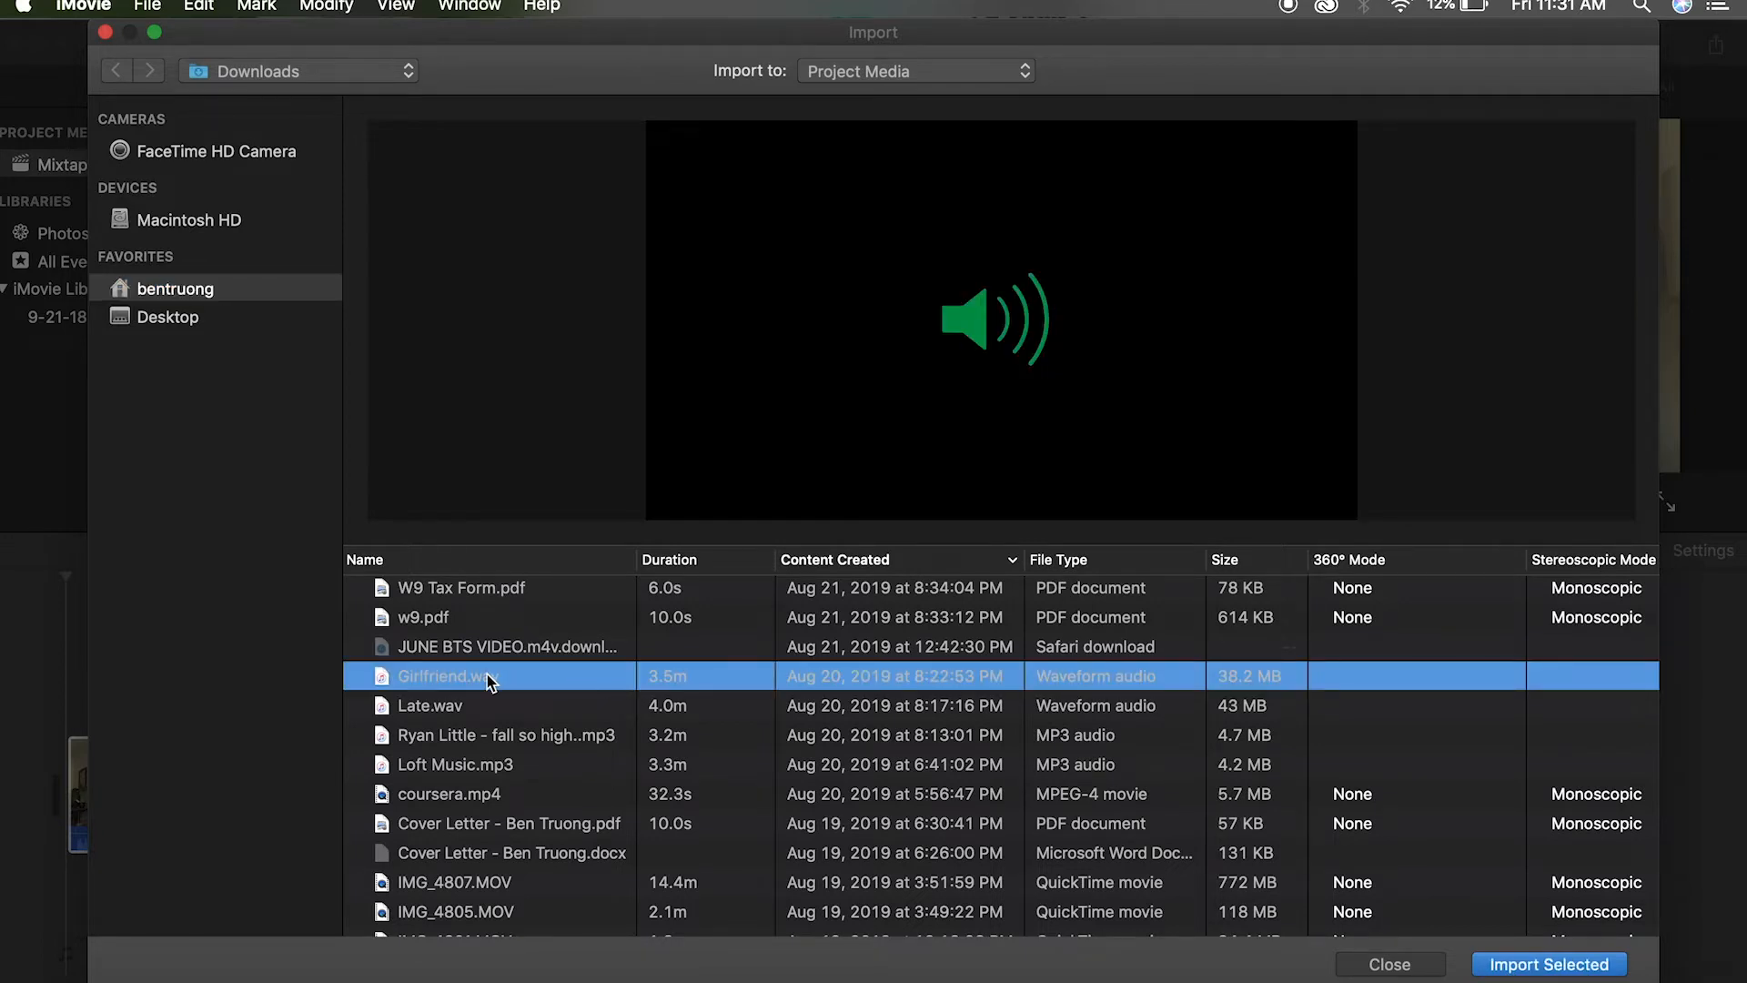
left_click(1548, 964)
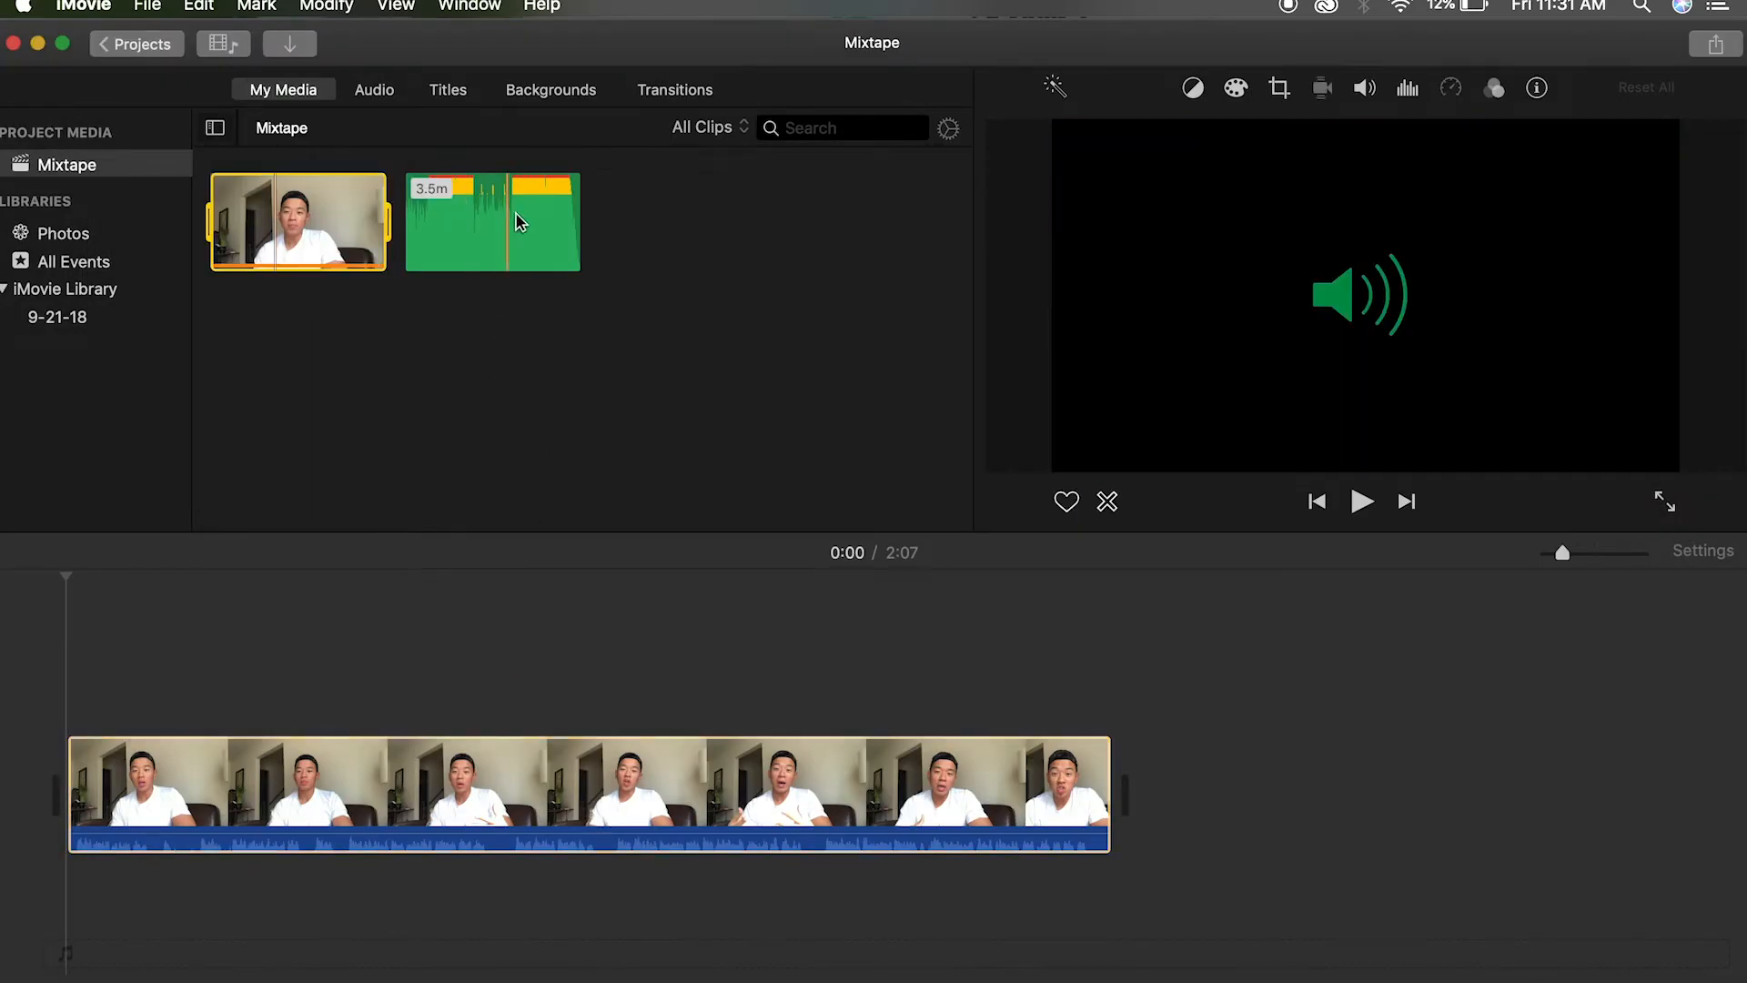
Select the entire 3.5-minute Girlfriend audio clip in My Media
left_click(493, 220)
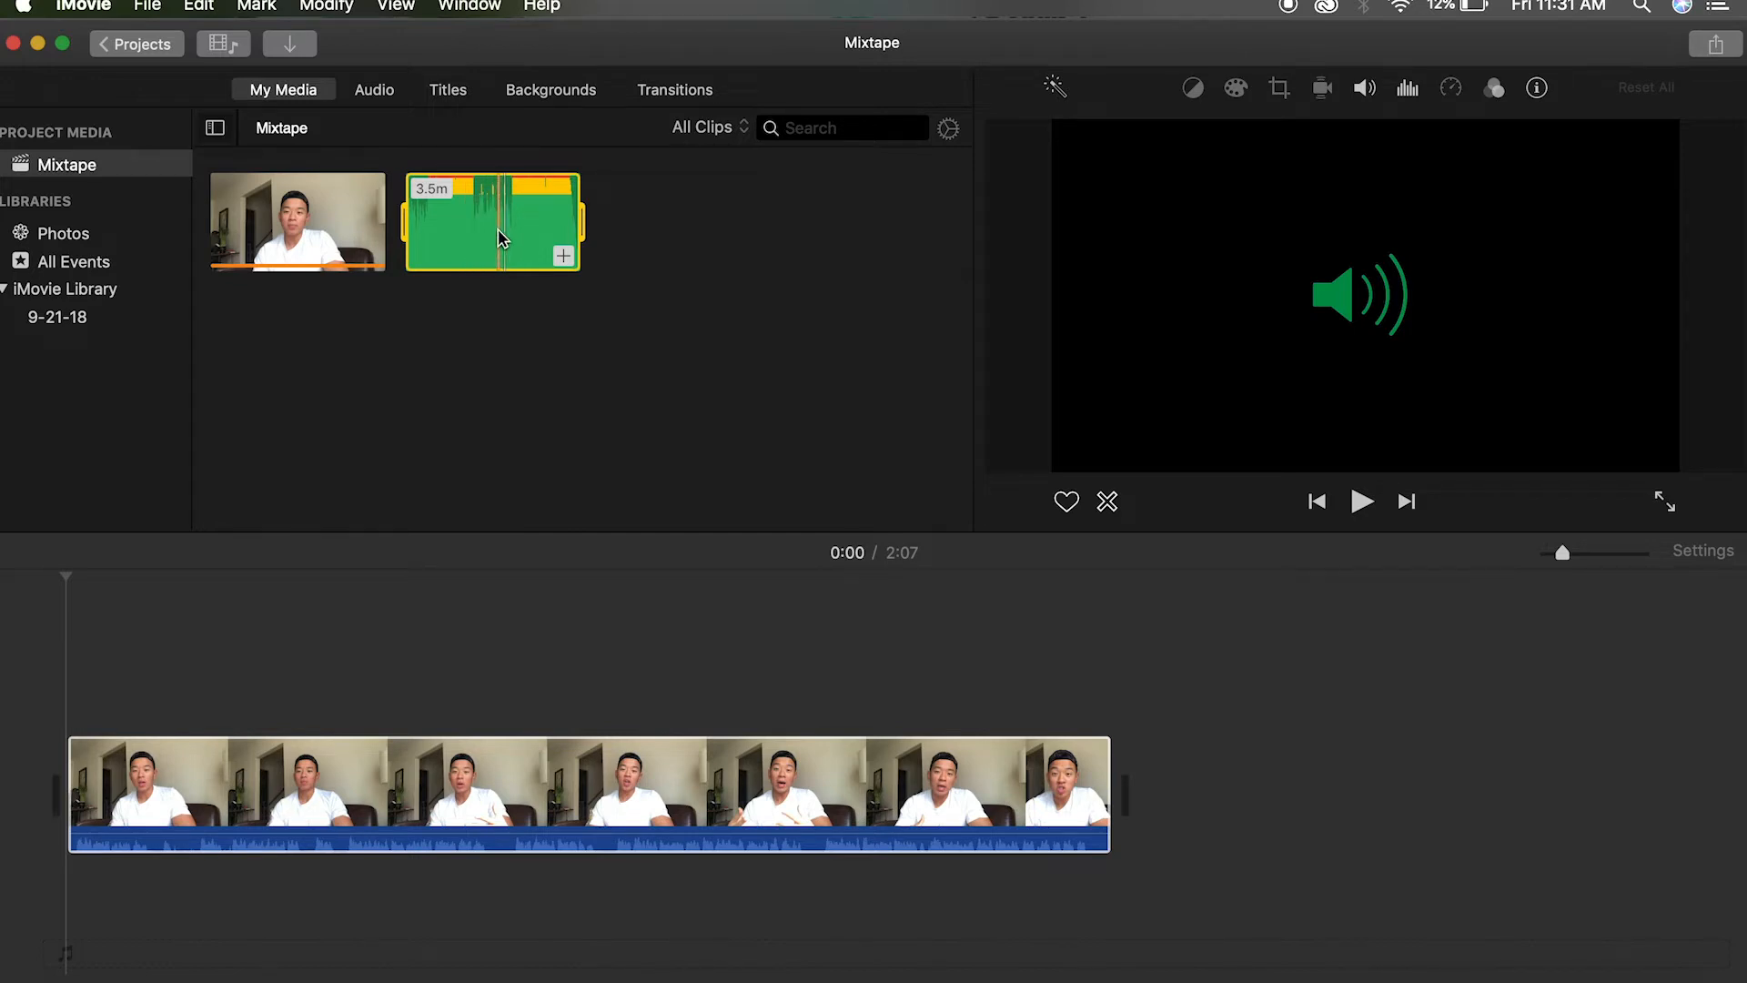
left_click(223, 791)
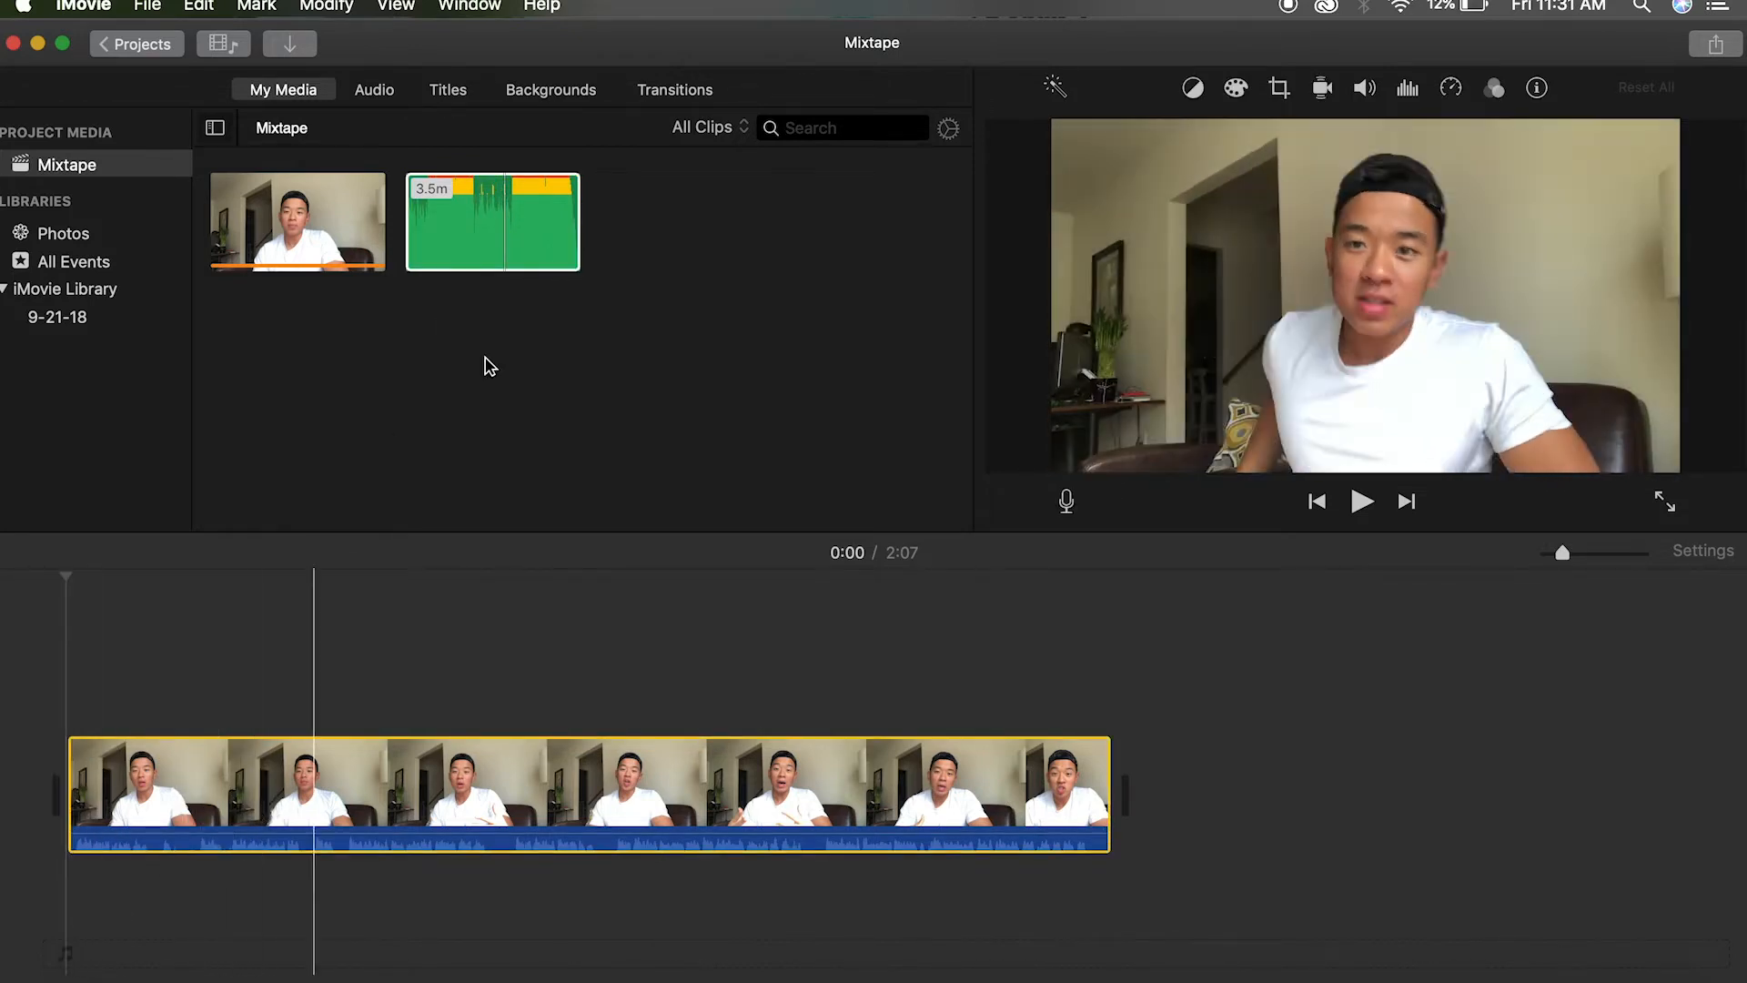
Drag the Girlfriend clip onto the timeline beneath the video, extending the project to 3:35
left_click_drag(491, 219, 295, 688)
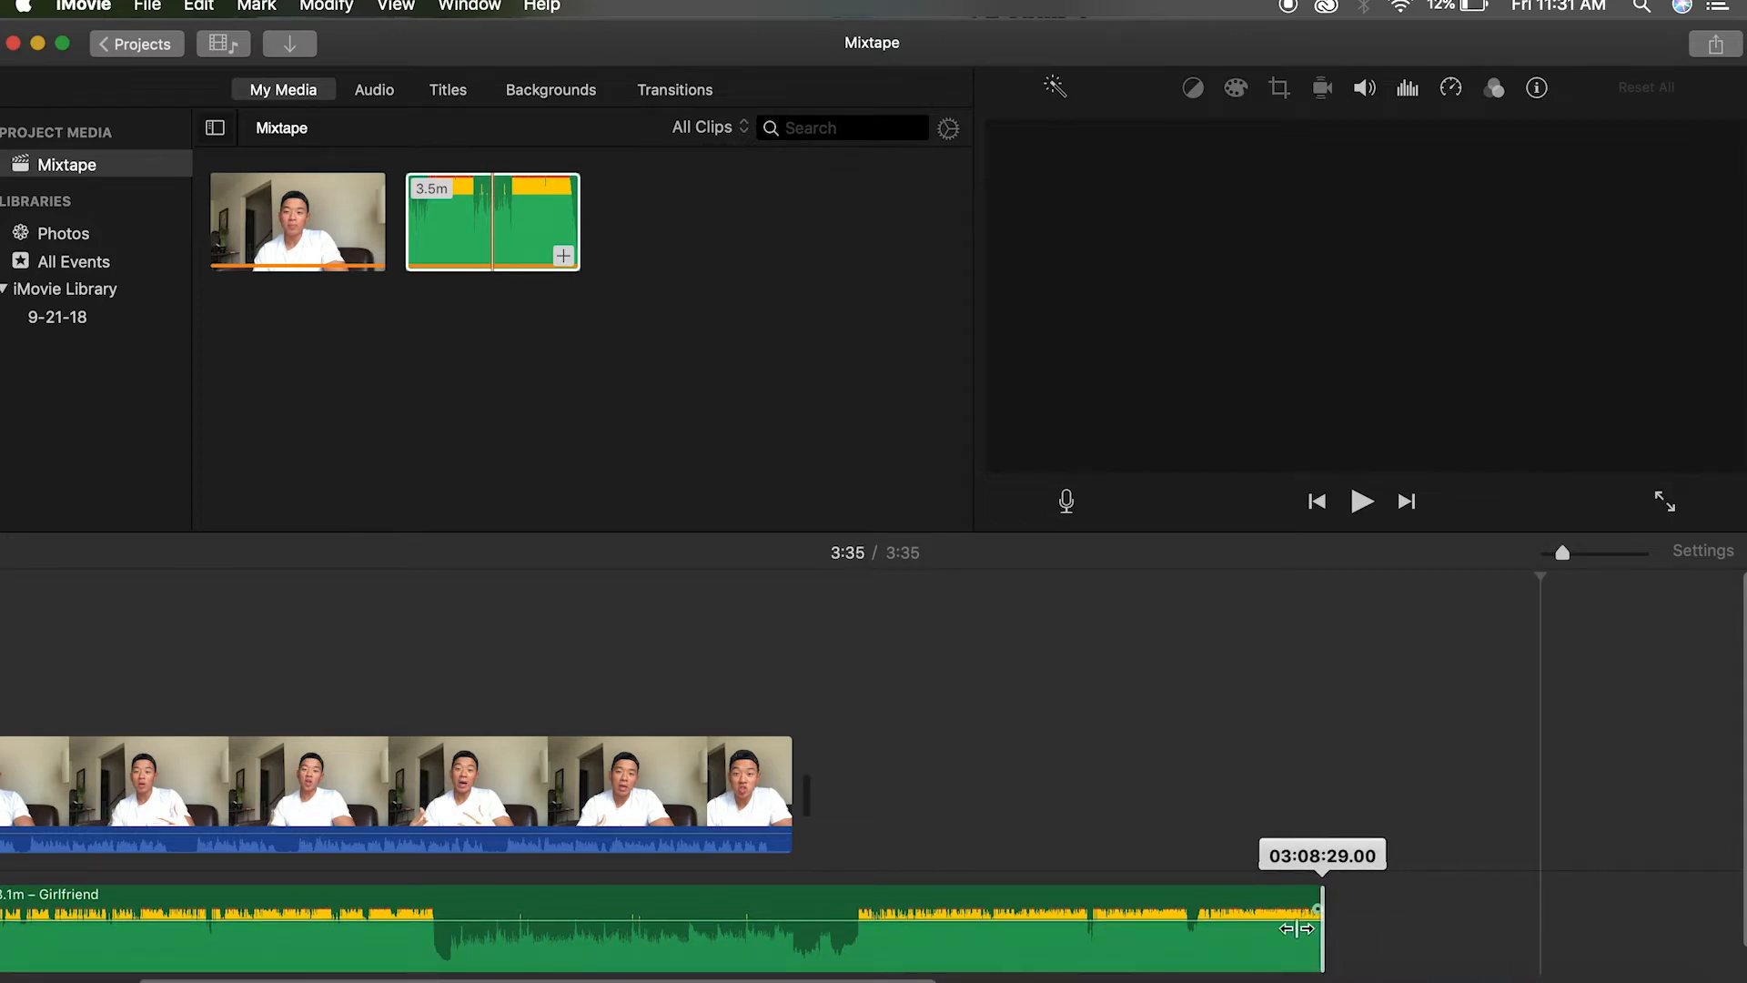
Trim the Girlfriend track's end to 2.1 minutes so it ends with the 2:07 video
left_click_drag(1301, 927, 819, 919)
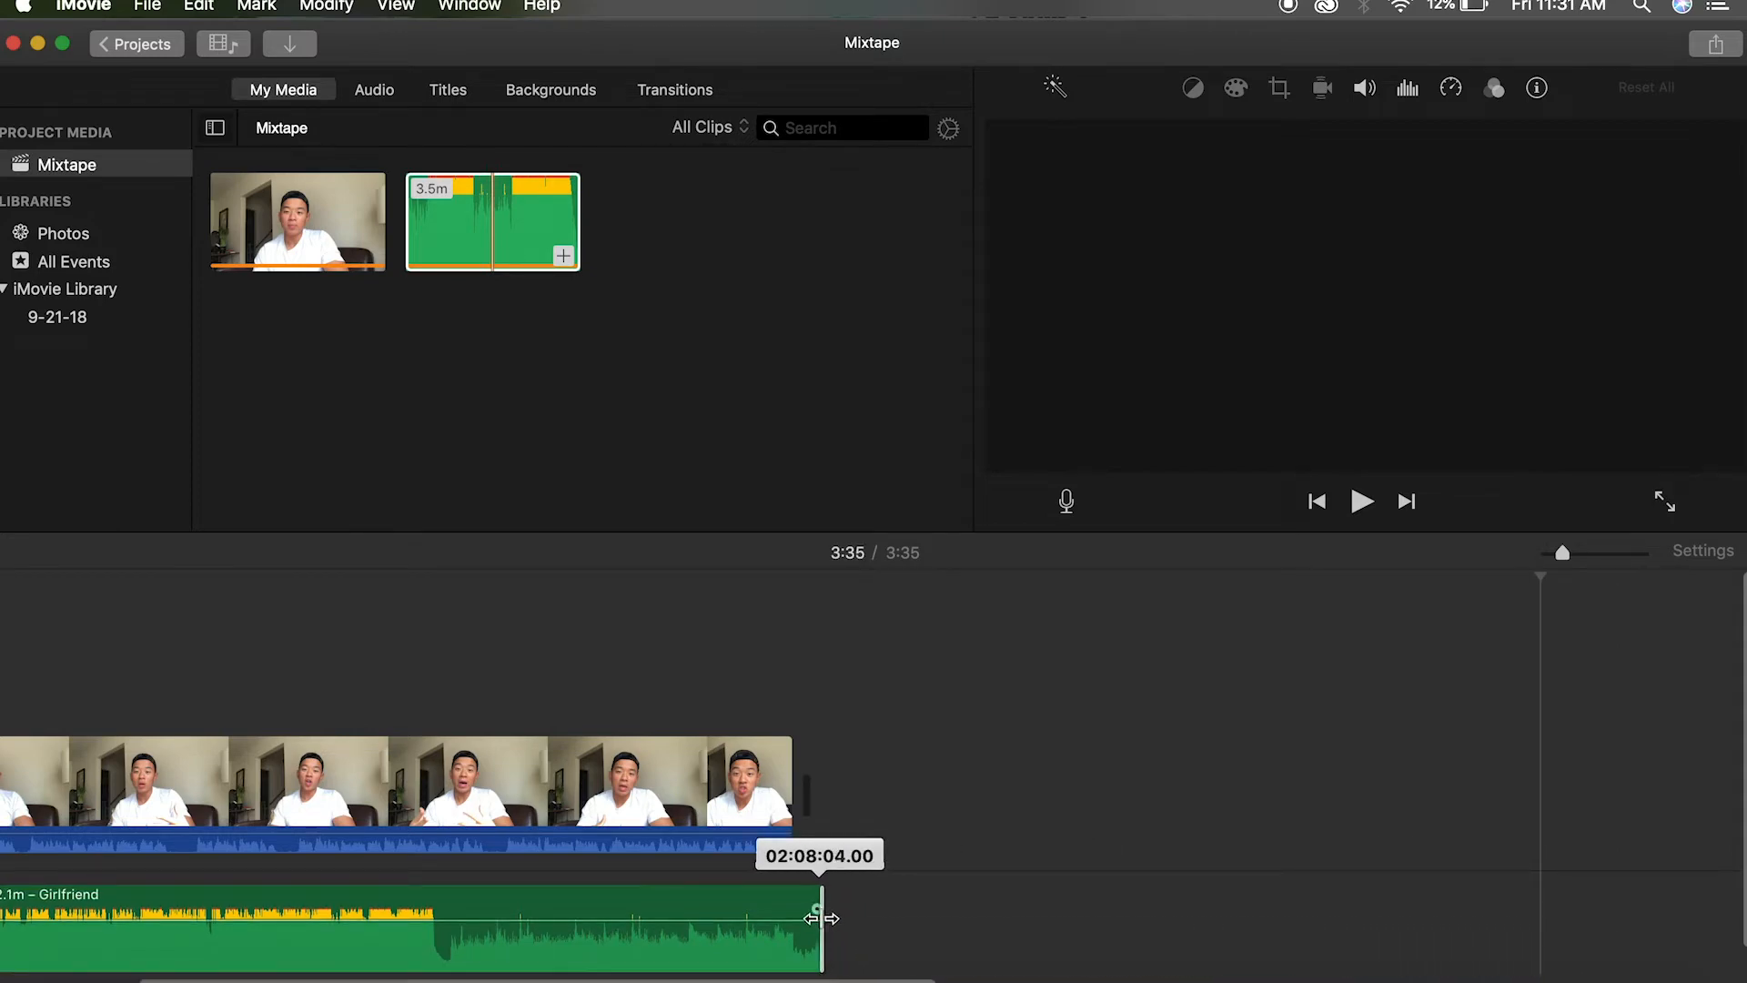
left_click_drag(825, 917, 800, 917)
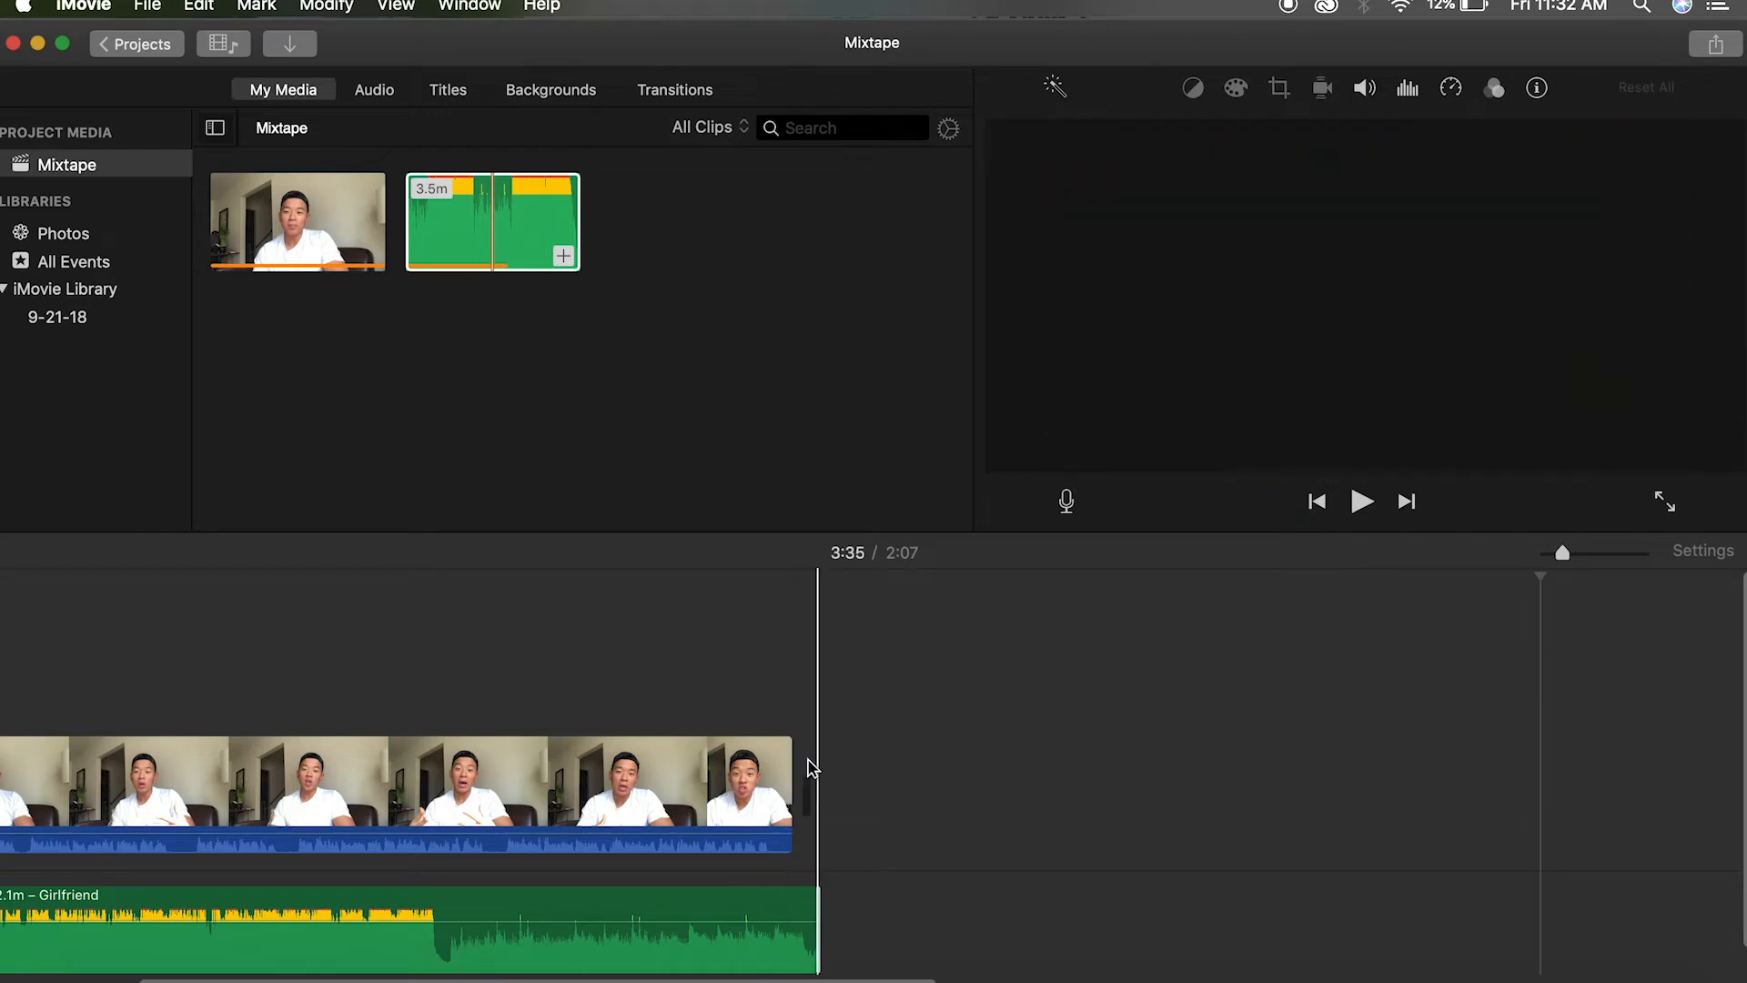
mouse_move(824, 711)
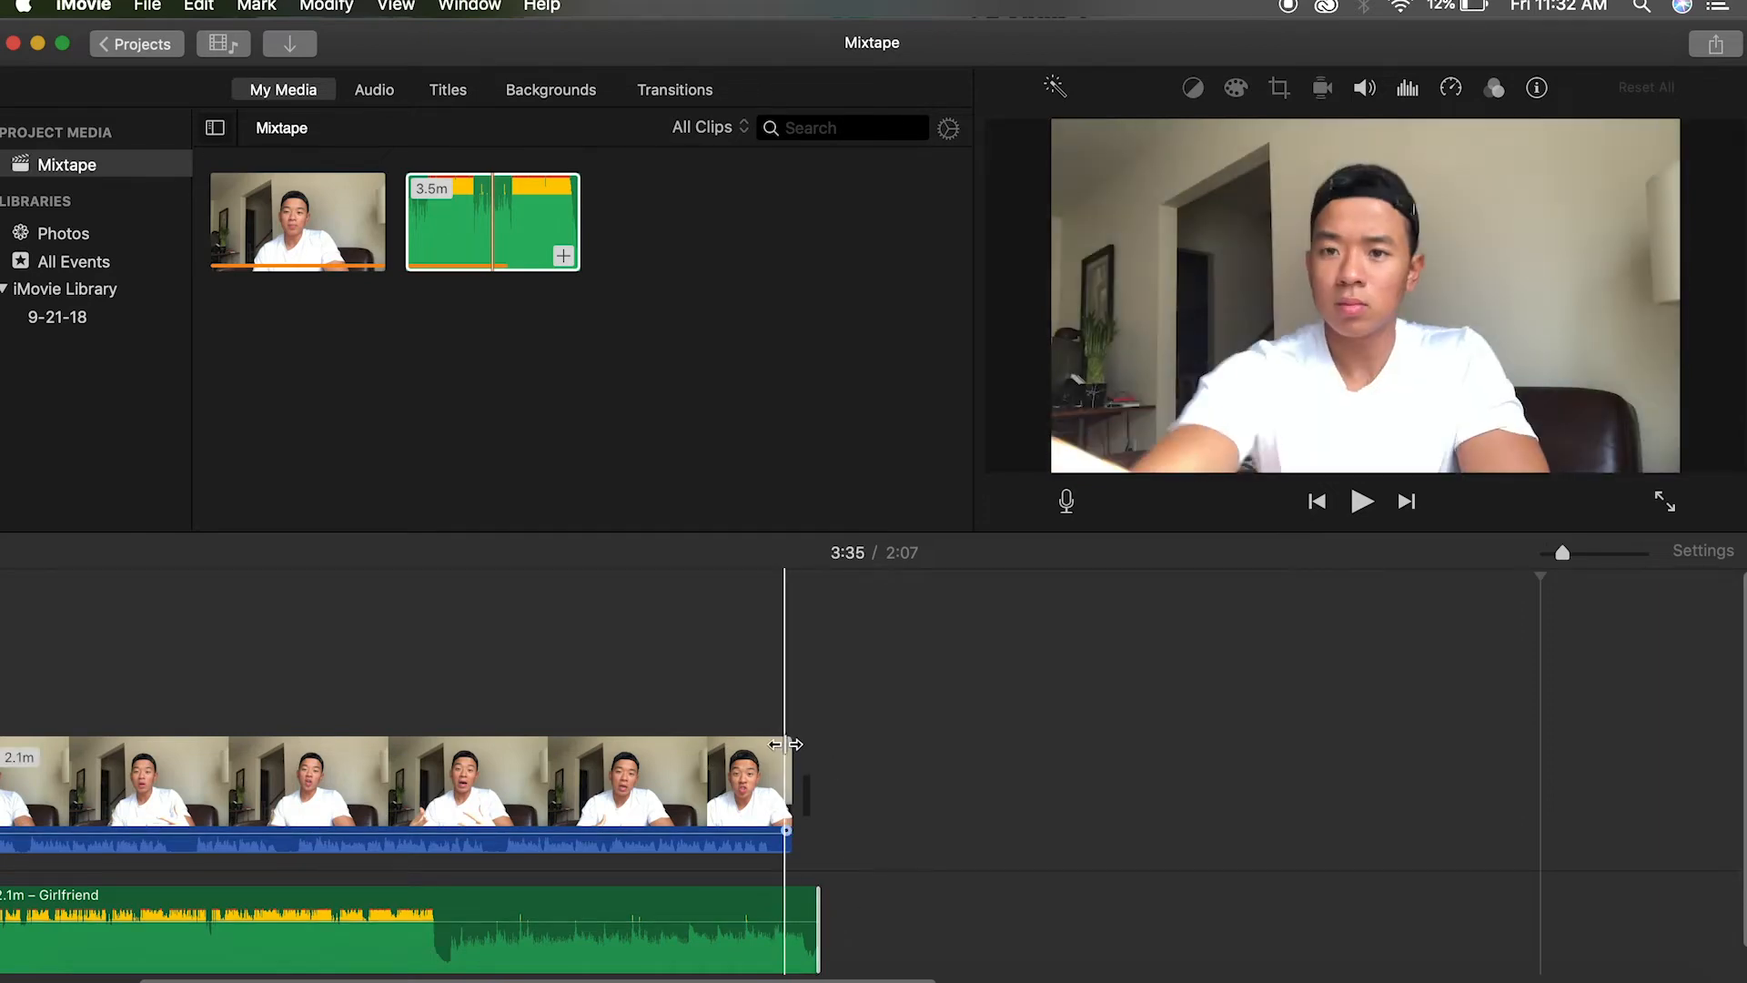
left_click(1362, 502)
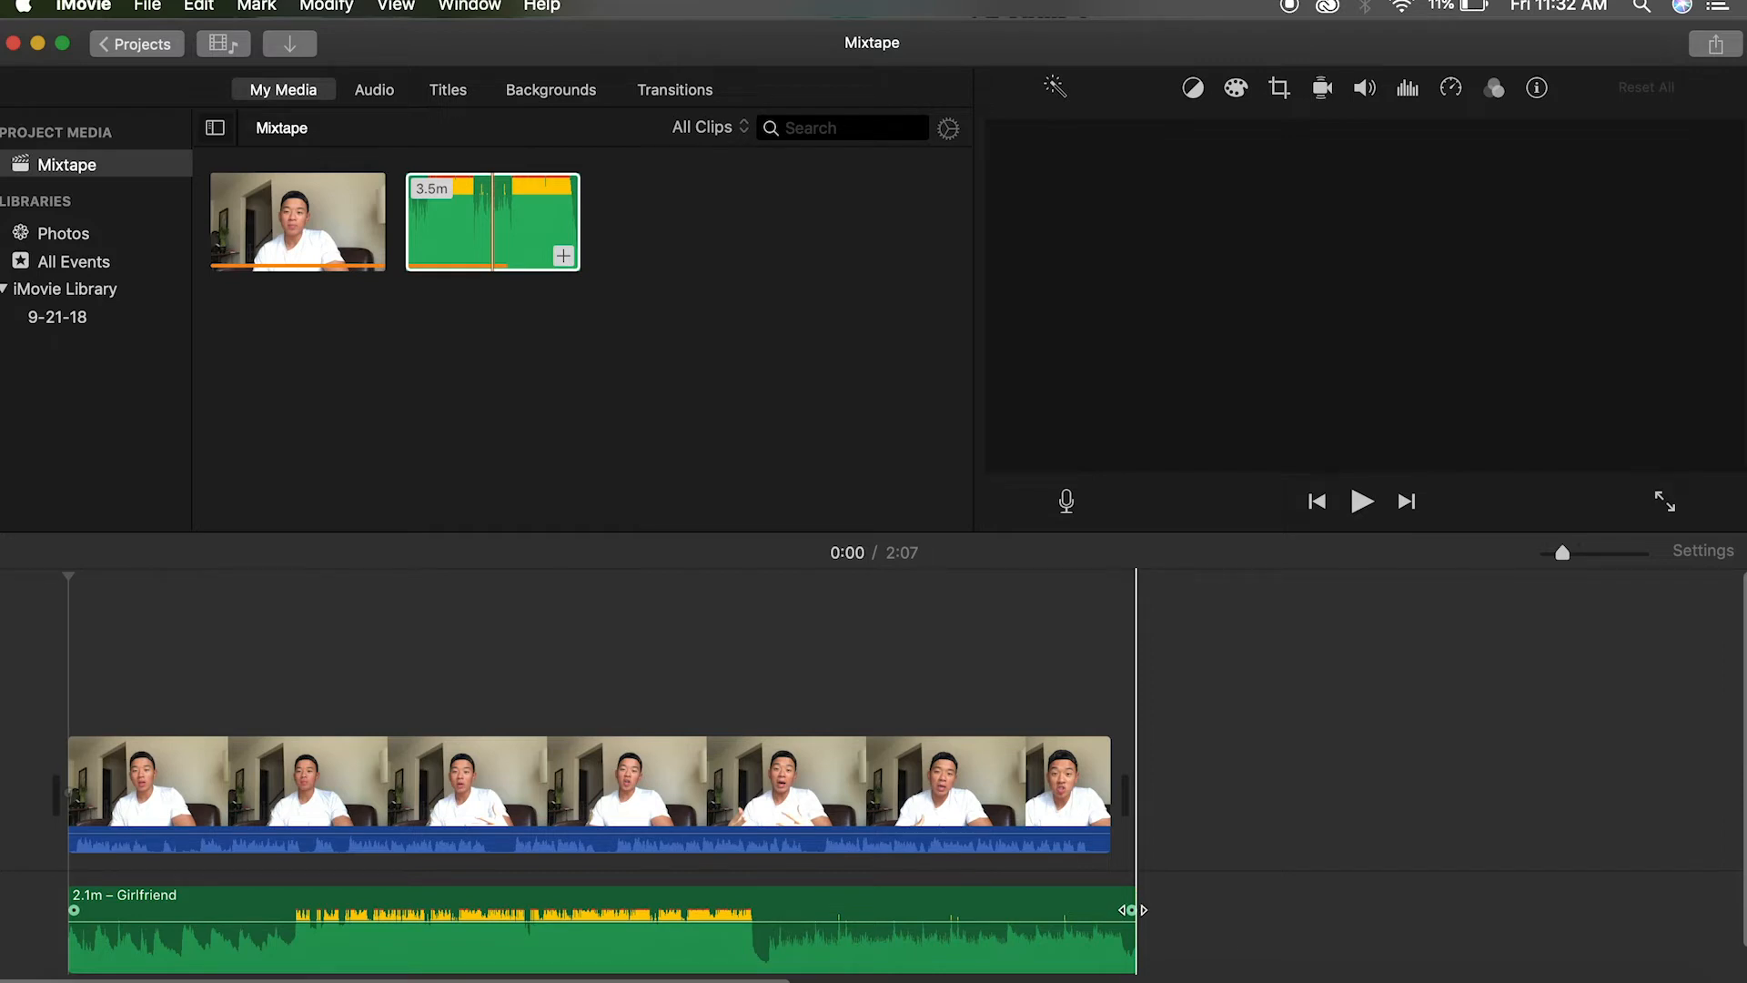
Drag the Girlfriend track's end fade handle inward to add a fade-out
left_click_drag(1133, 908, 1081, 908)
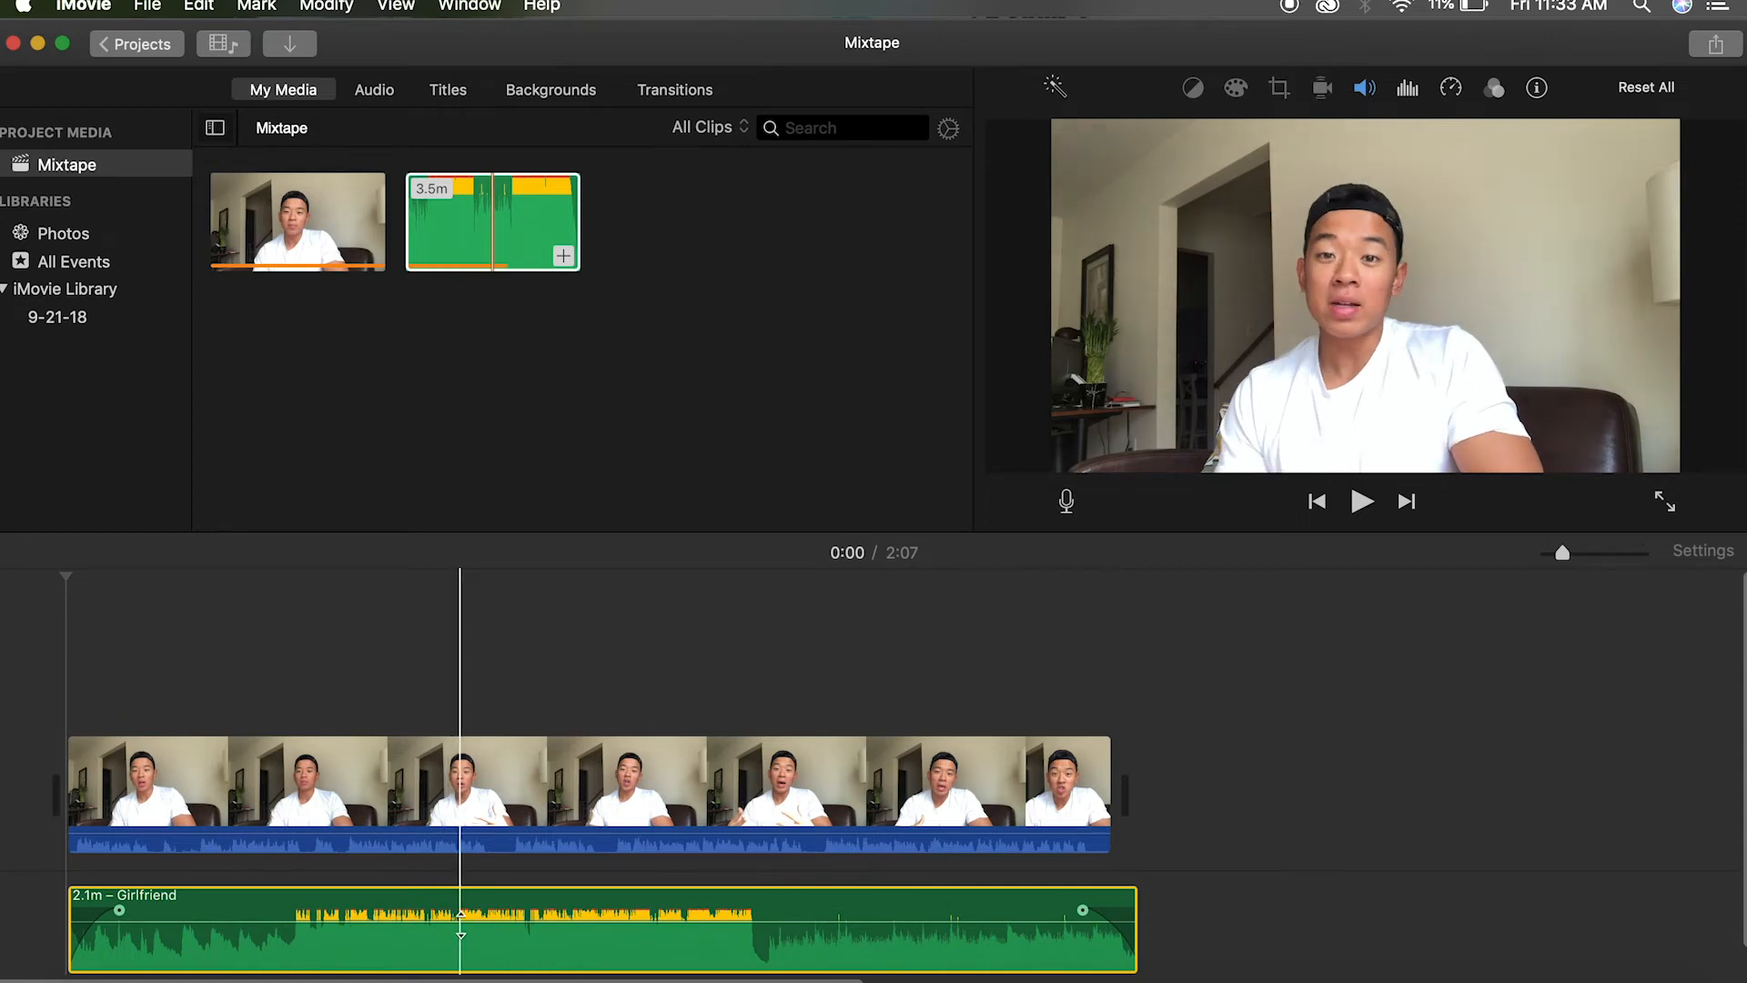
Select the Girlfriend clip and drag its volume line down to about 16%
left_click(780, 930)
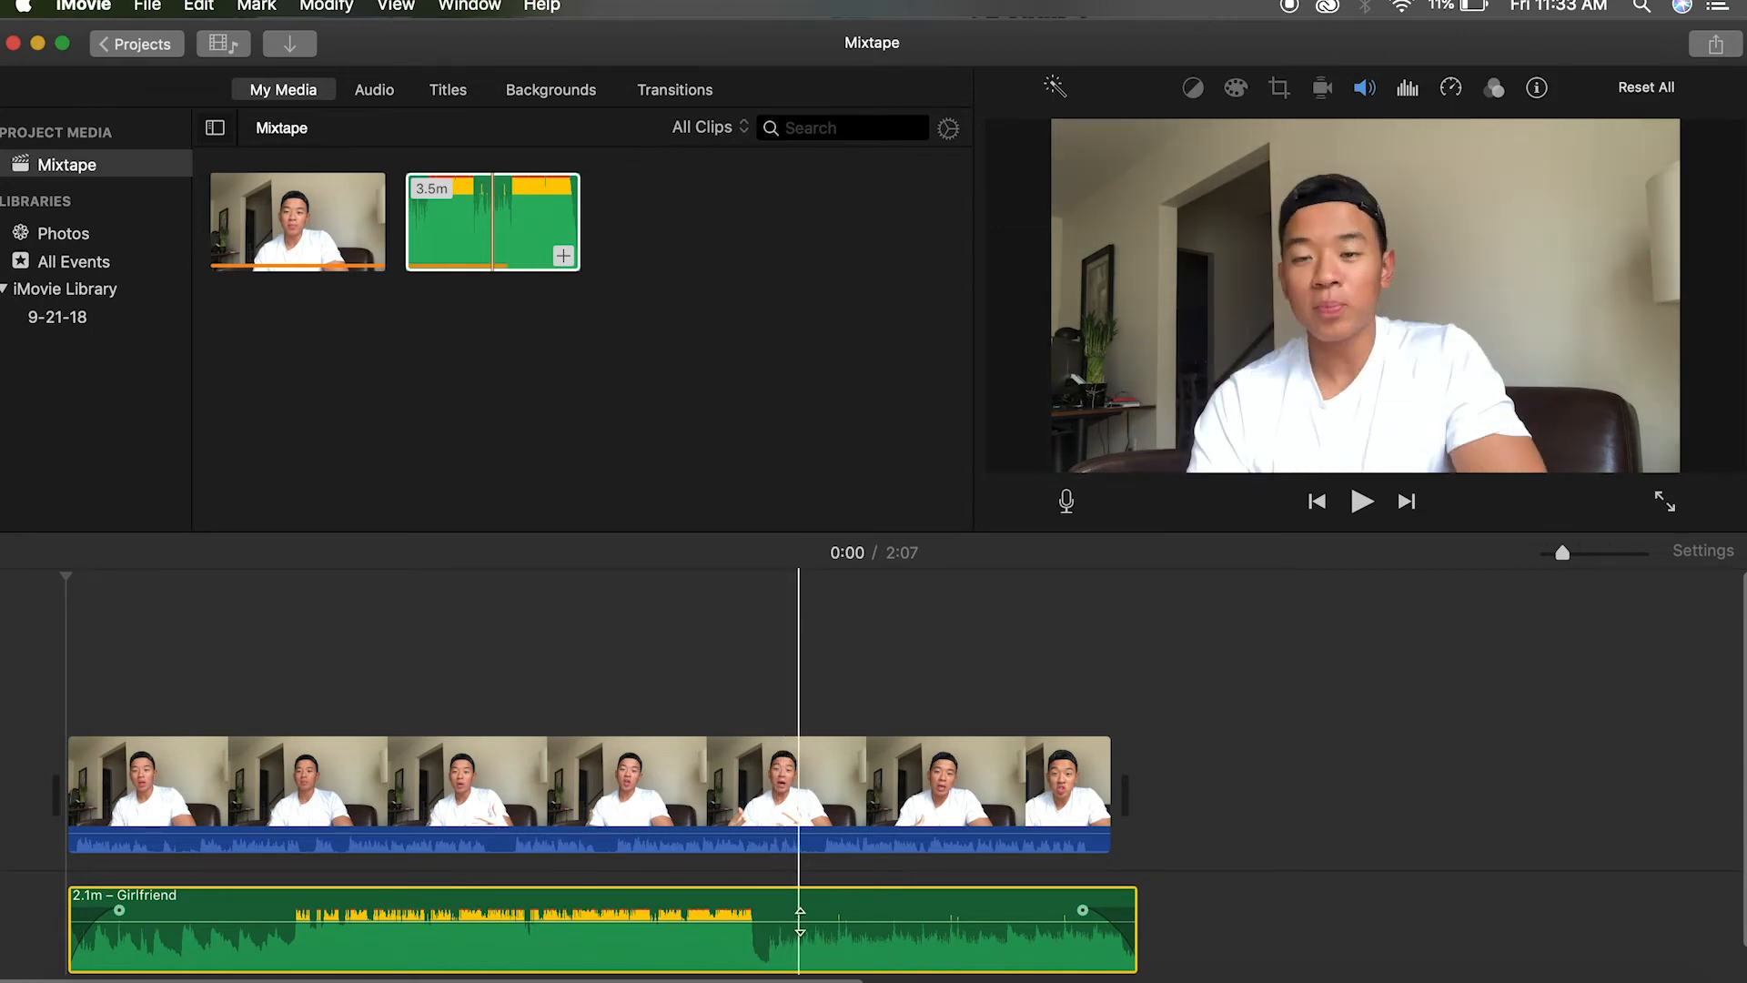
left_click_drag(799, 919, 799, 908)
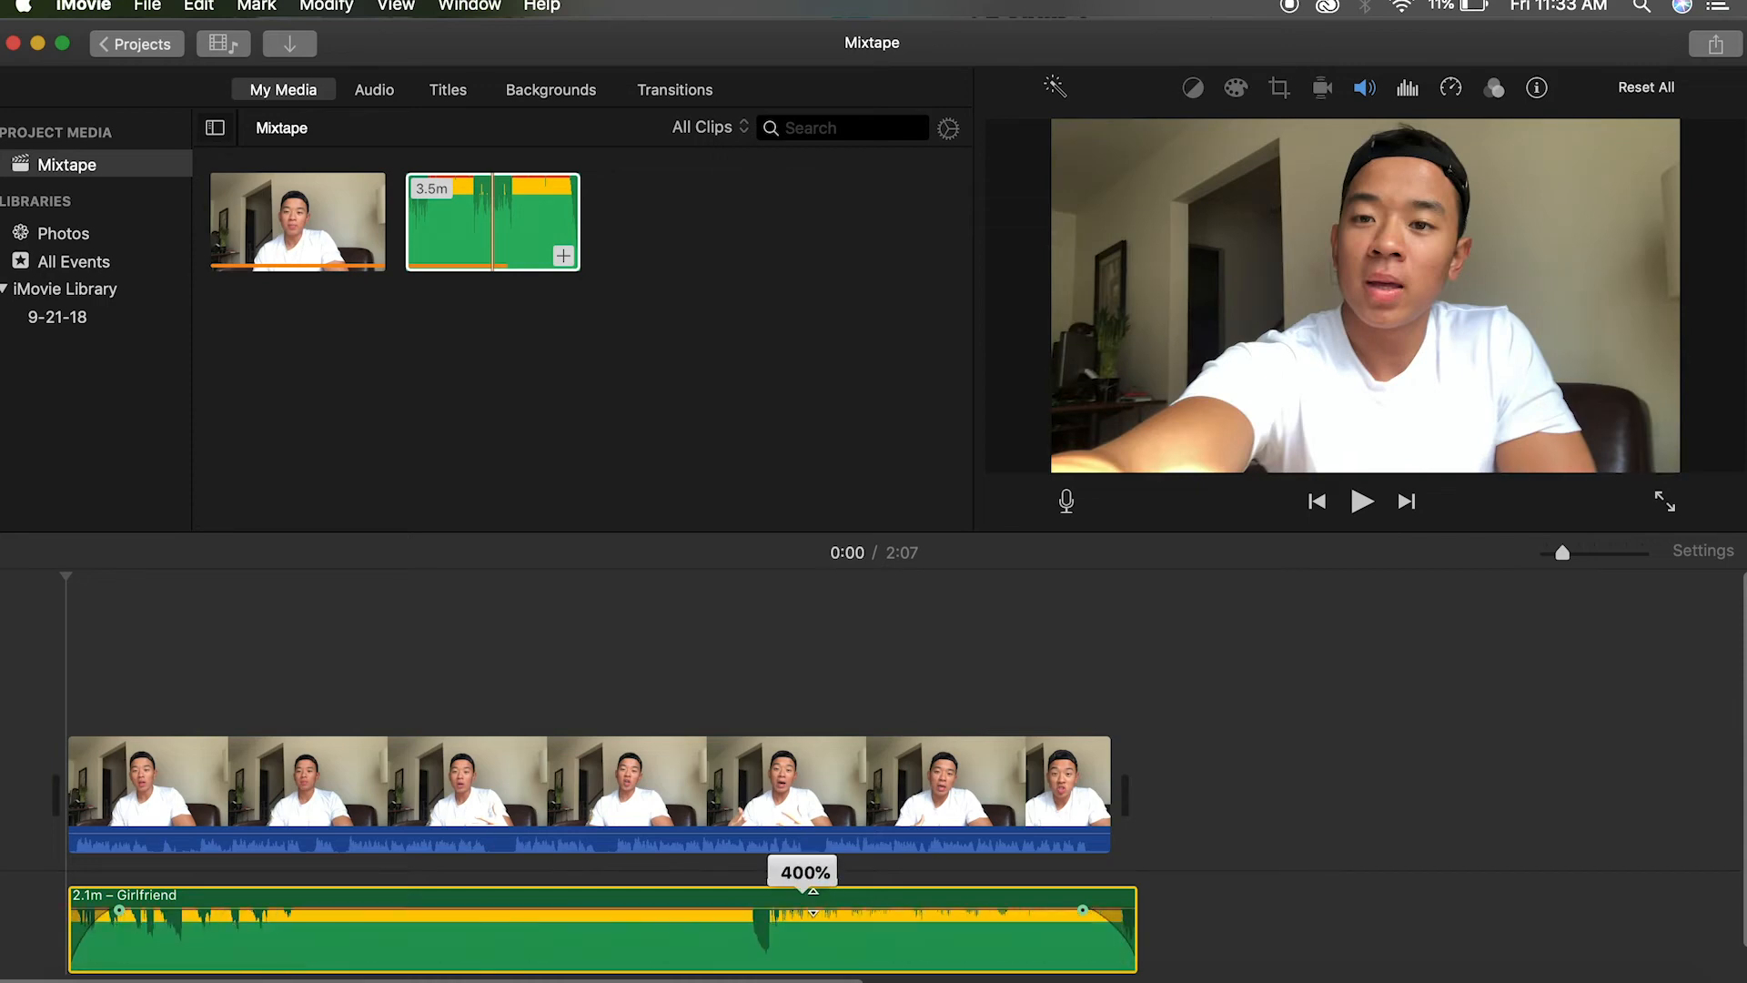
left_click_drag(803, 884, 803, 923)
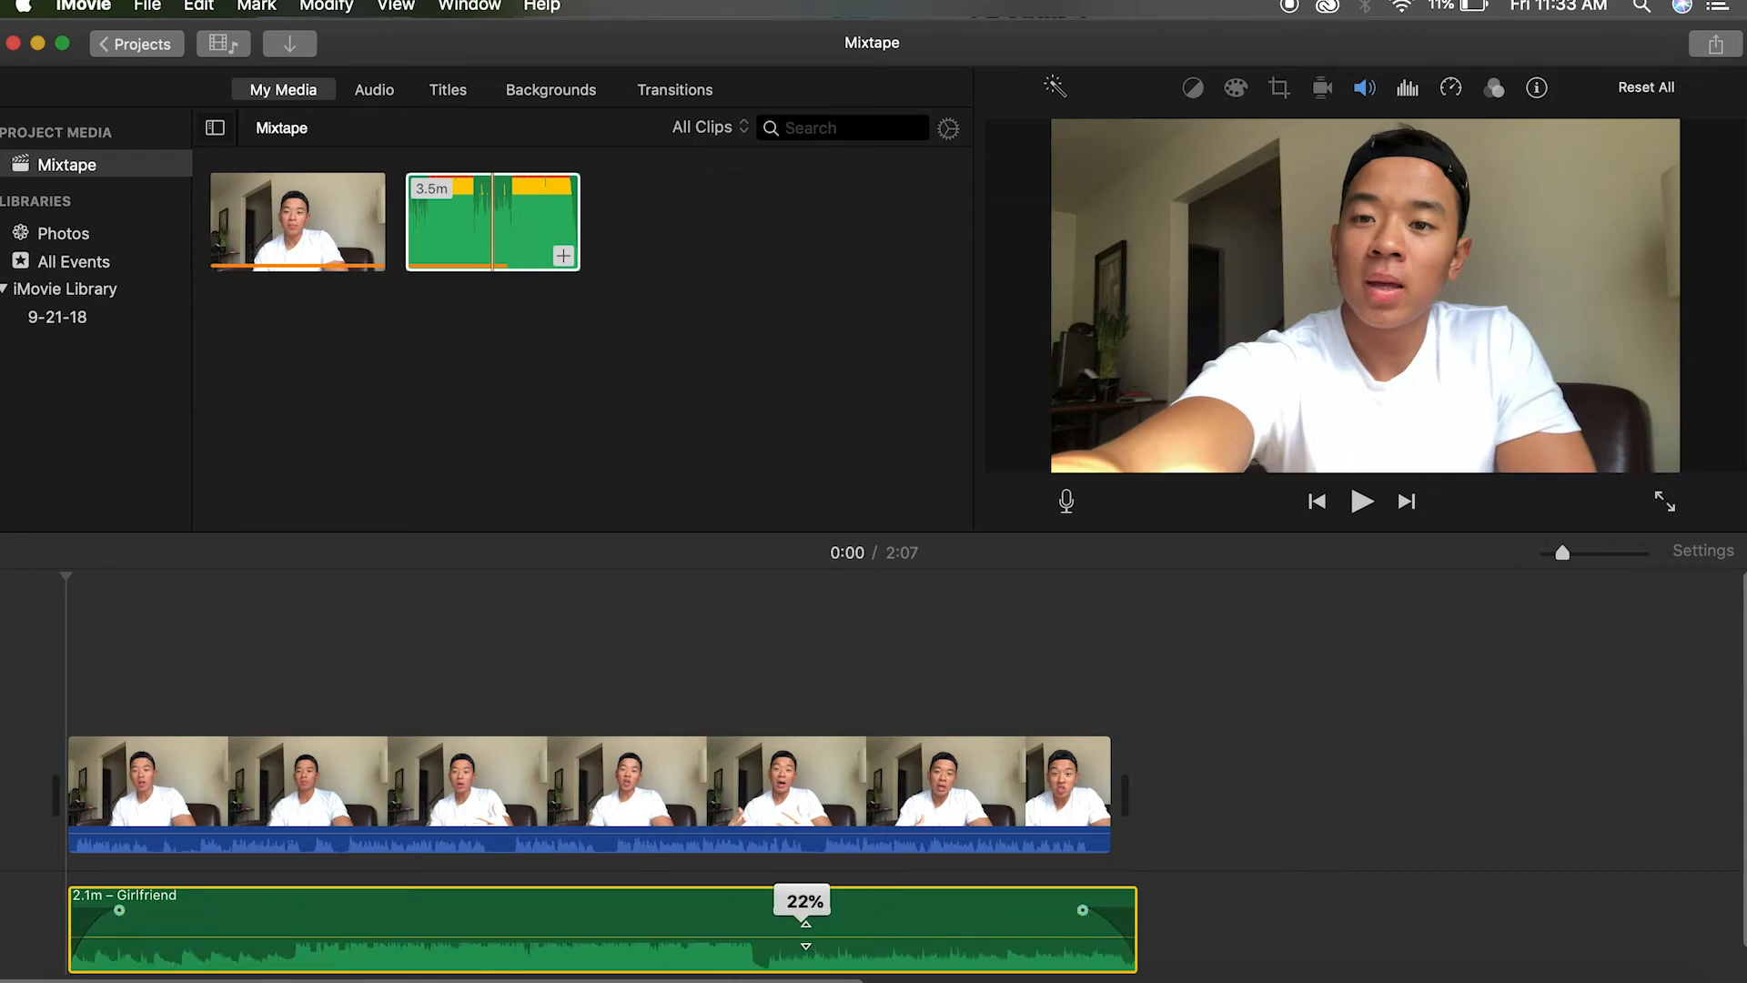
left_click_drag(802, 922, 802, 911)
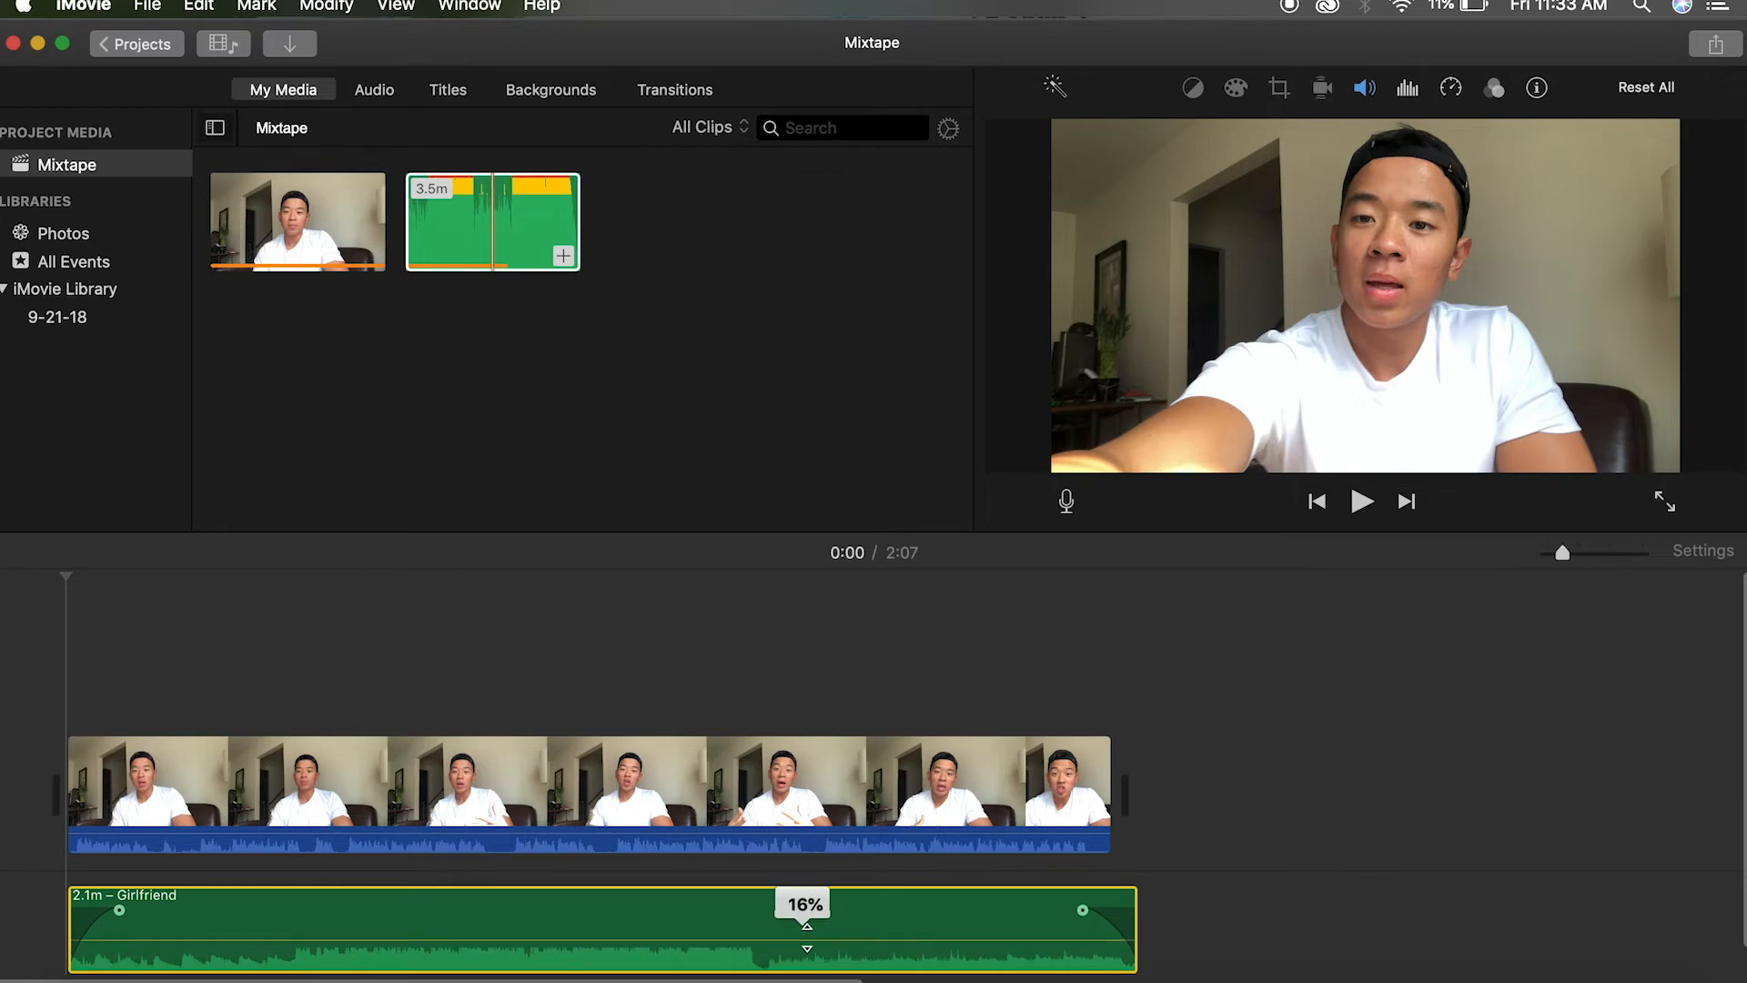
left_click_drag(805, 924, 805, 942)
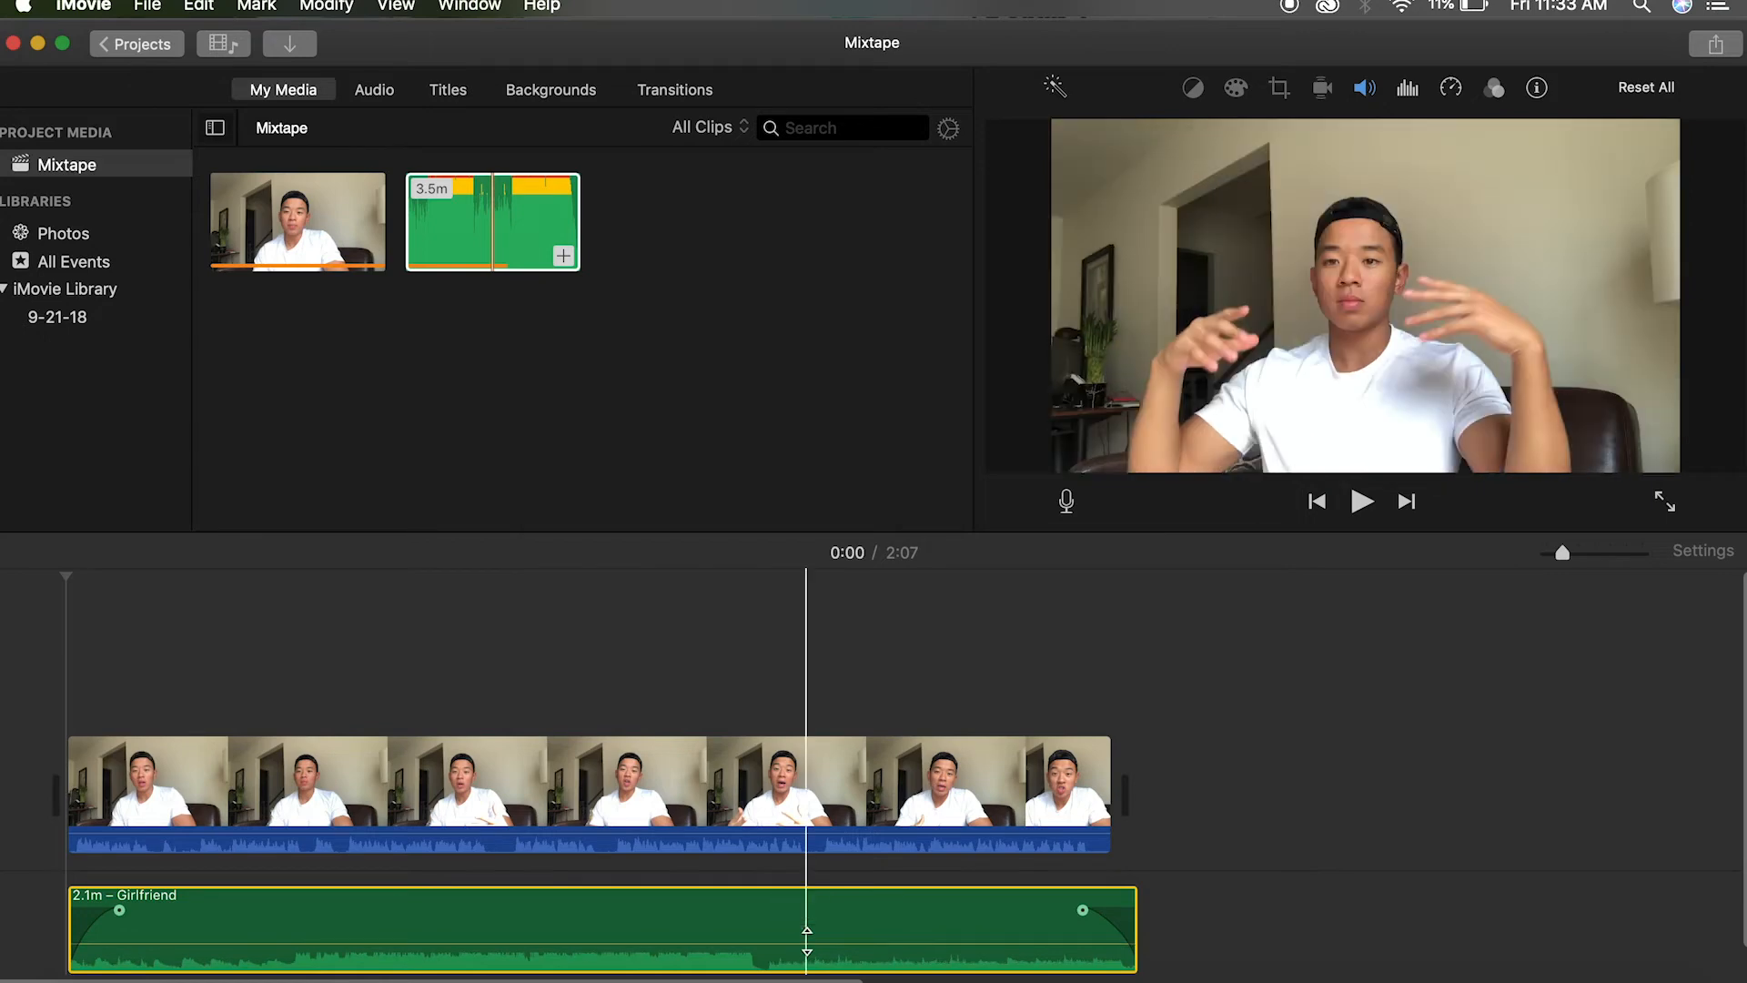
left_click(1361, 501)
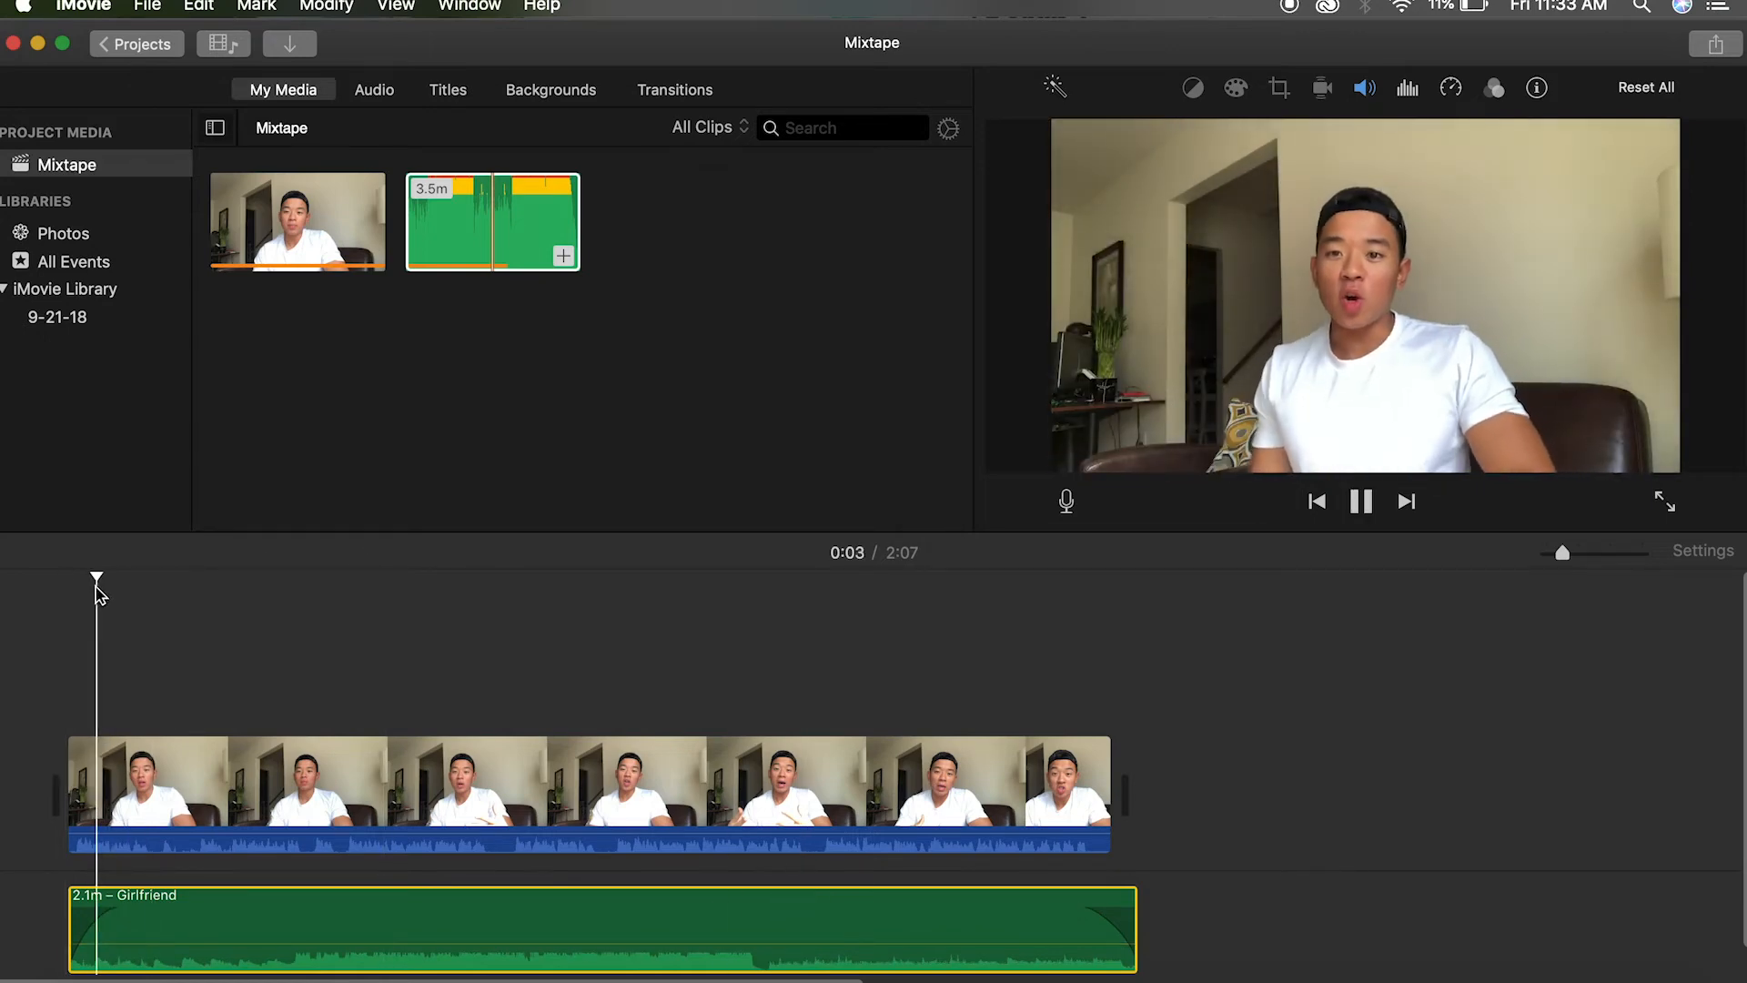
left_click(1362, 500)
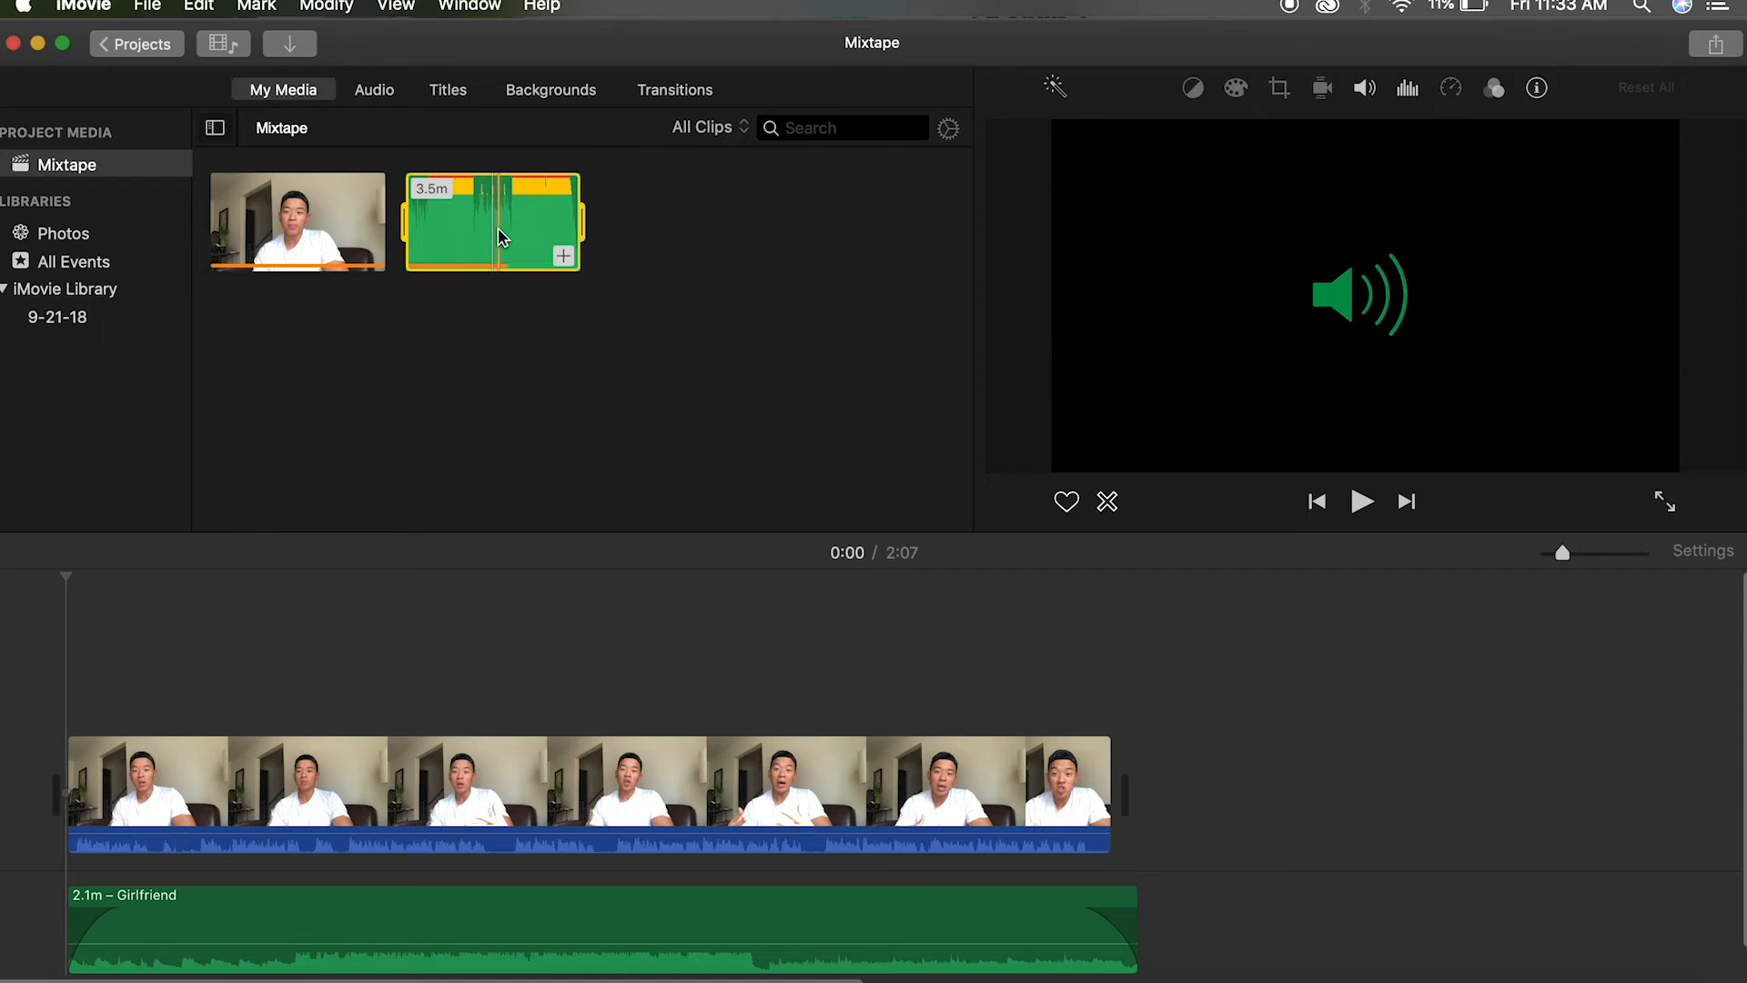
left_click_drag(491, 220, 1443, 702)
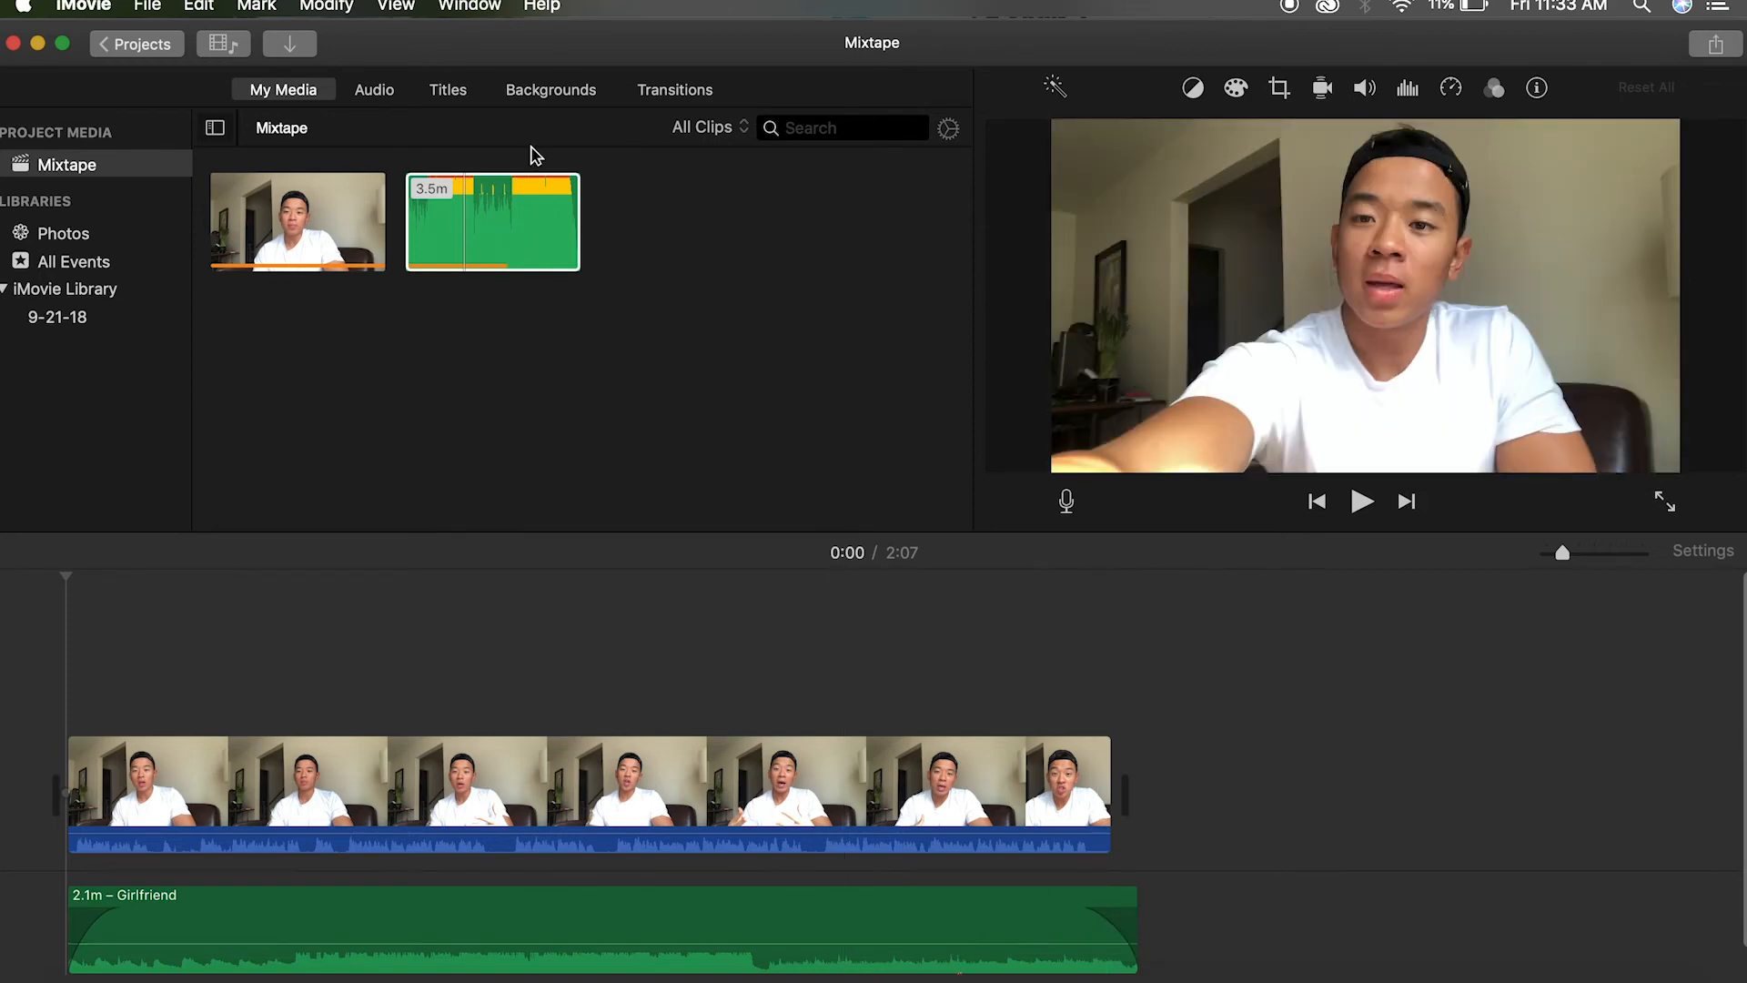
left_click(522, 209)
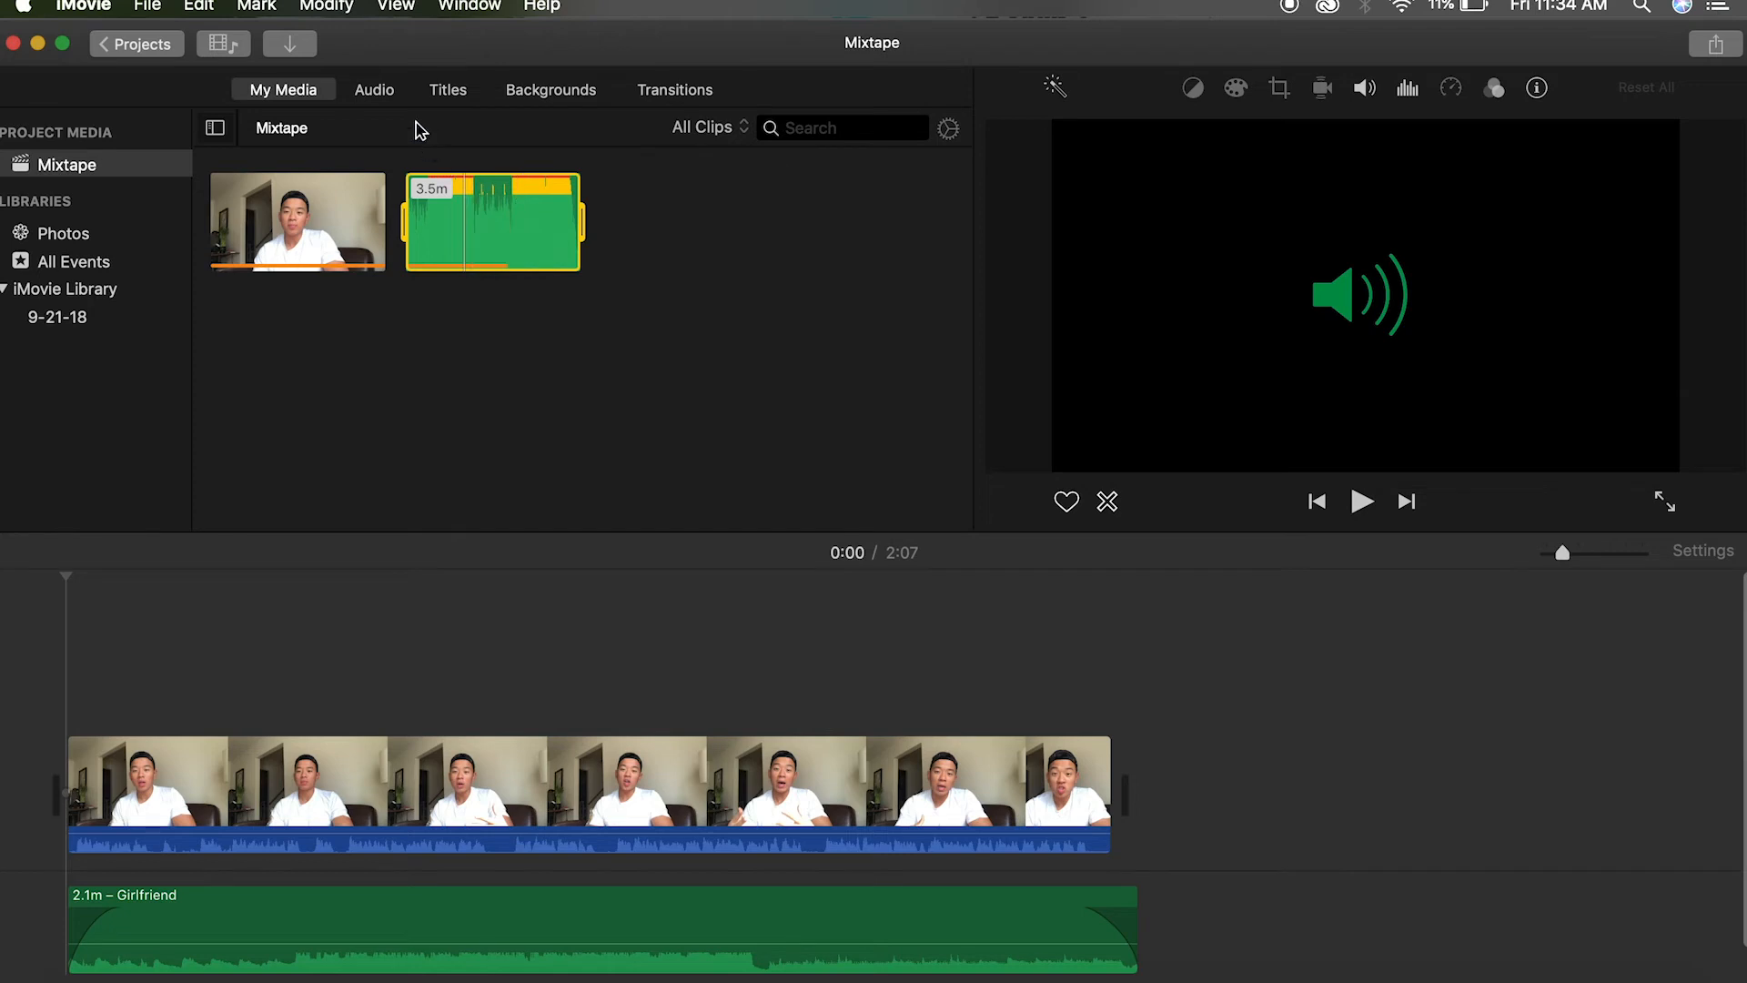
Open the Audio browser, check the iTunes library, then choose Sound Effects
left_click(373, 89)
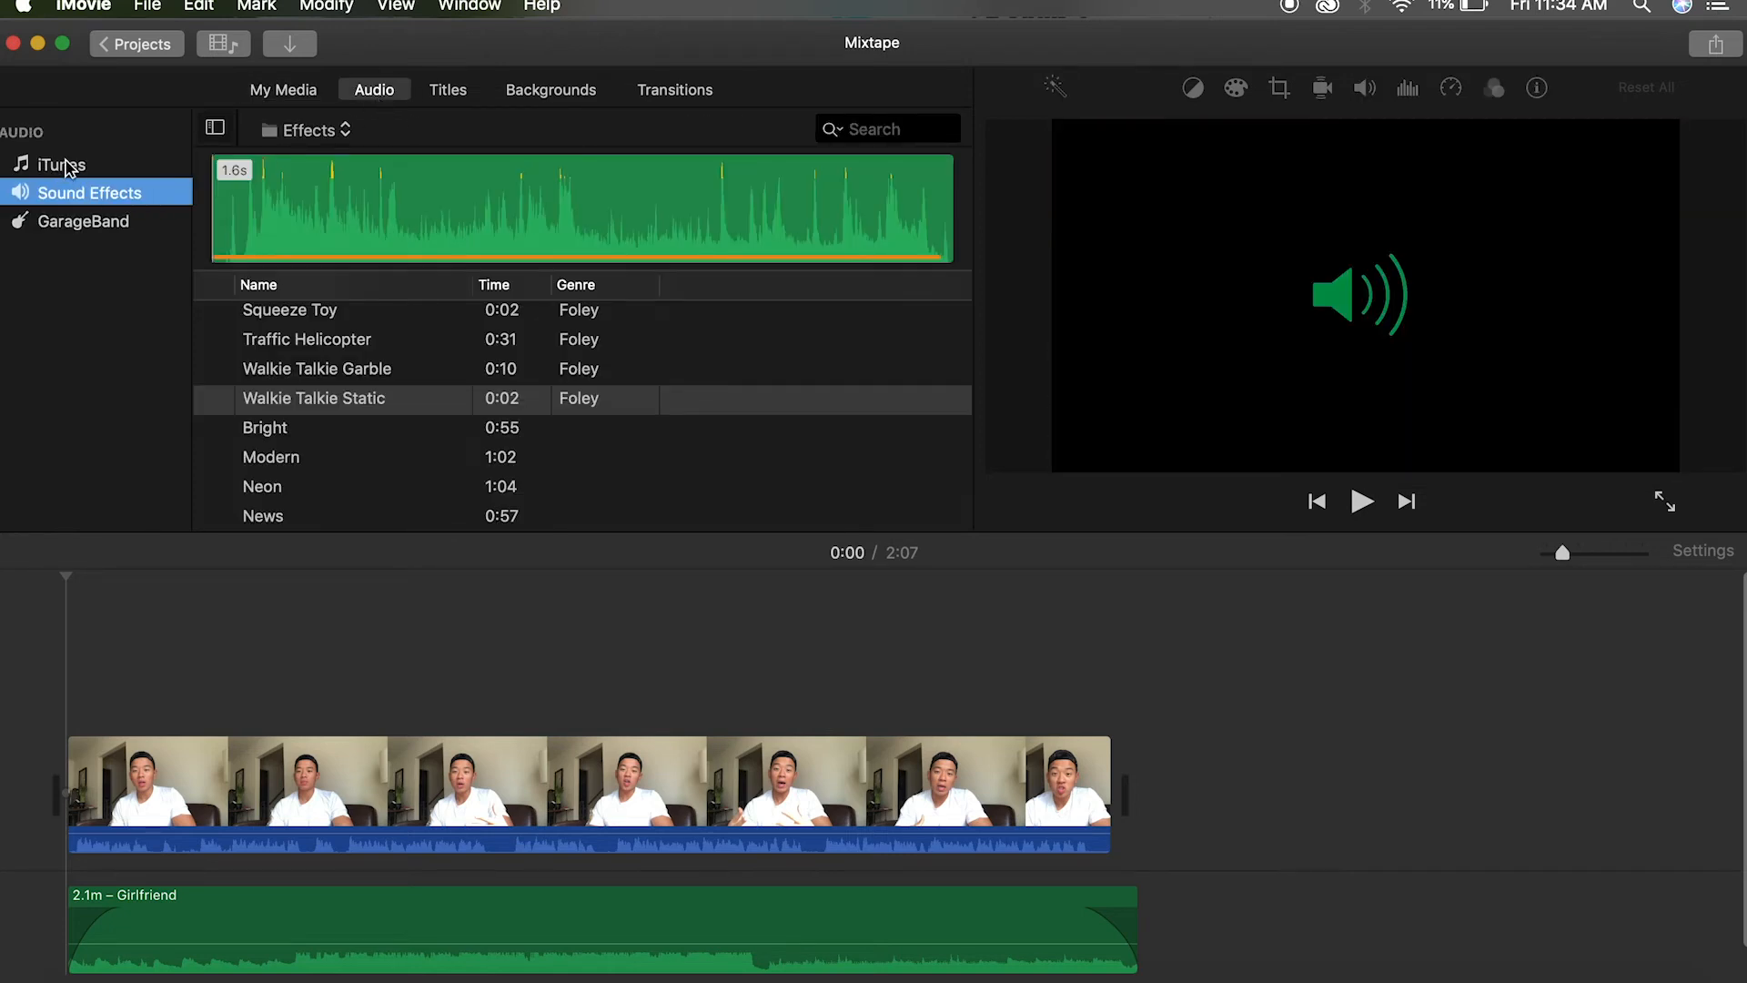
left_click(61, 164)
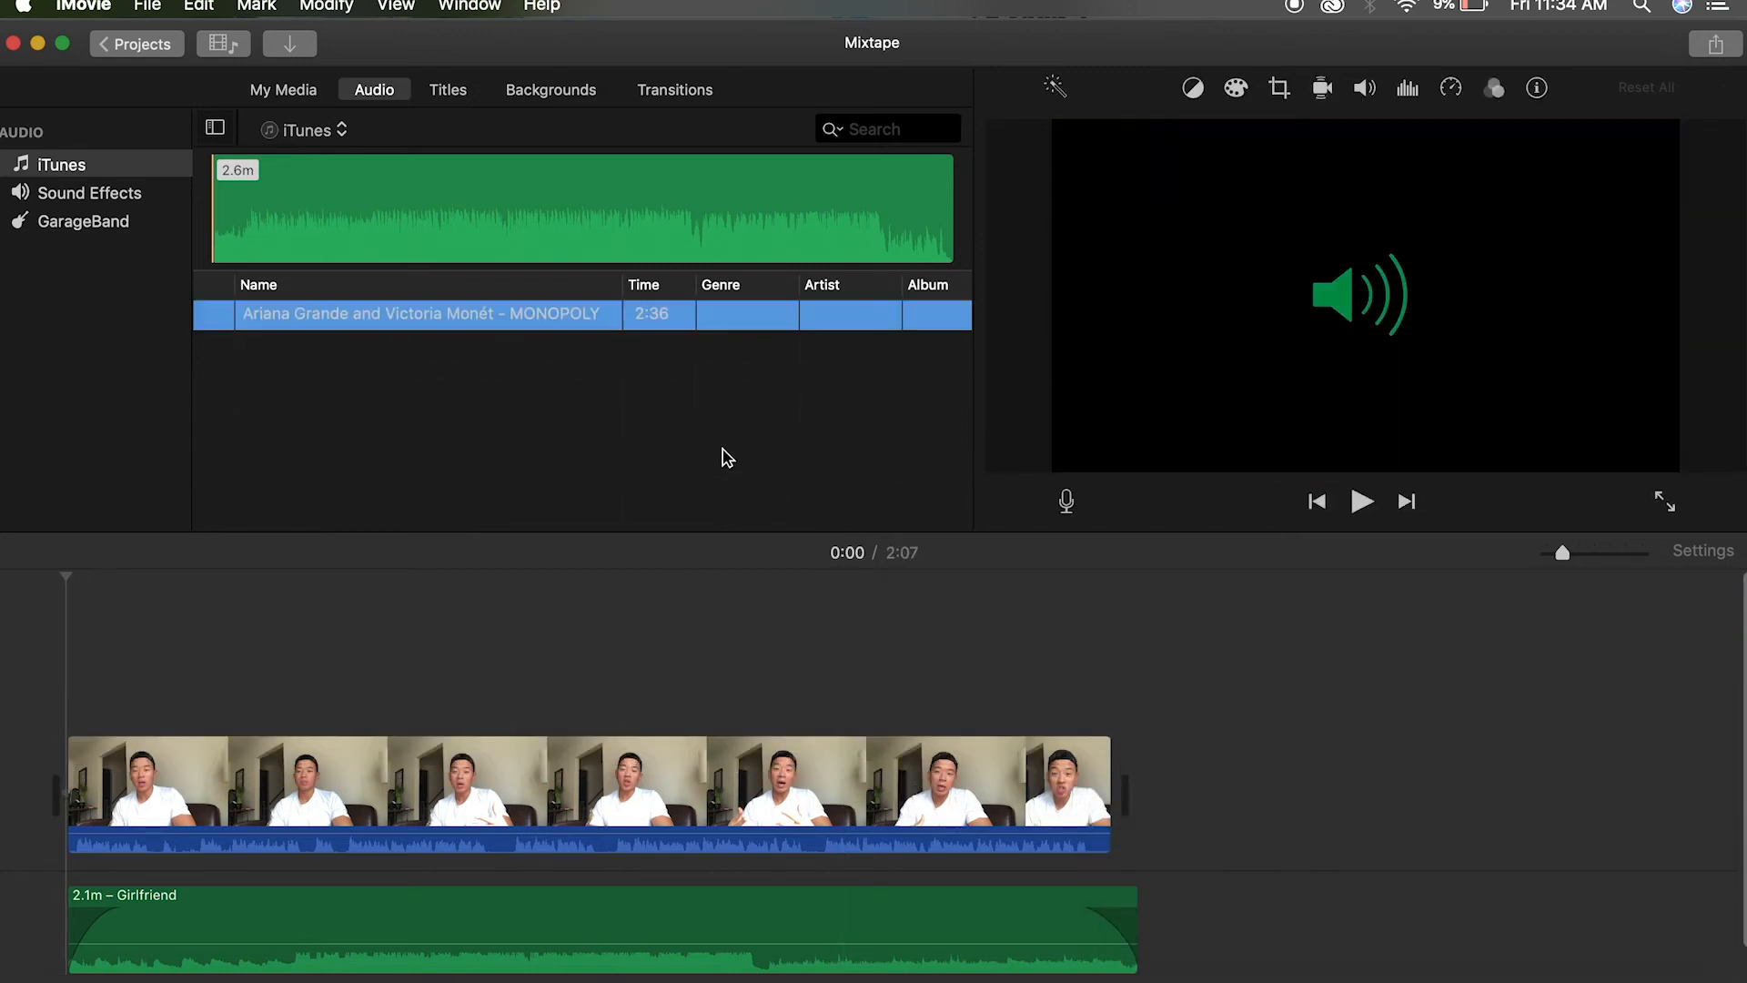
left_click(89, 193)
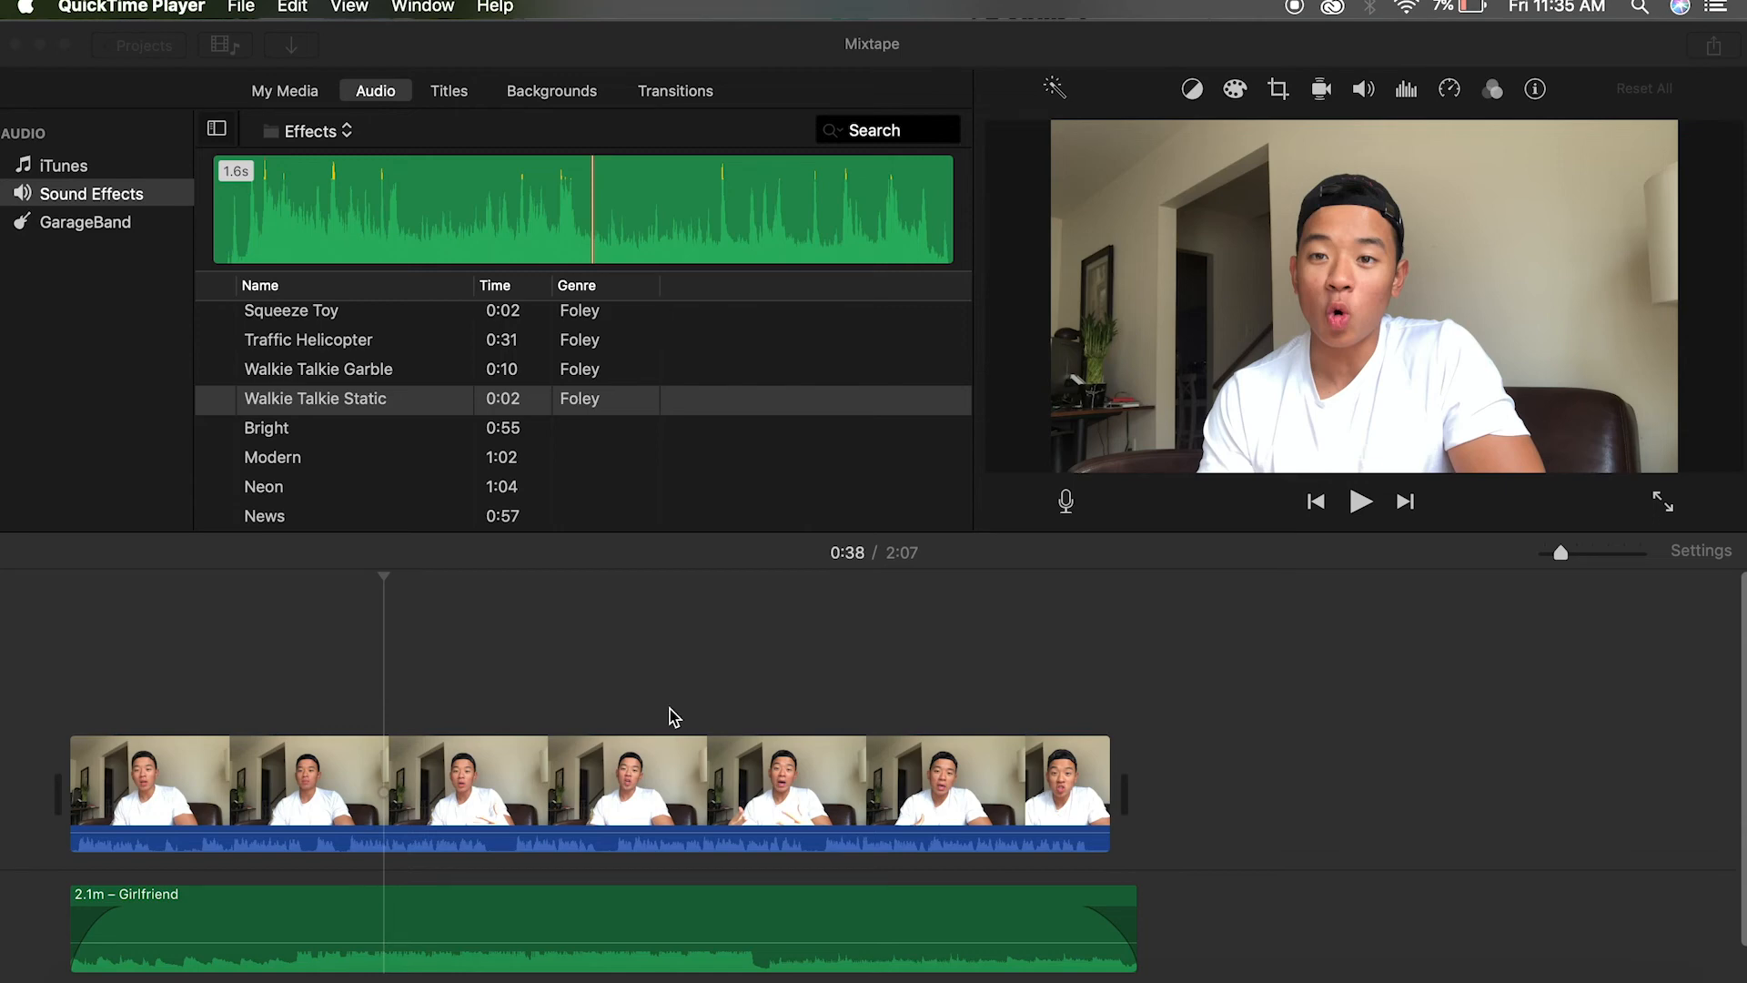
mouse_move(440, 435)
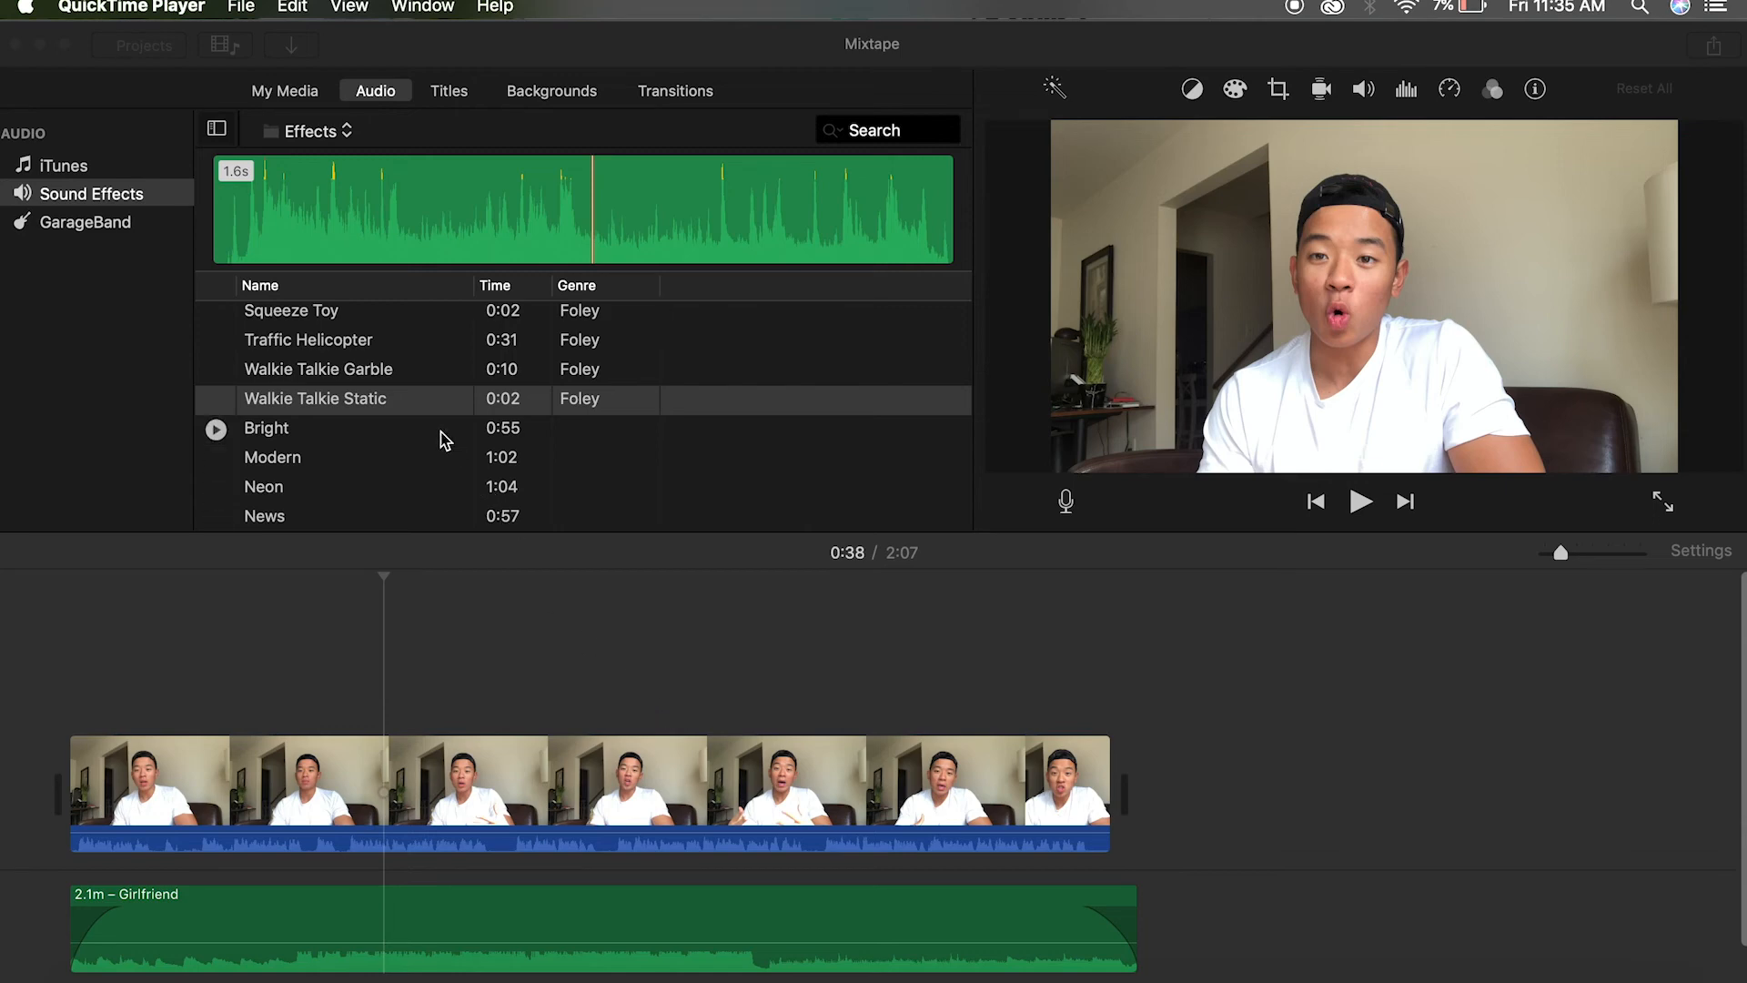
Preview a sound effect, check the timeline around 0:38, then return to the Mixtape media
left_click(316, 398)
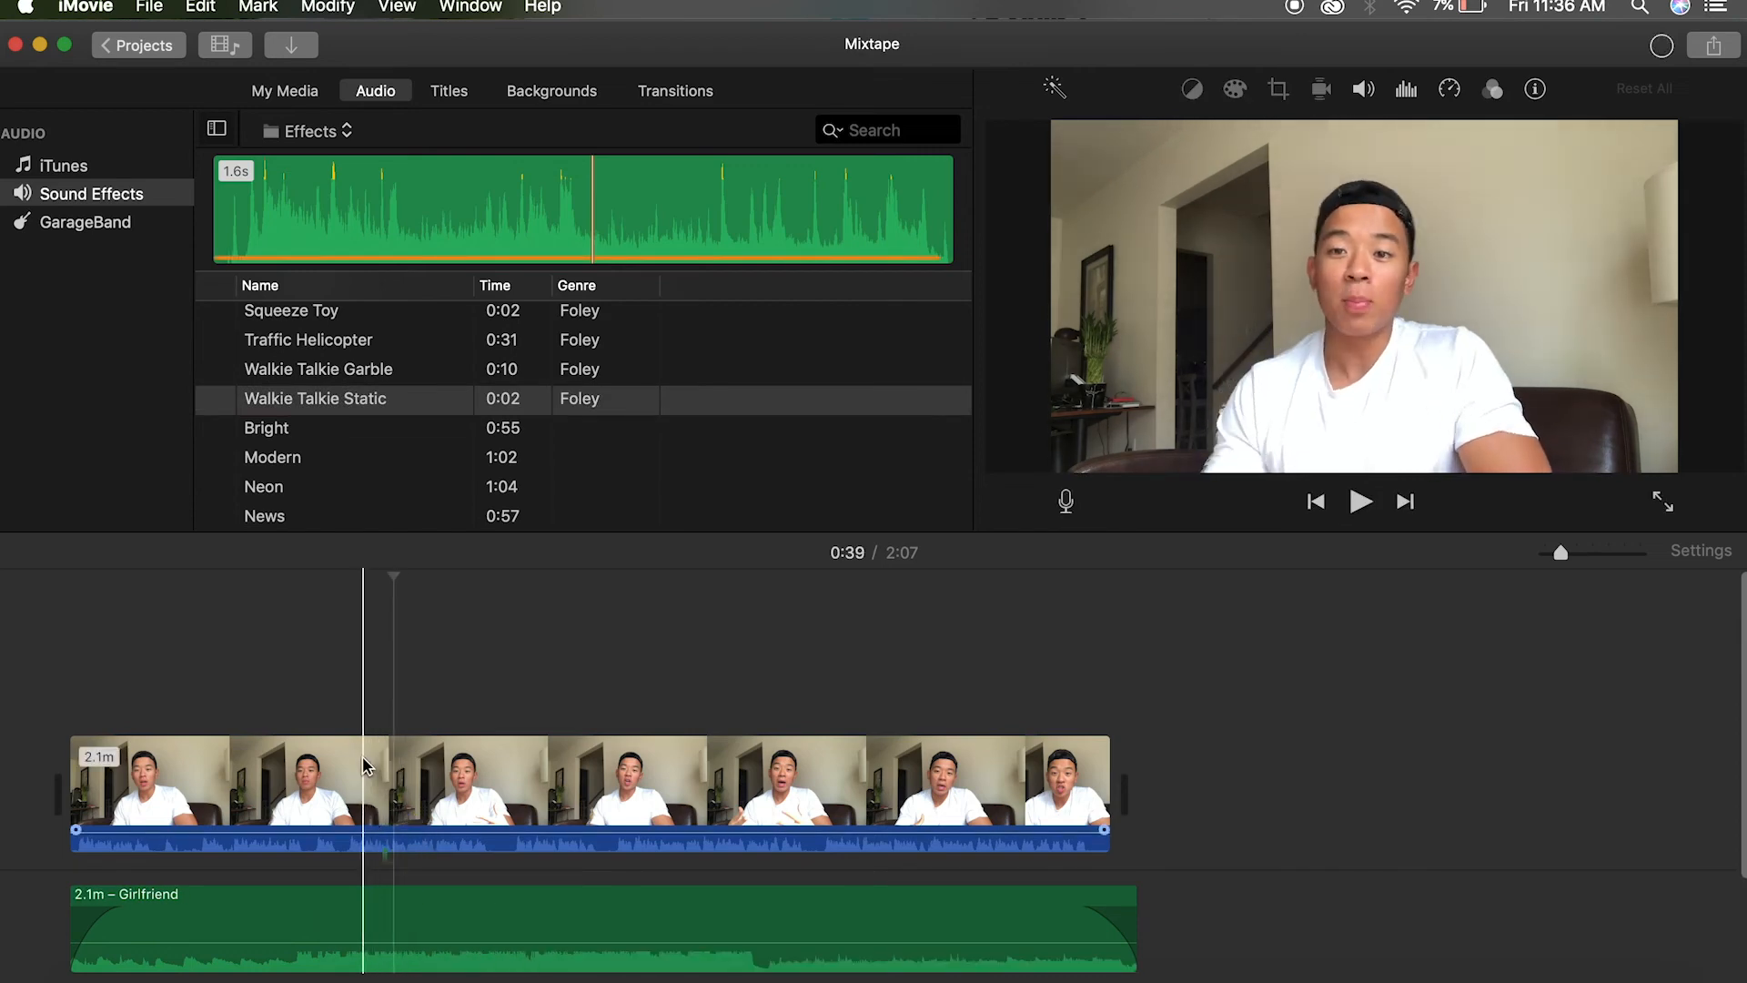
left_click(1359, 501)
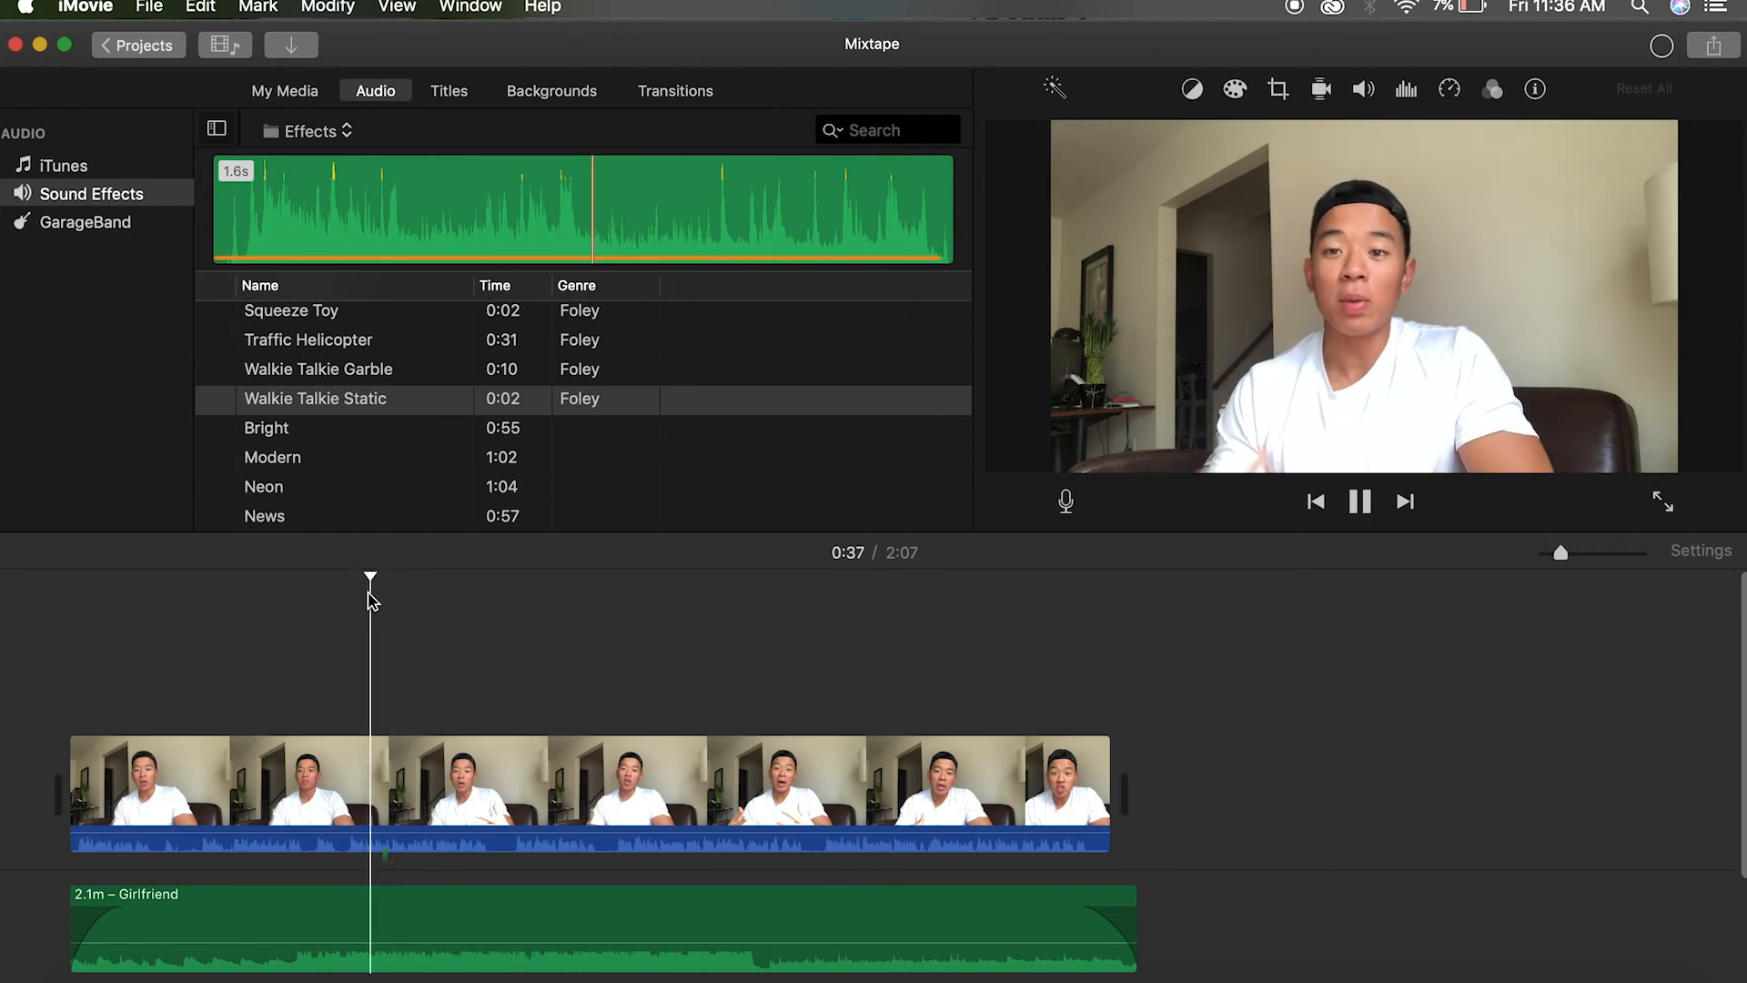
left_click(1359, 502)
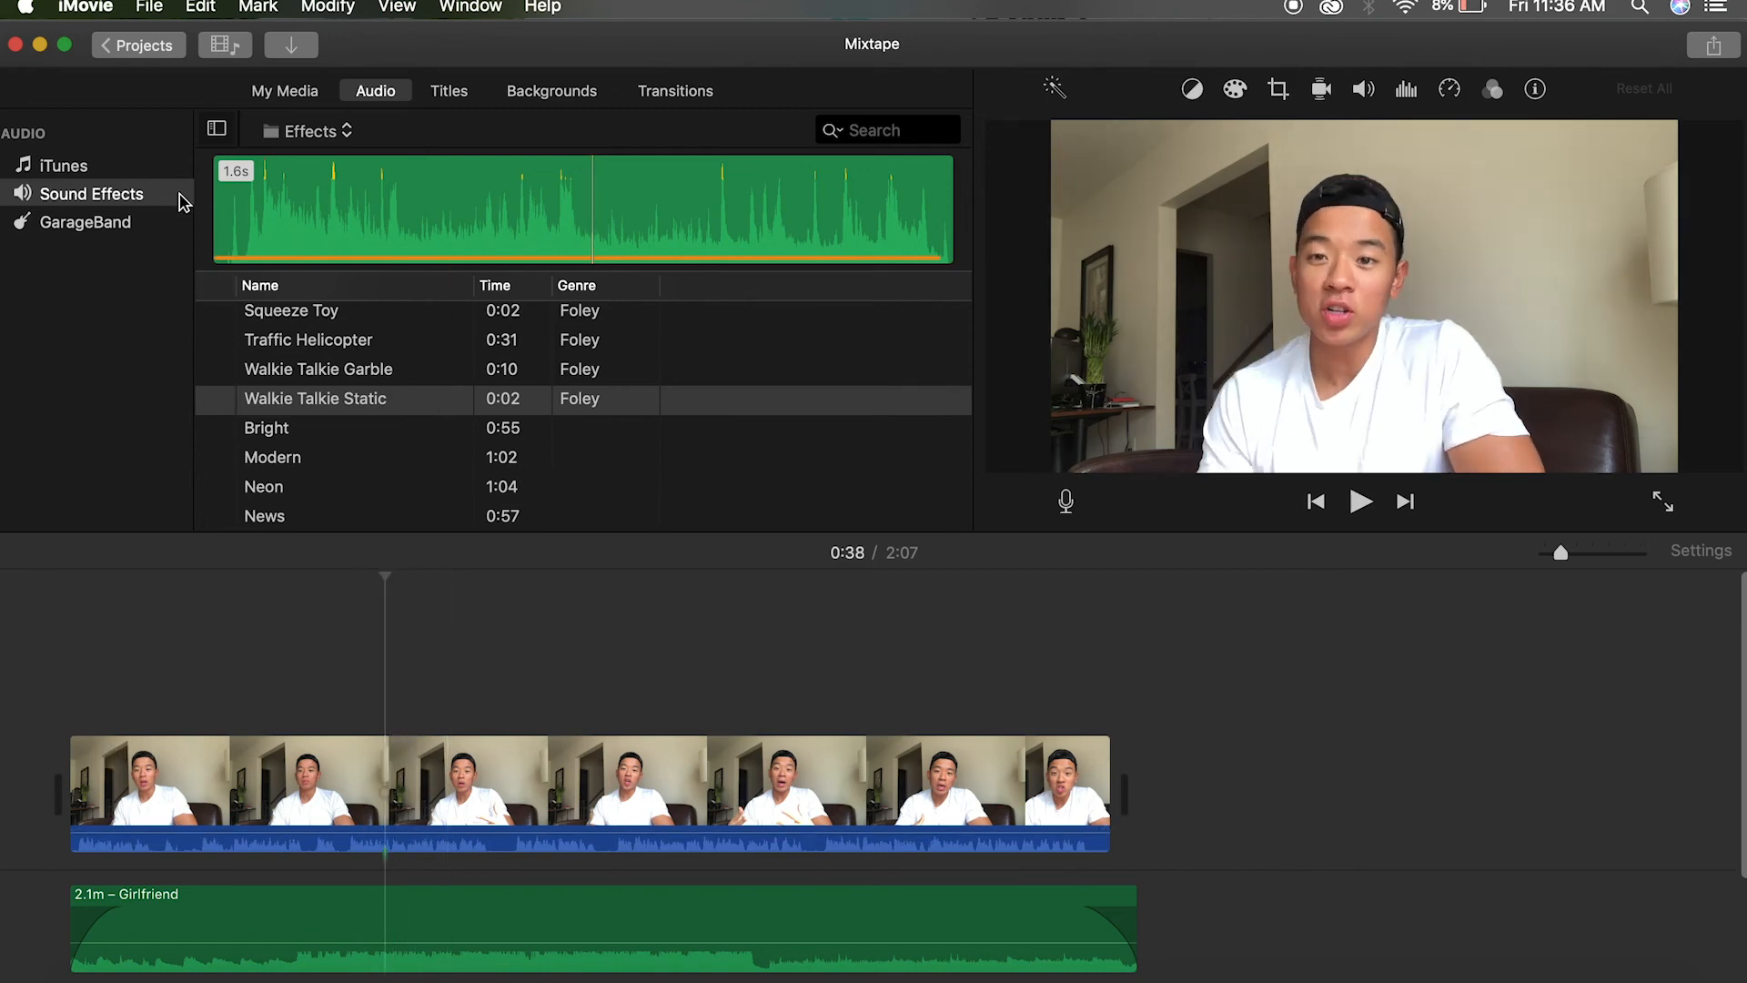
left_click(64, 165)
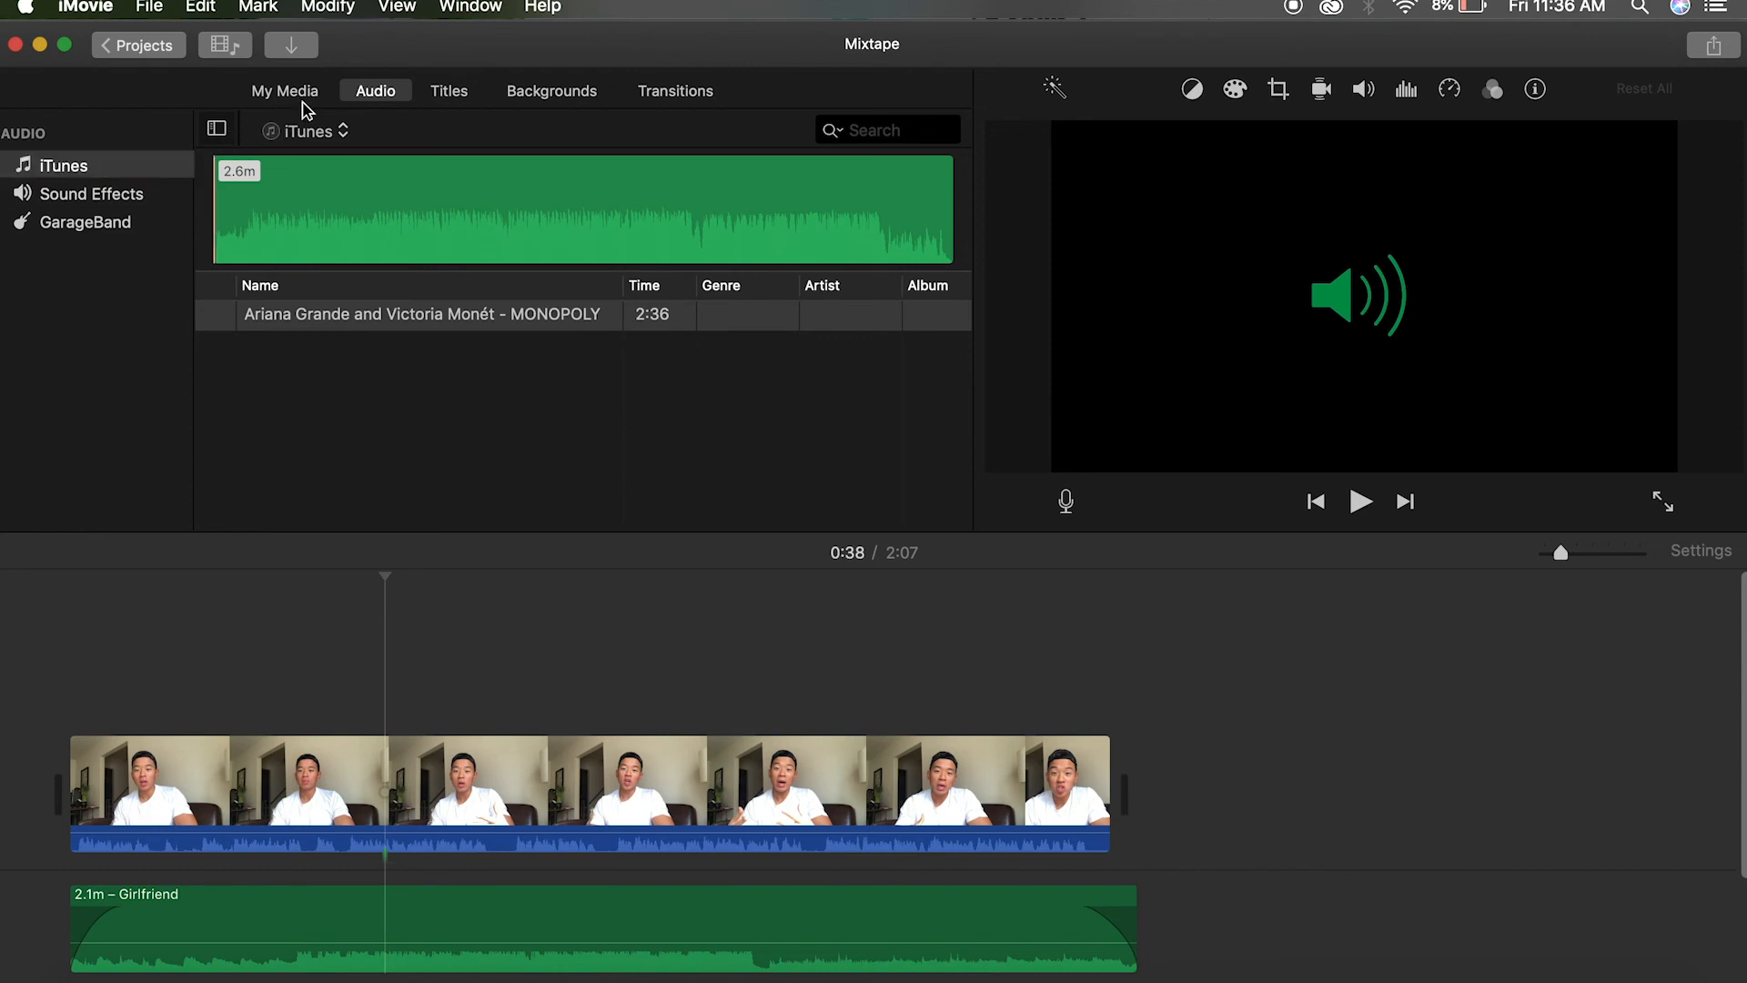
left_click(284, 90)
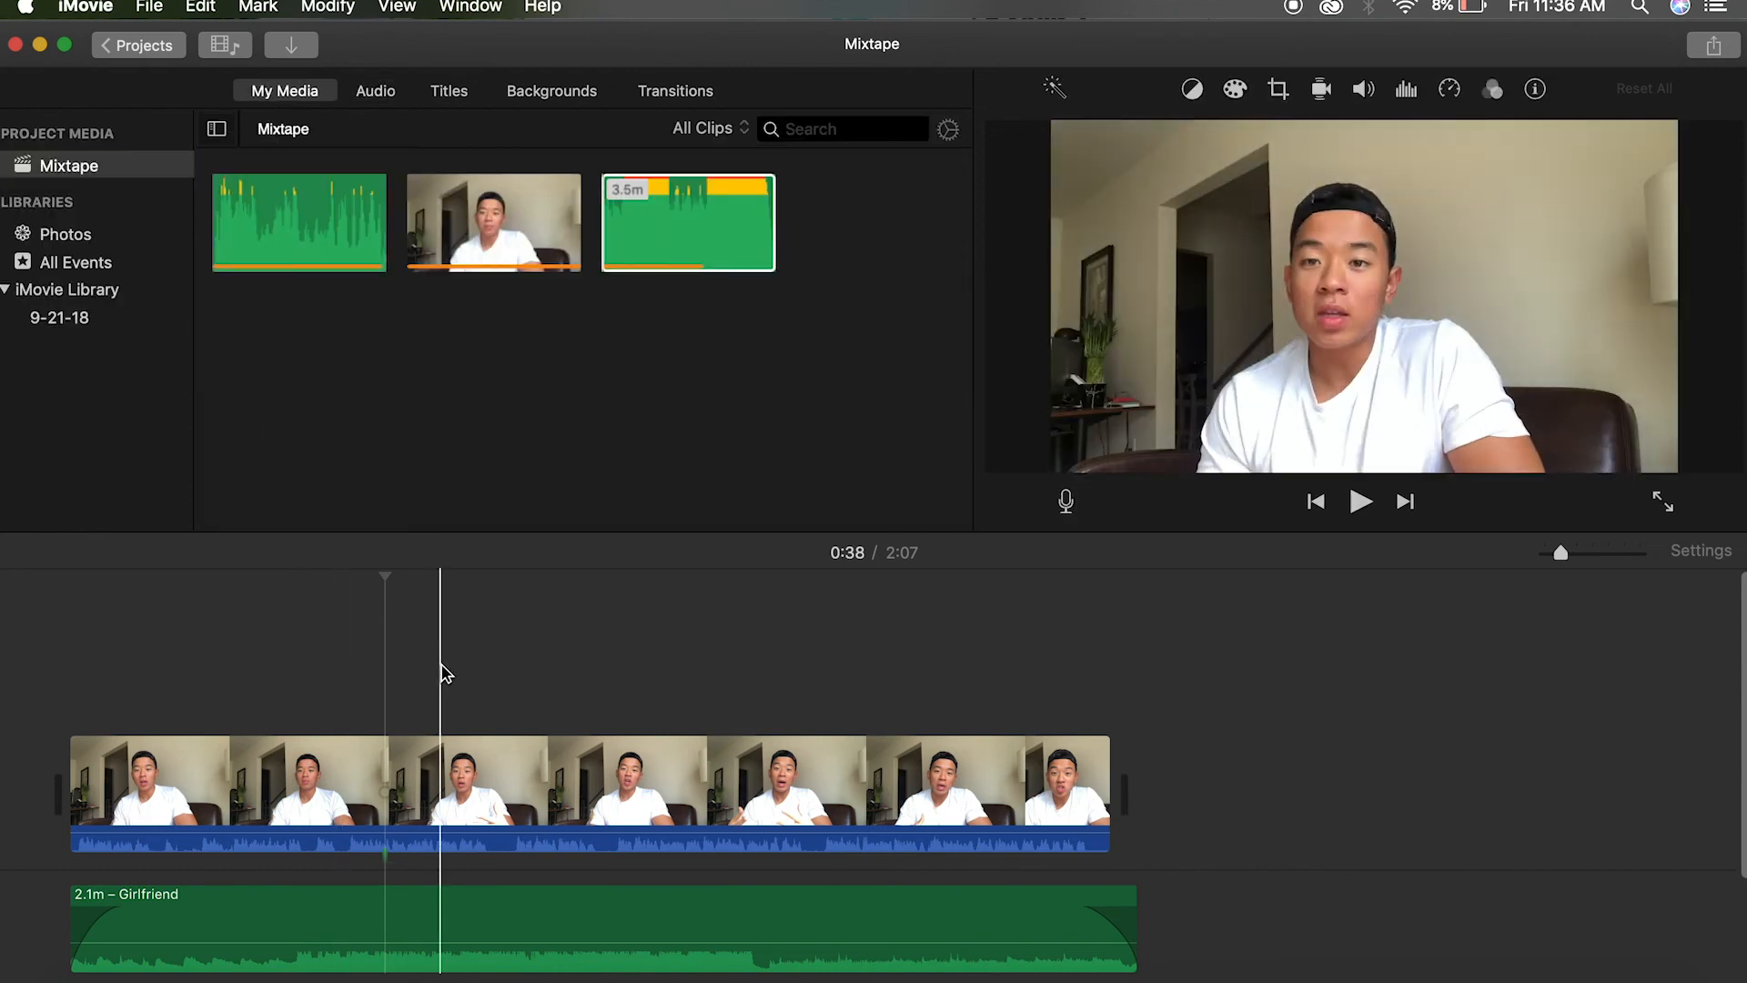